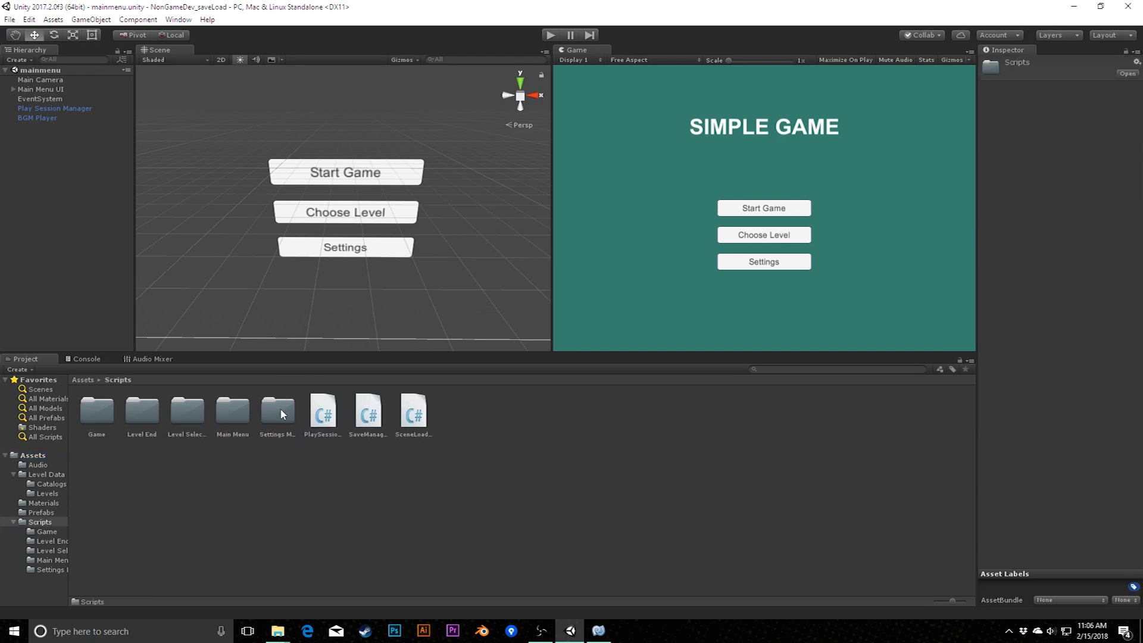
- Open SaveManager.cs from the Project window in MonoDevelop to review Save and Load
double_click(368, 410)
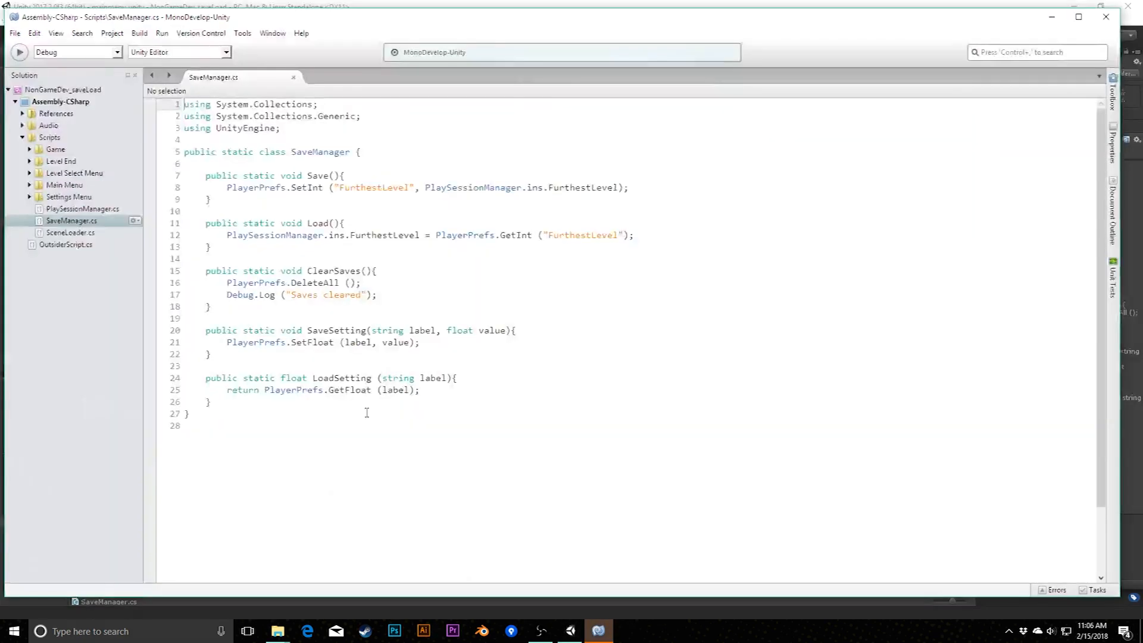
mouse_move(318, 152)
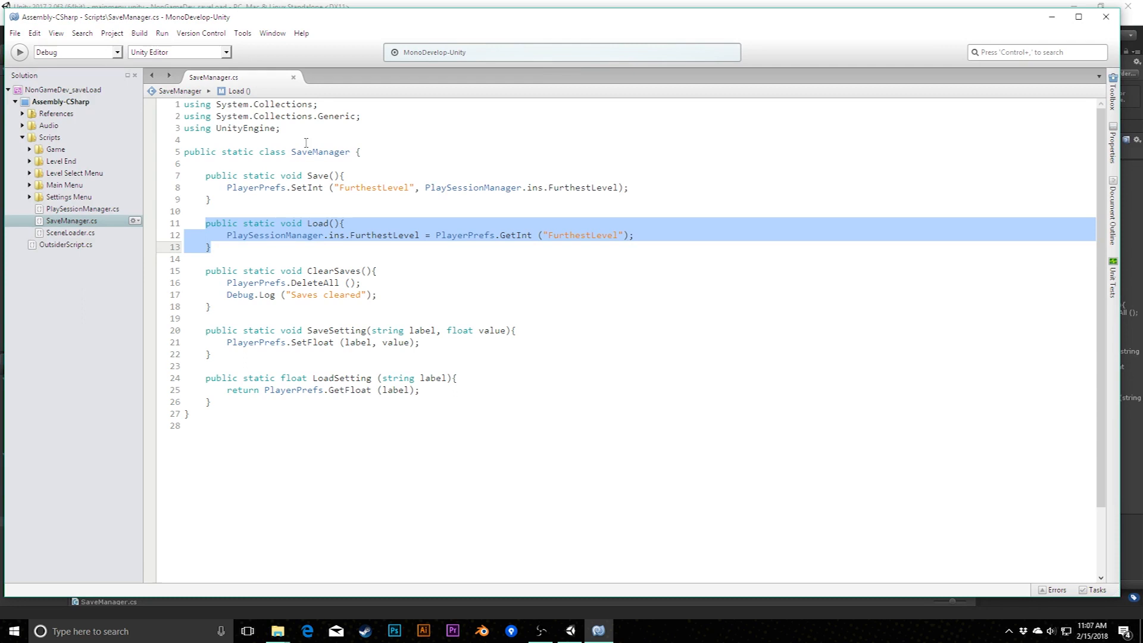
- Create a folder named Saves directly under Assets and open it
left_click(567, 631)
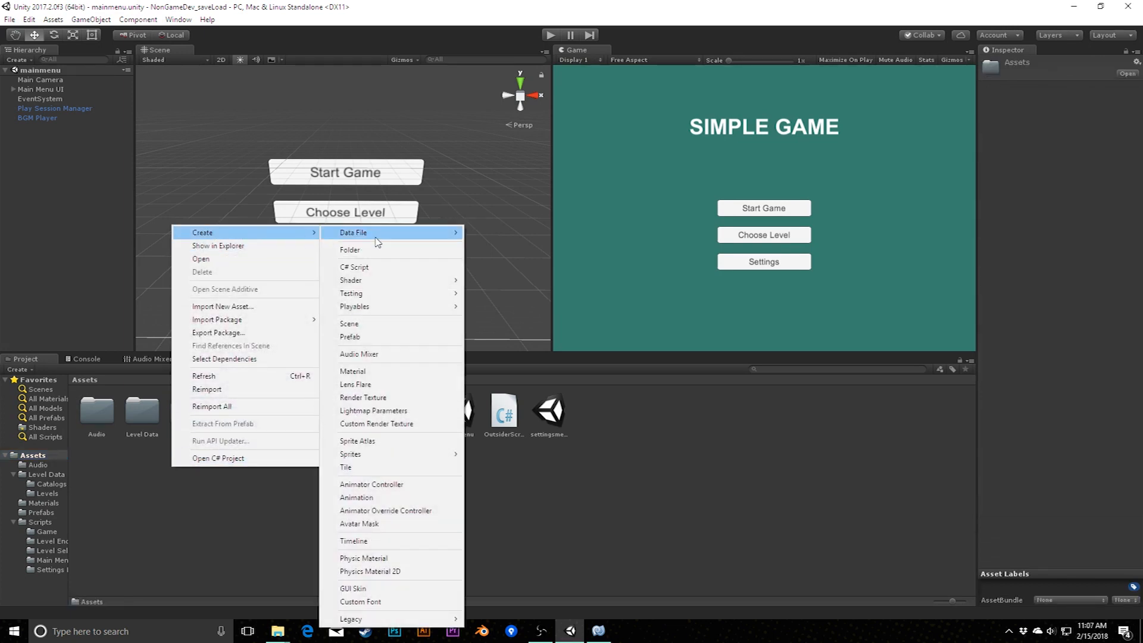
left_click(349, 250)
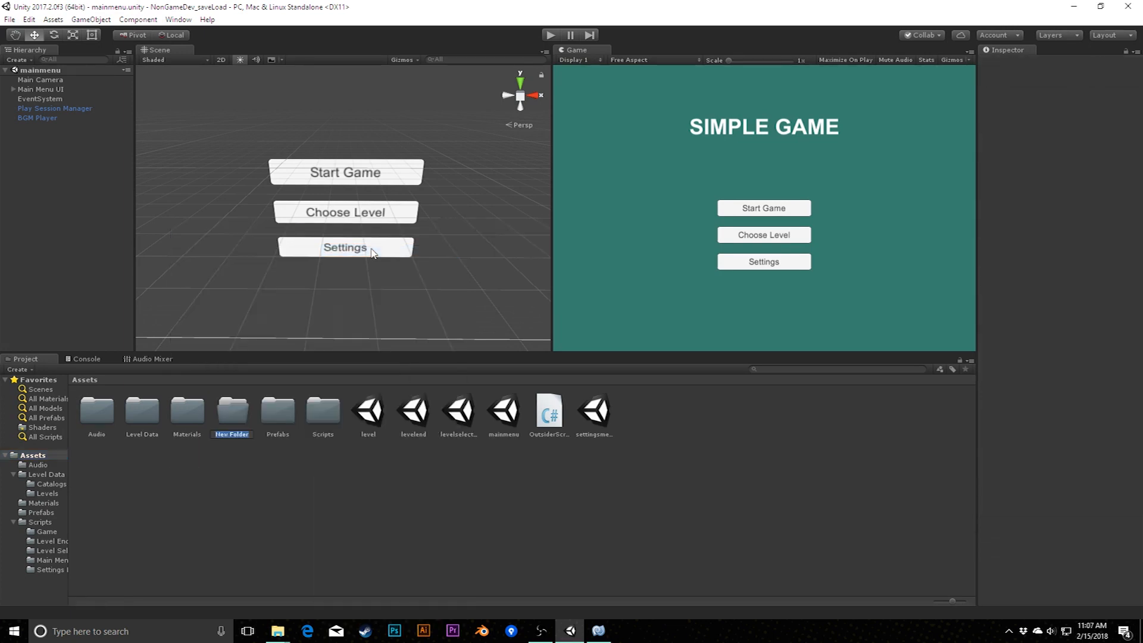
left_click(277, 408)
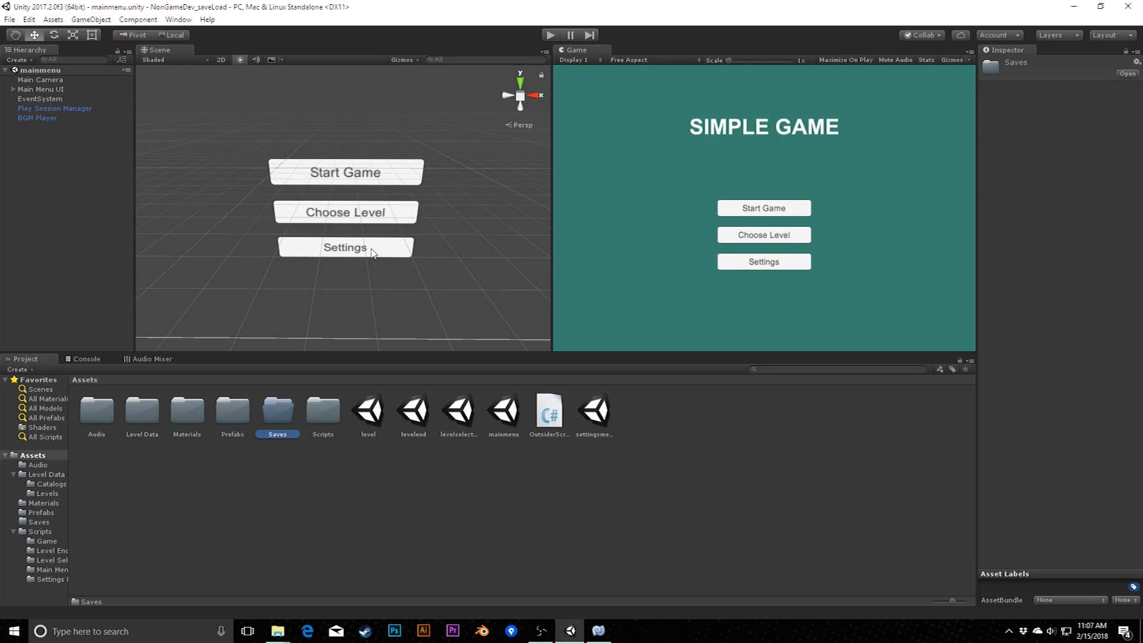
mouse_move(198, 403)
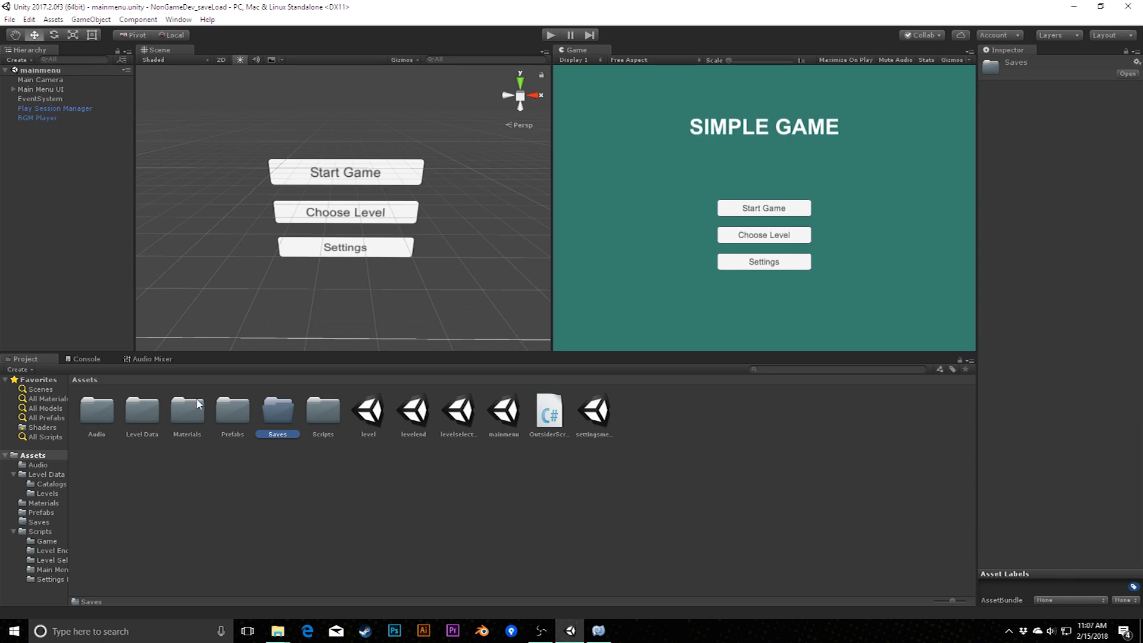
mouse_move(275, 418)
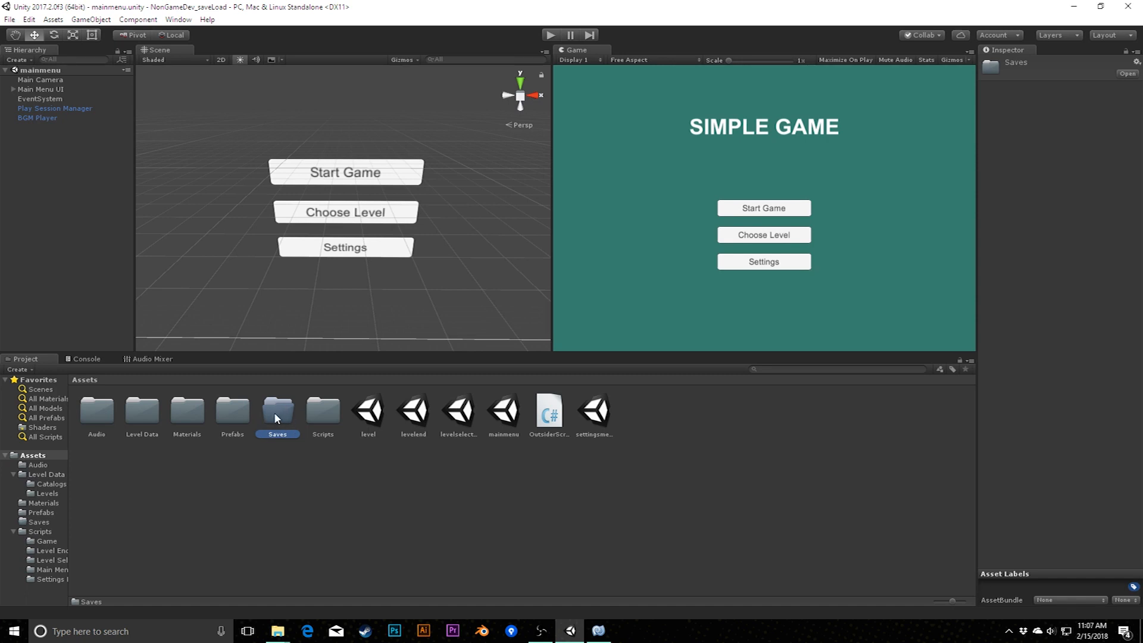
double_click(276, 410)
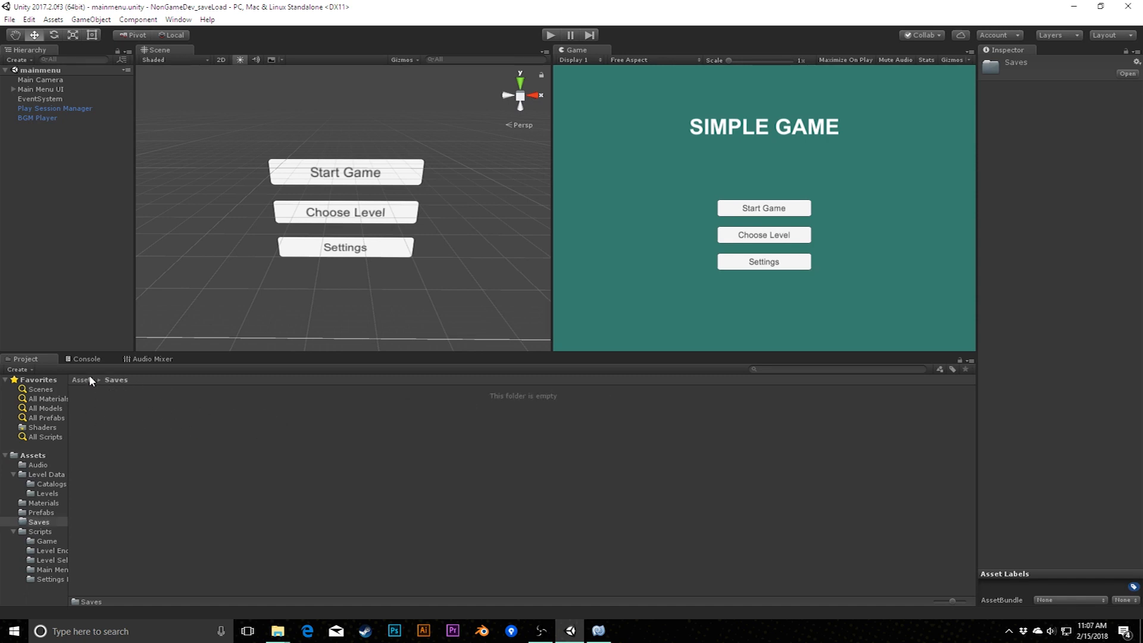
mouse_move(568, 559)
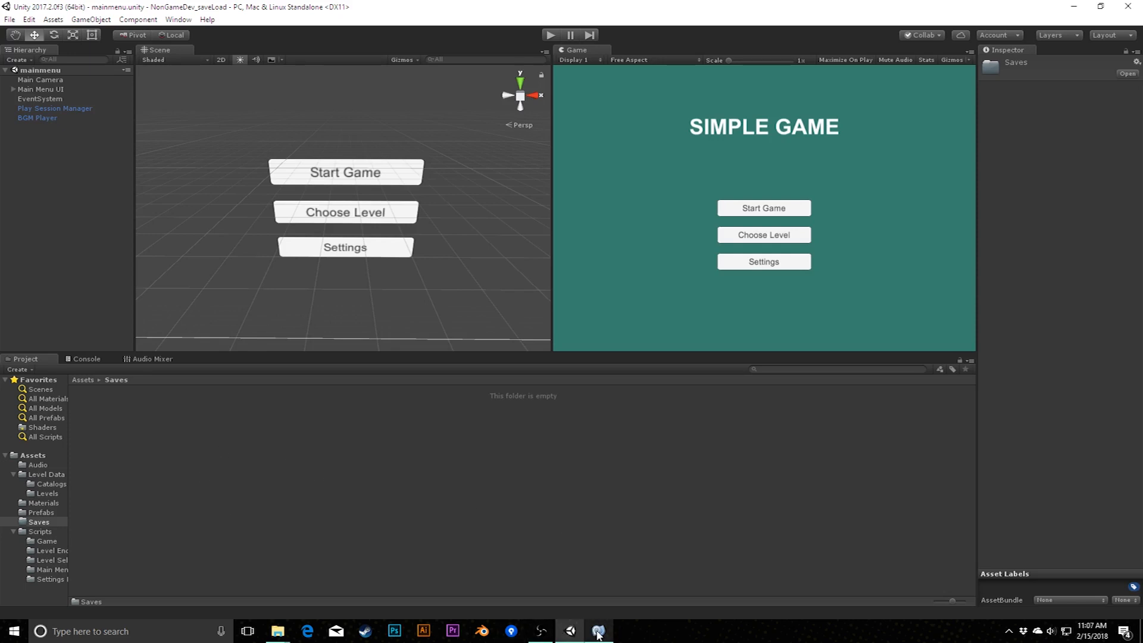
- Declare static string path = "/Saves/"; at the top of SaveManager
left_click(597, 631)
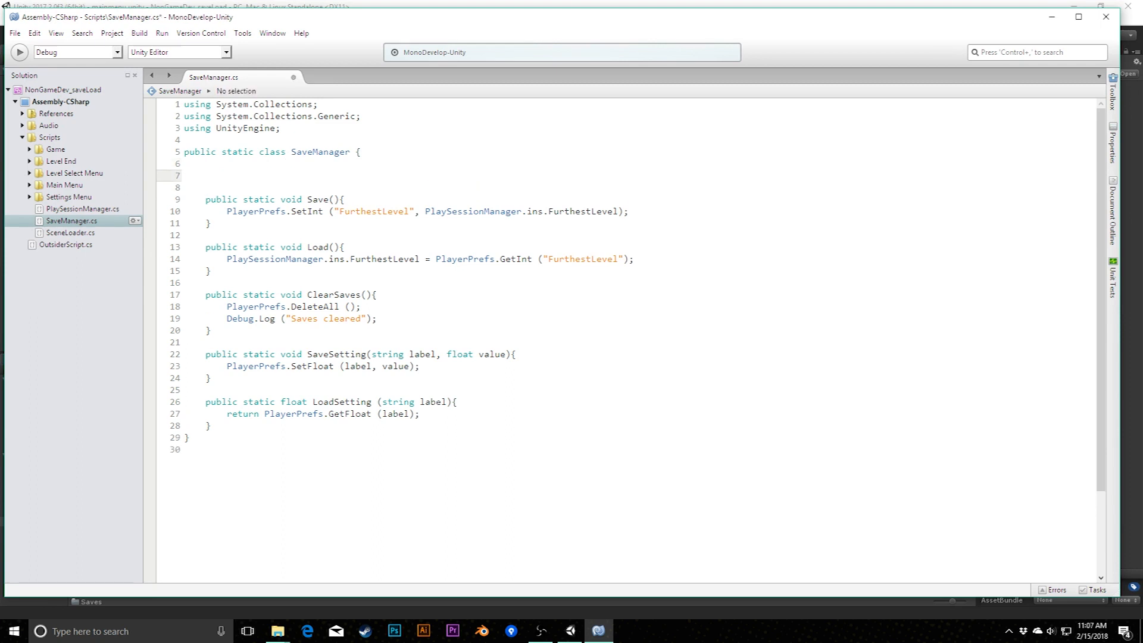
type("sa")
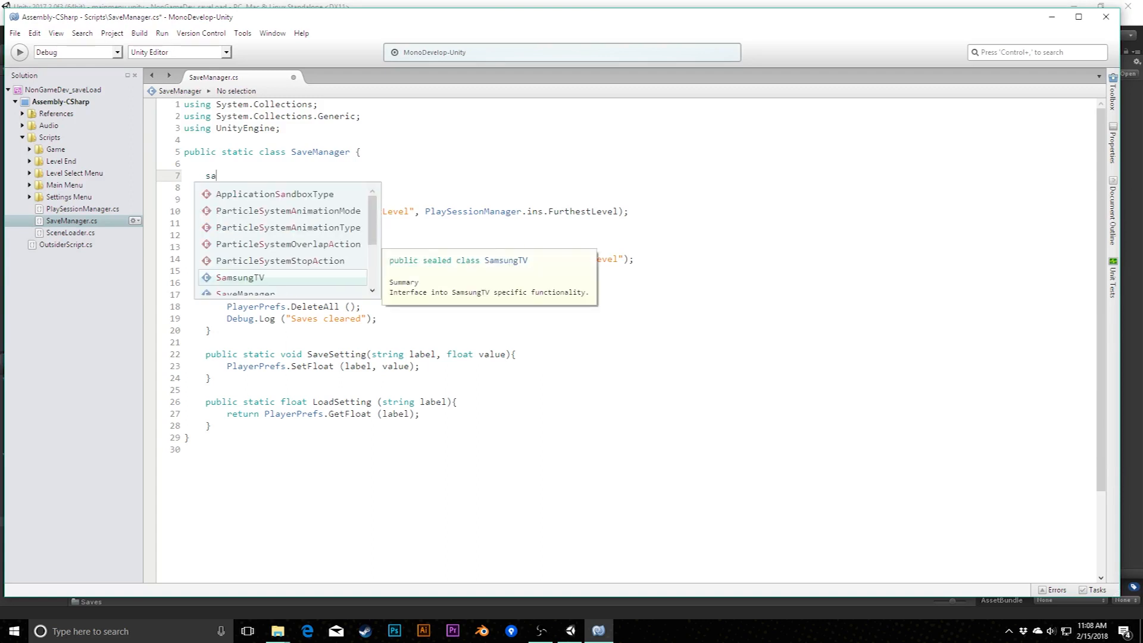
type("tatic string")
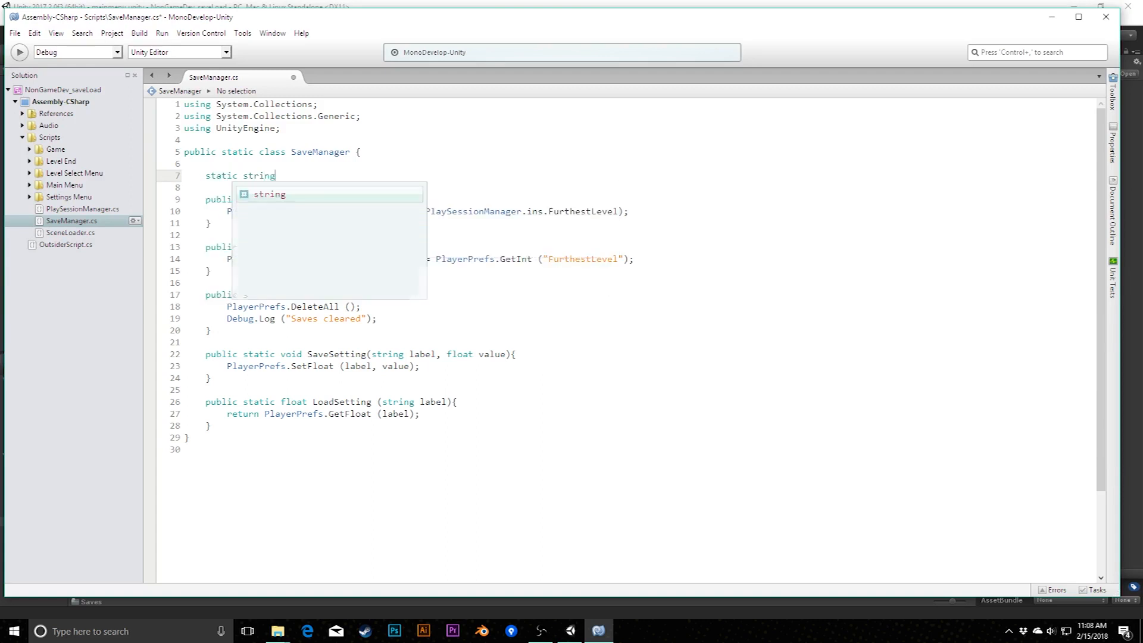
type("path =")
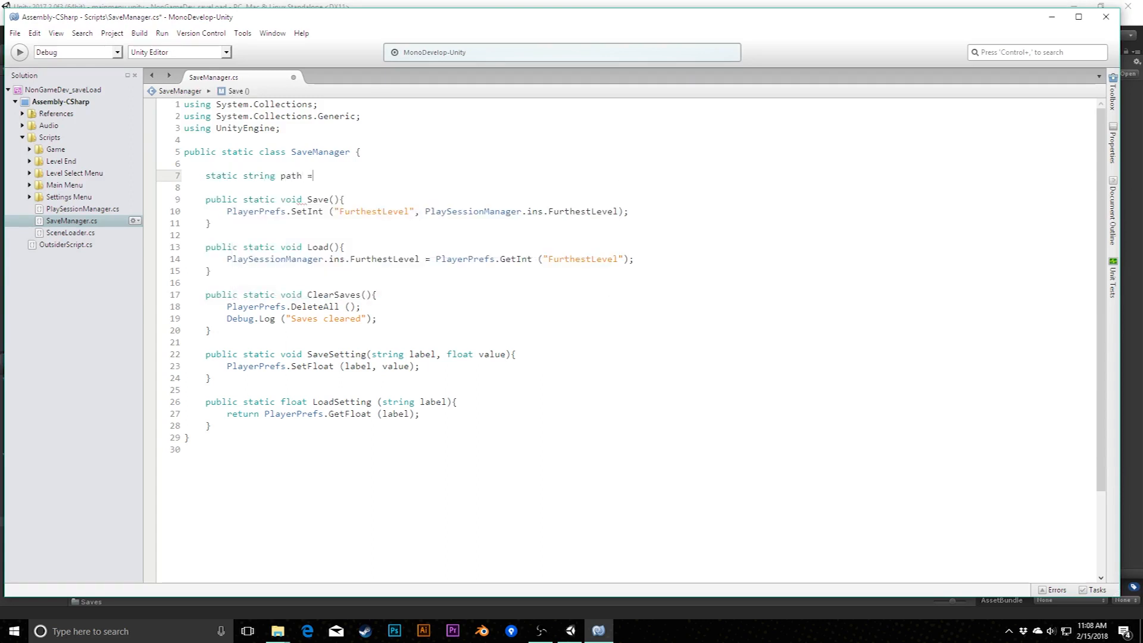
type("\"/")
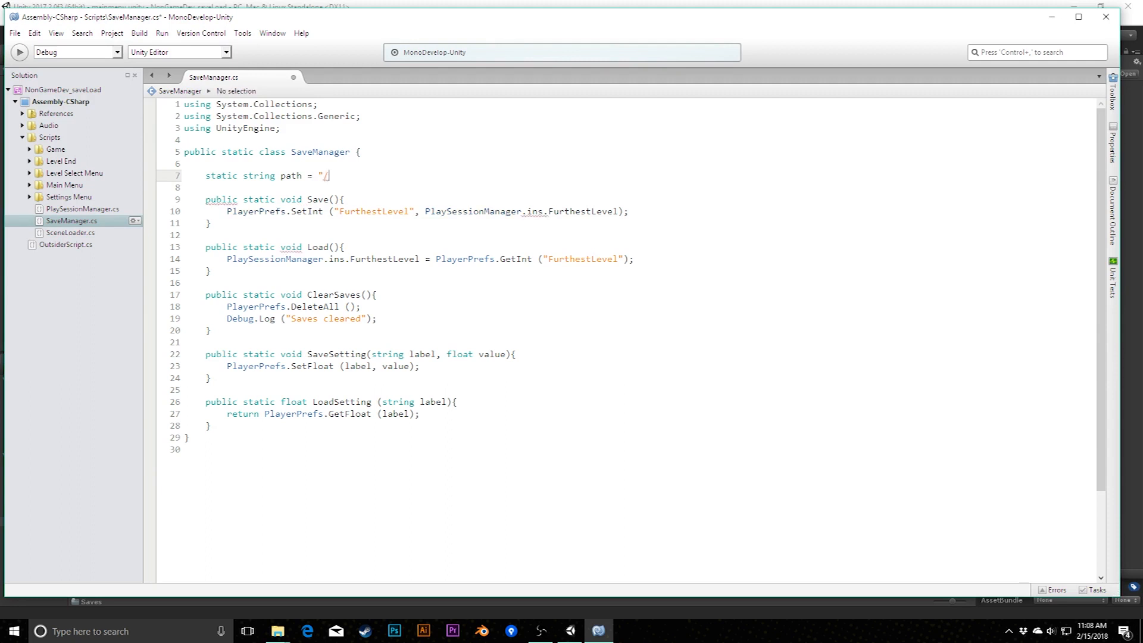
type("Save")
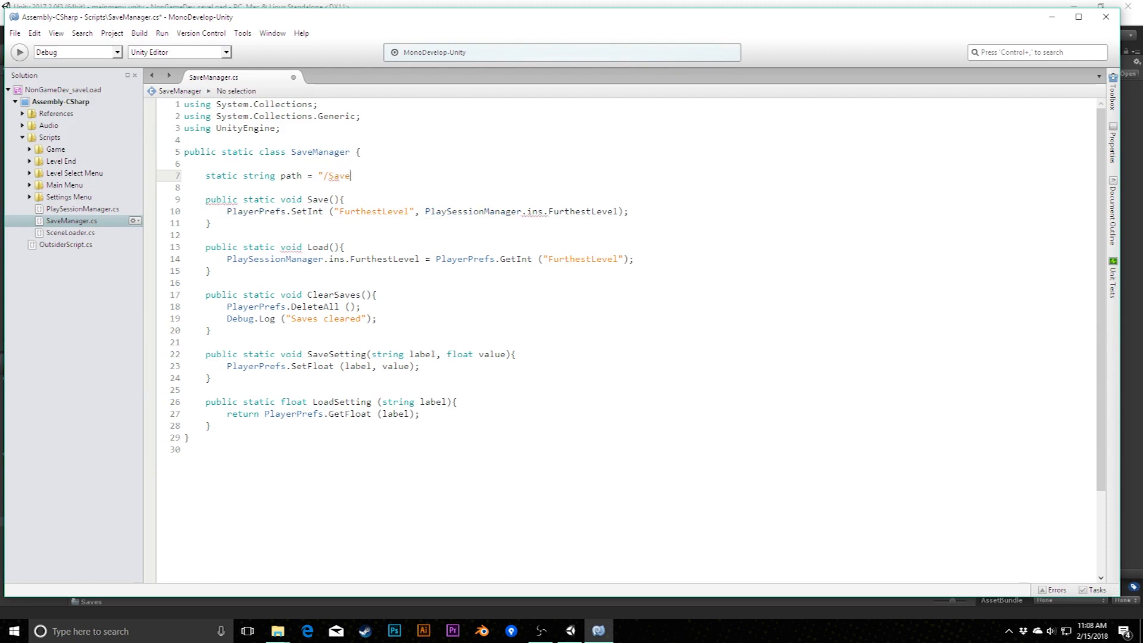
type("s")
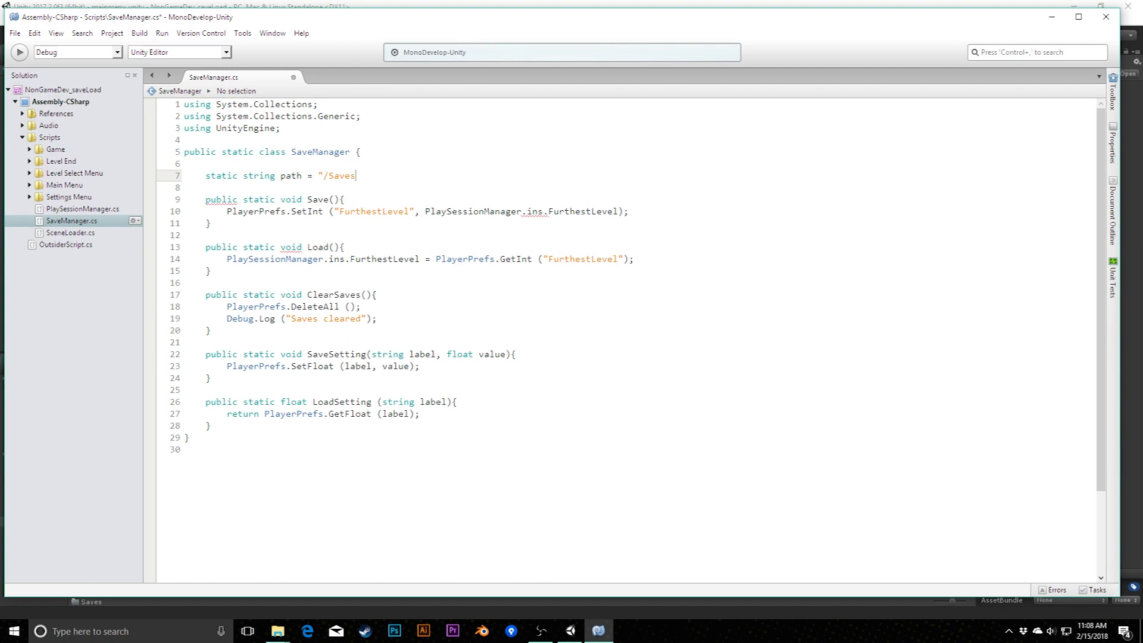
type("/\"")
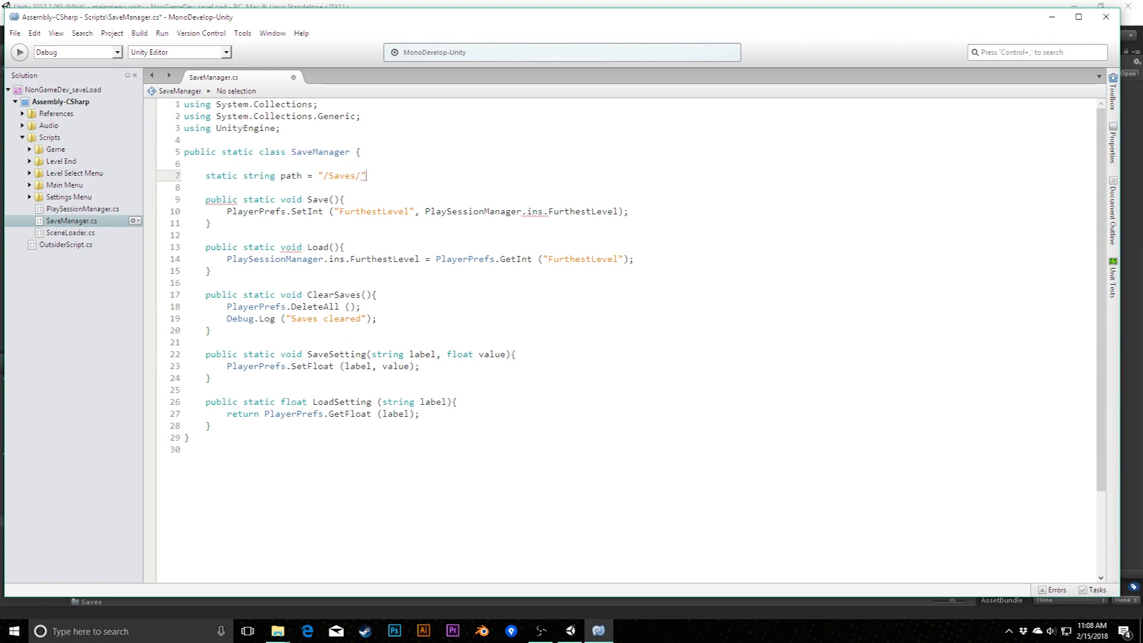
type(";")
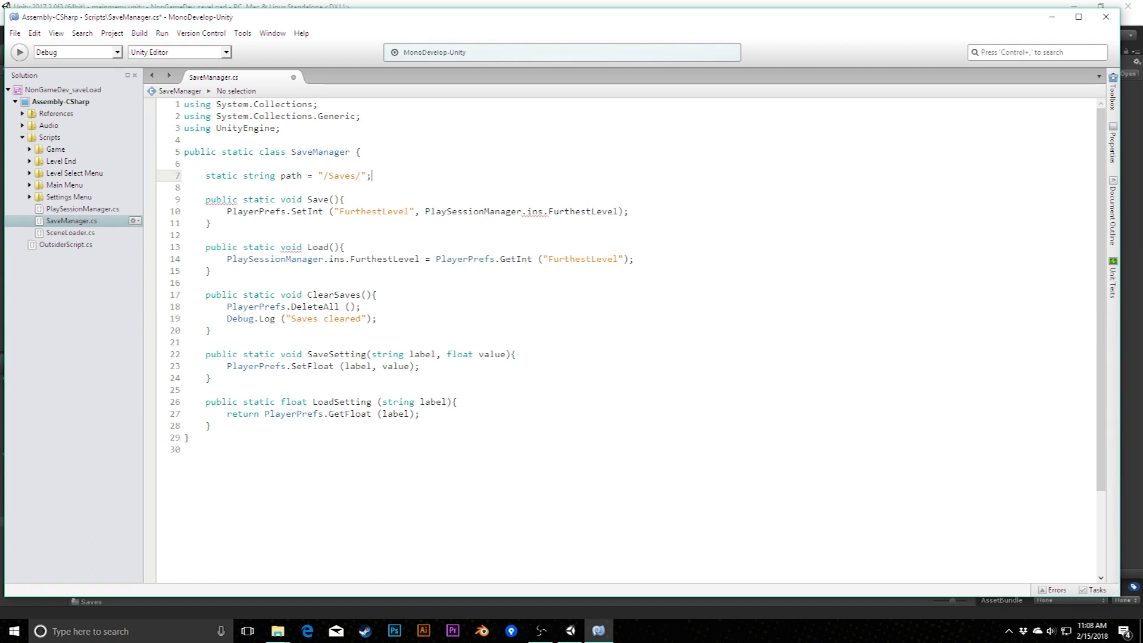
- Add static string filename = "savedGame" below the path field
left_click(327, 176)
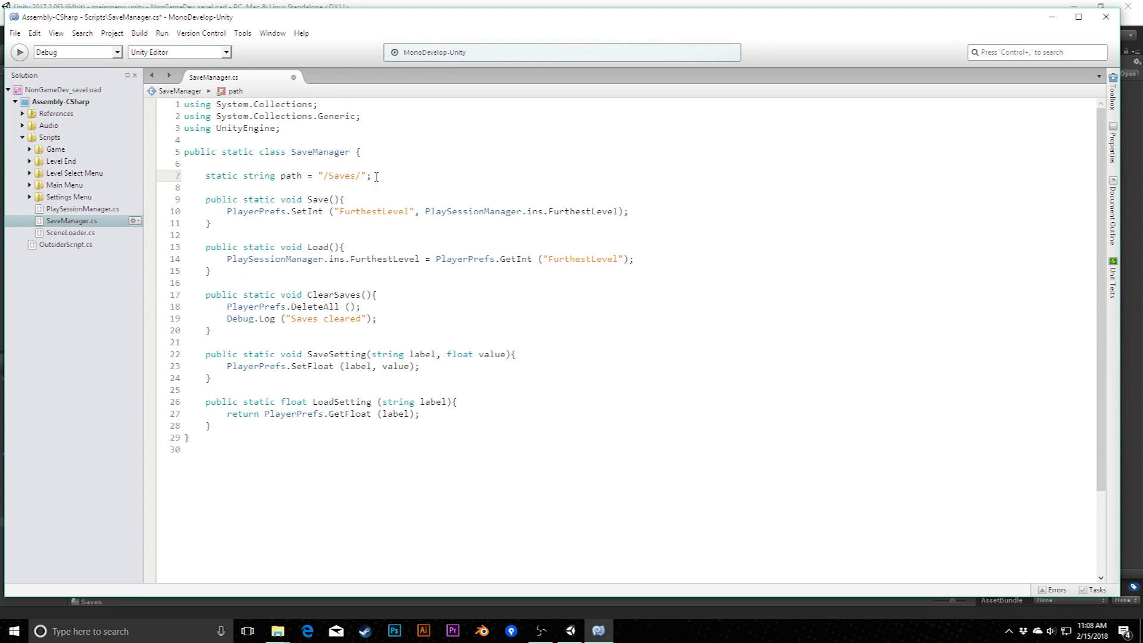
type("static string")
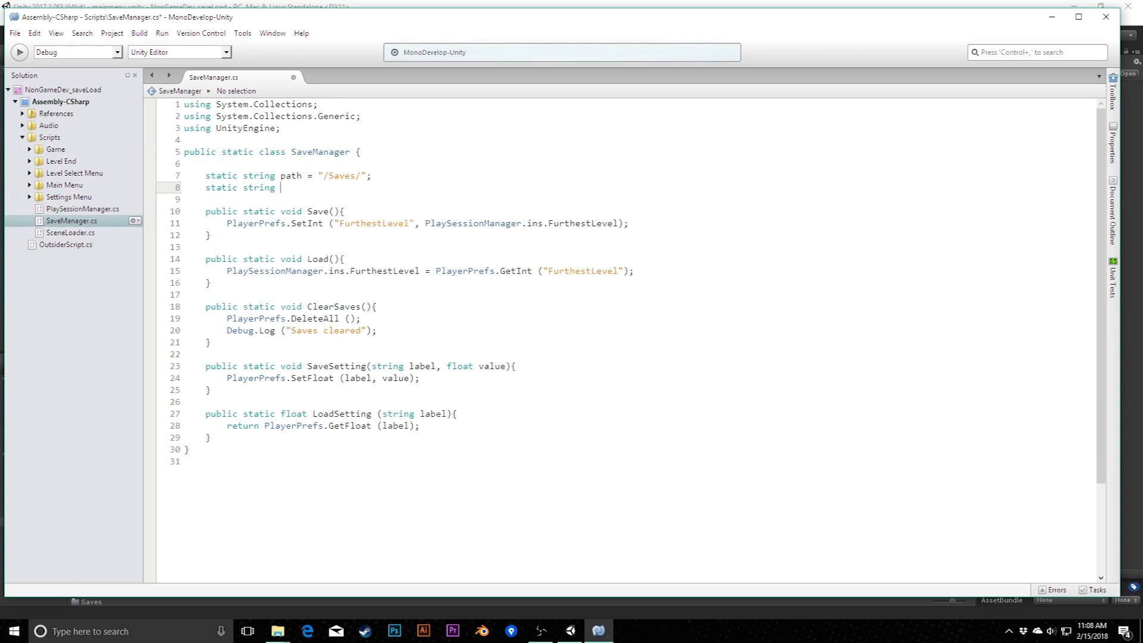
type("filename = \"save")
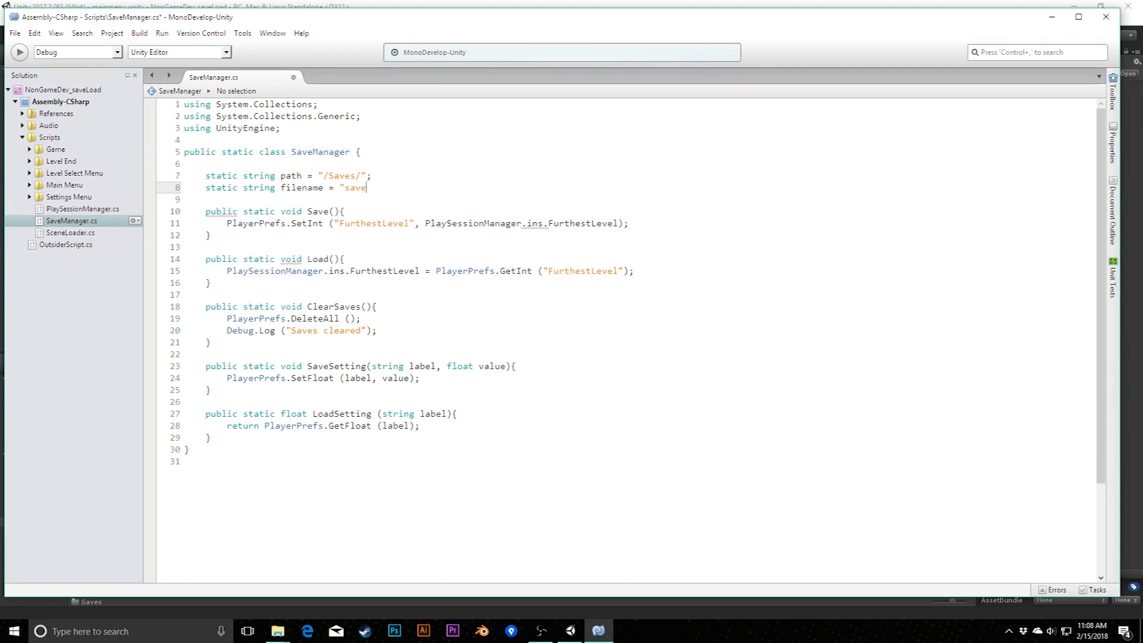
type("dGame\";")
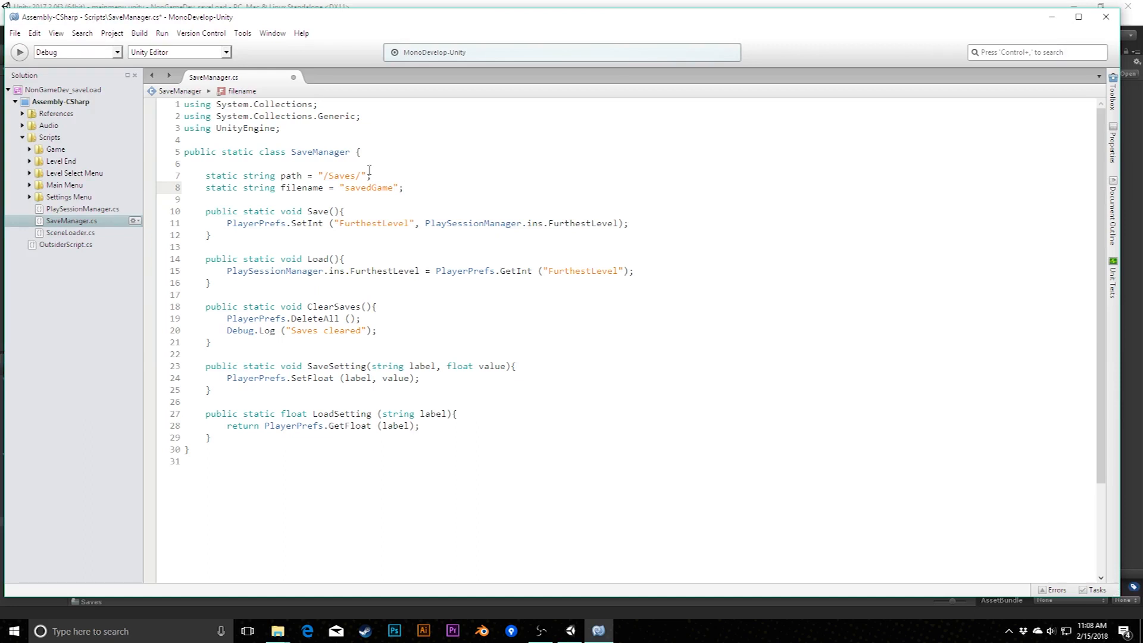
- Add a third field, static string ext = ".sg", beside path and filename
type("static string")
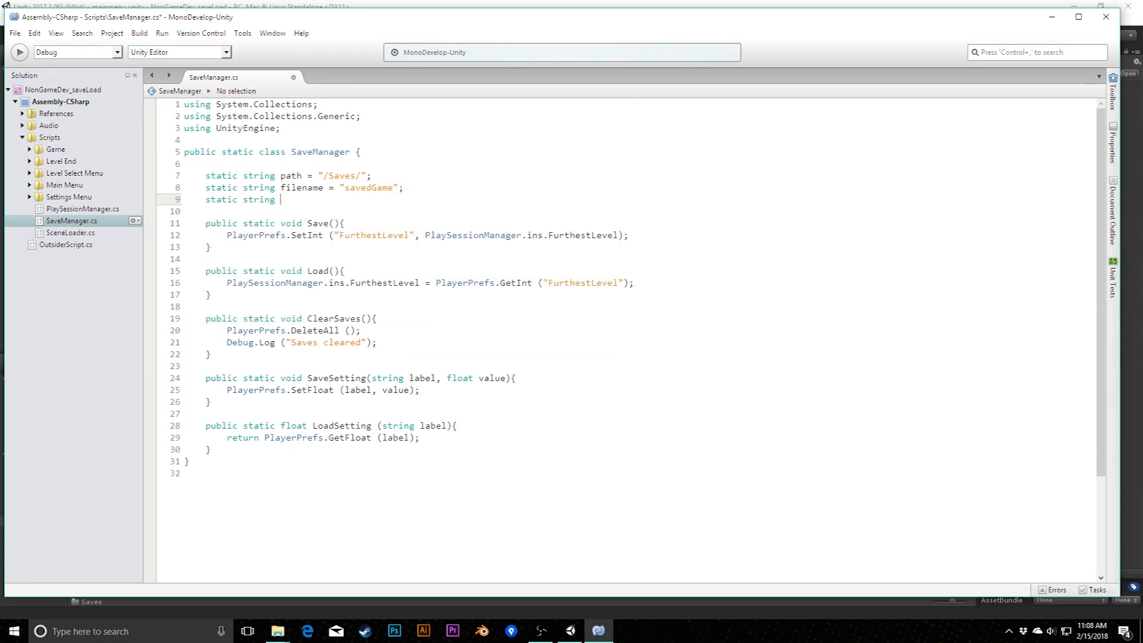
type("ext = \"")
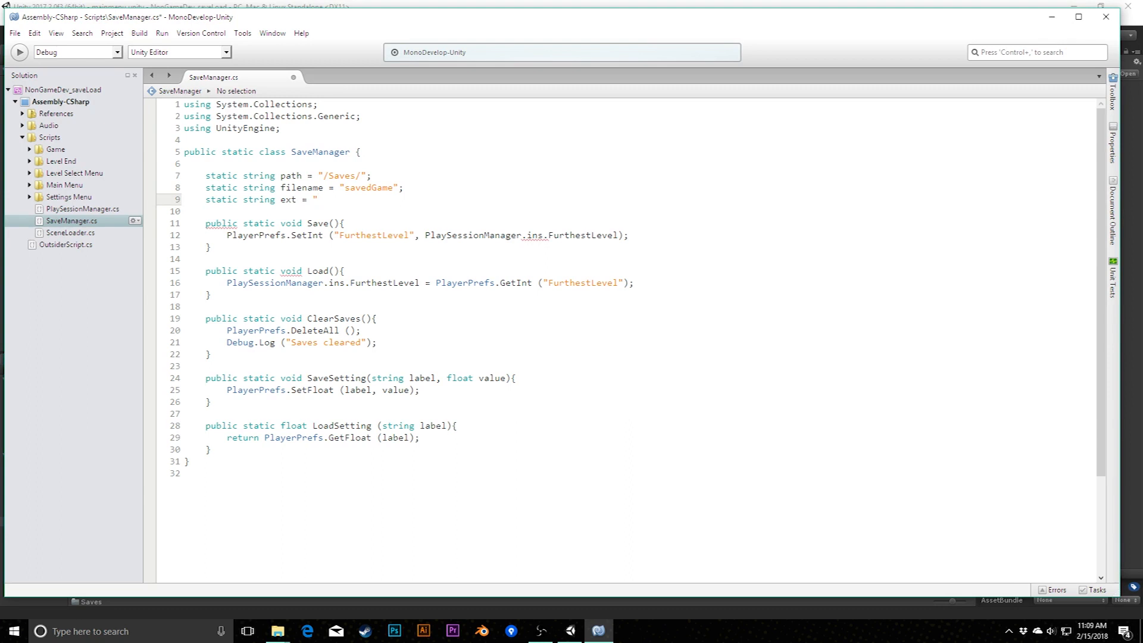
left_click(316, 199)
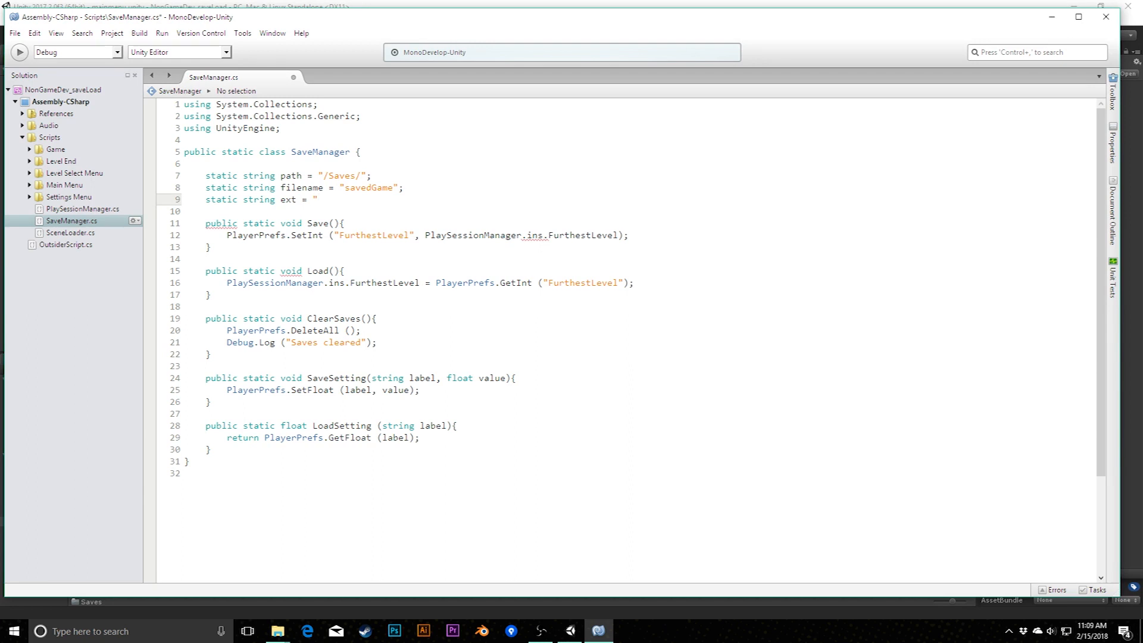
left_click(315, 200)
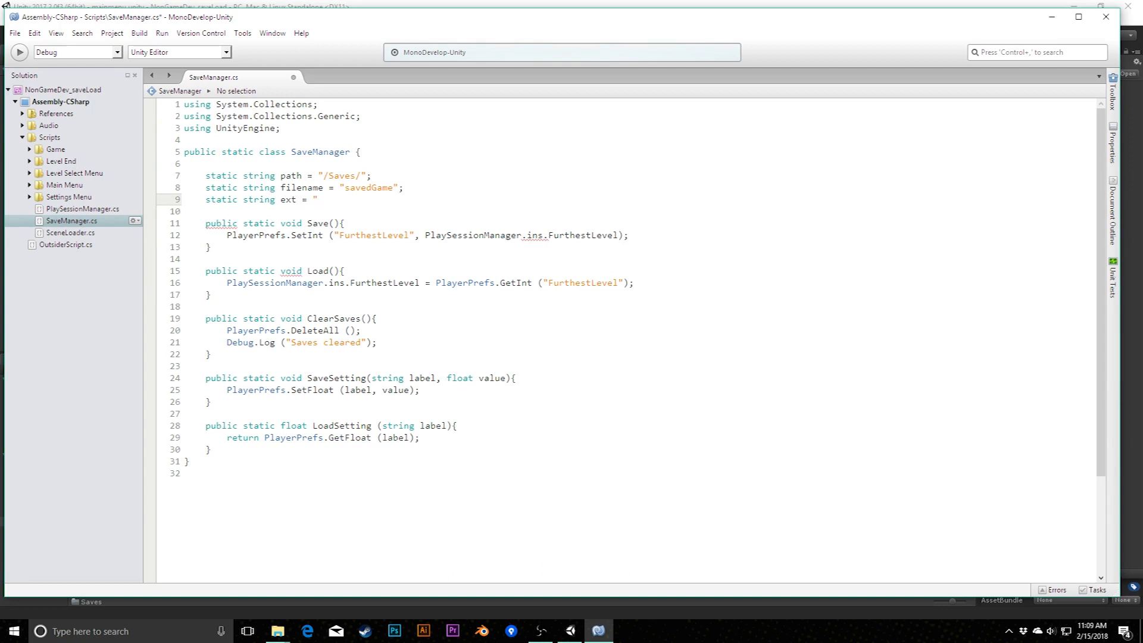
type(".s")
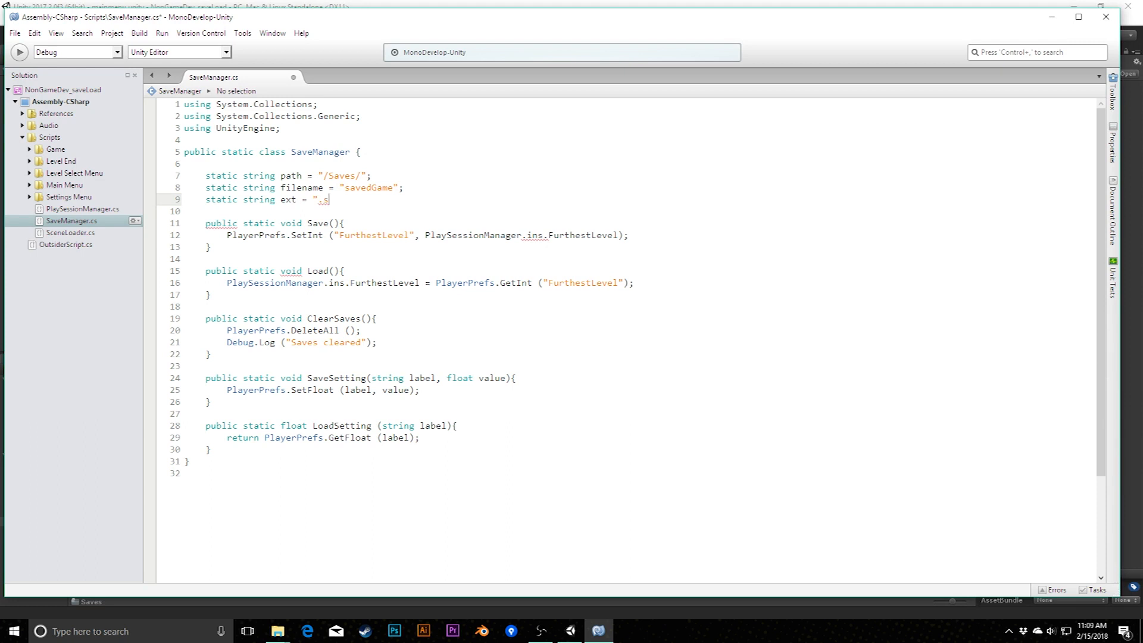
type("g\";")
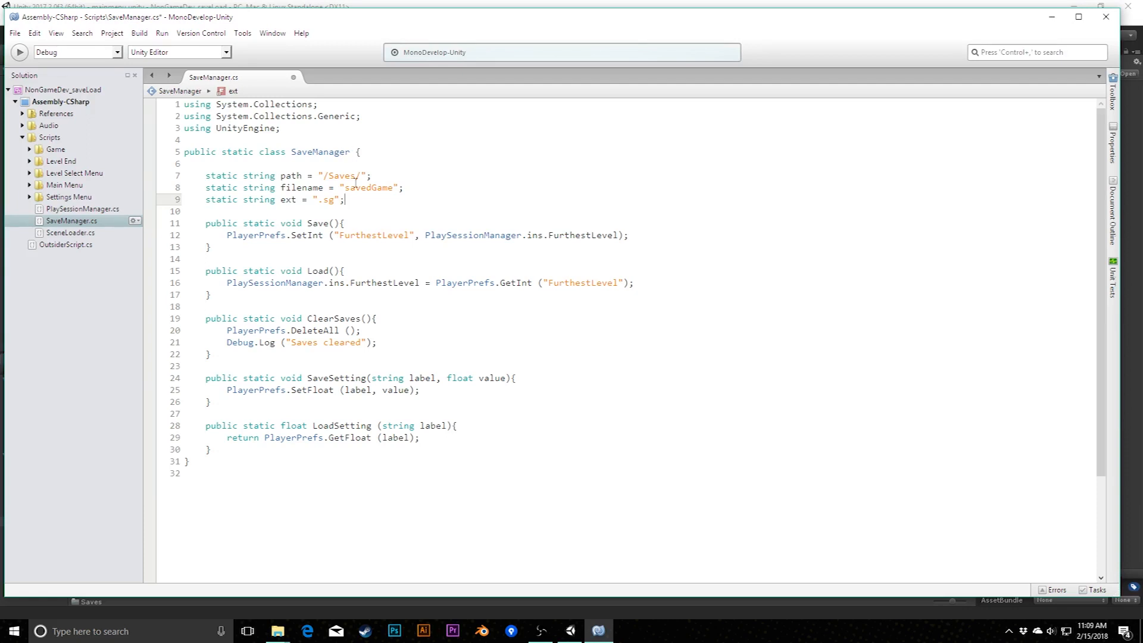
left_click(324, 175)
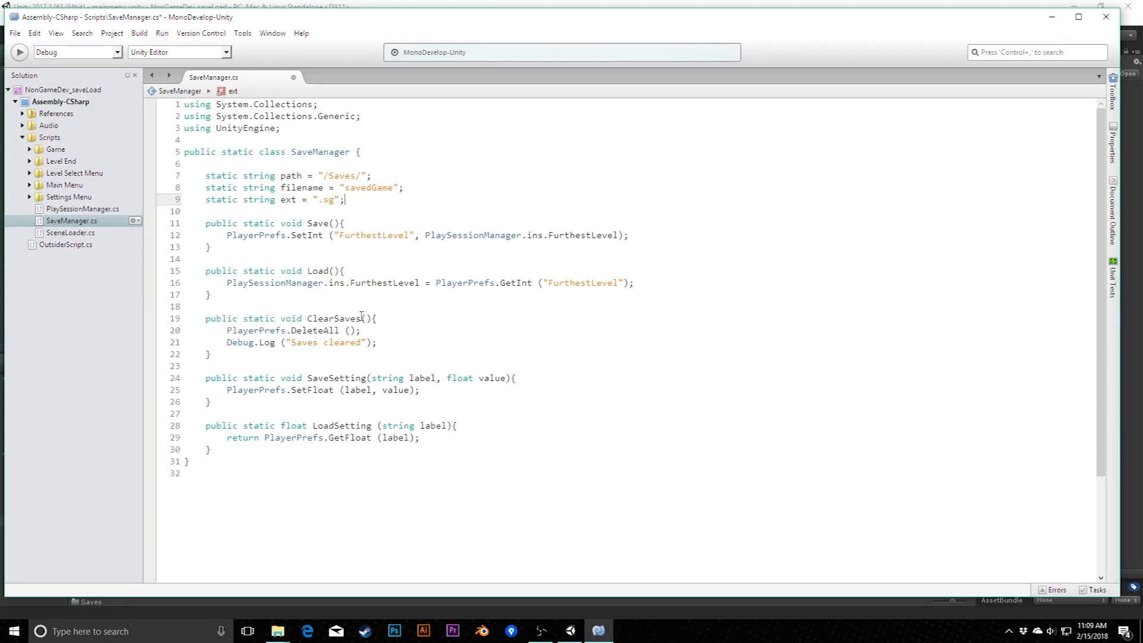
mouse_move(381, 436)
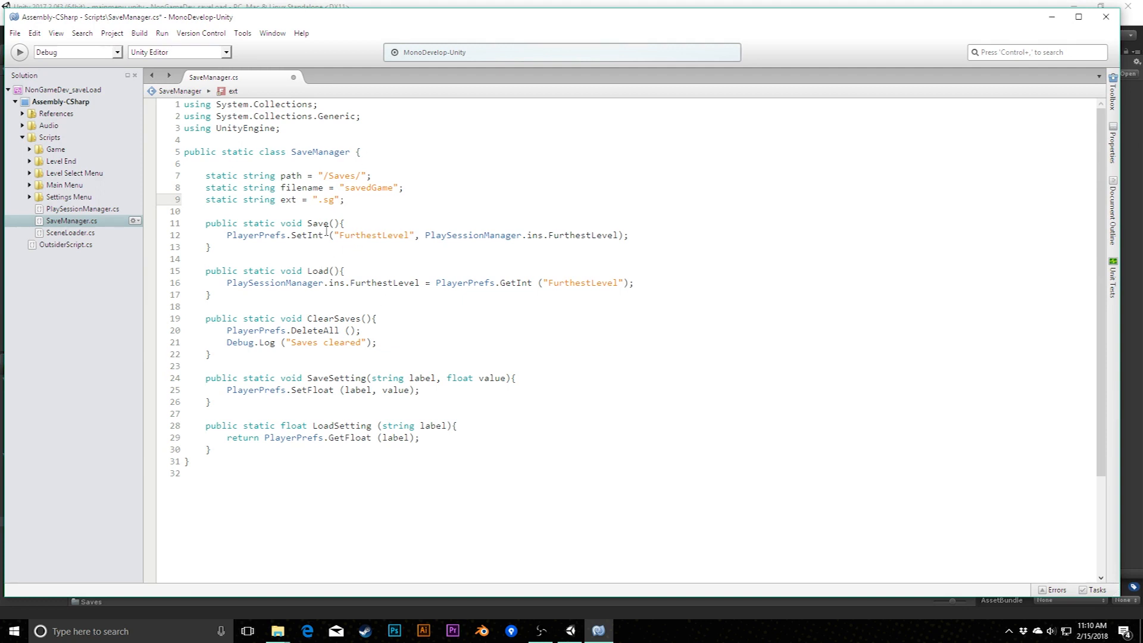
mouse_move(322, 222)
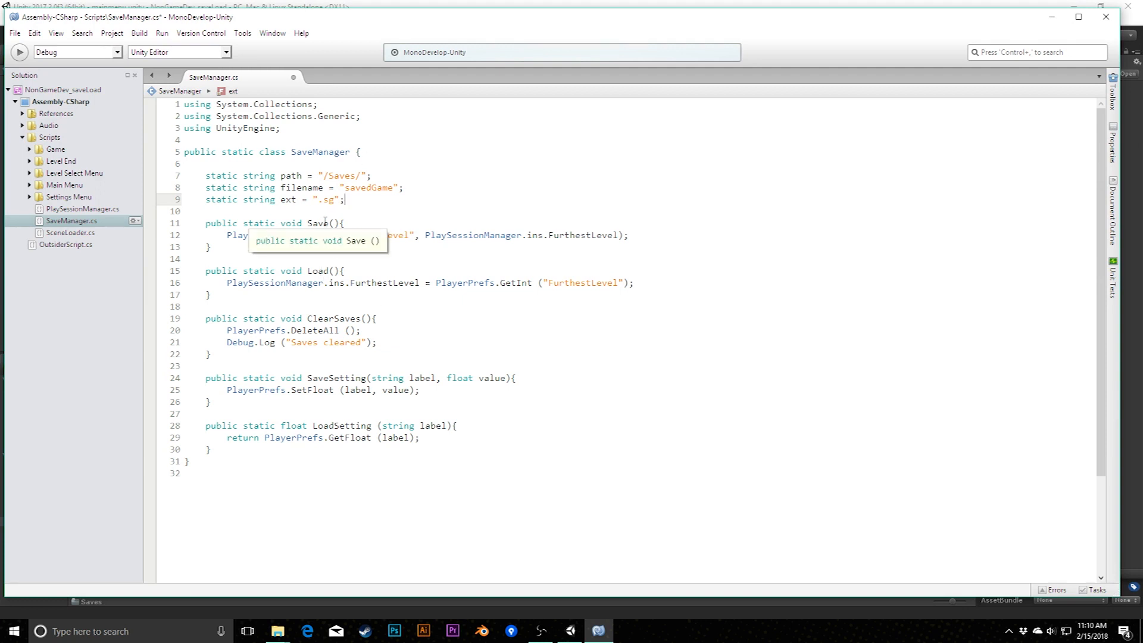
- Rename the Save method to SaveGameData with Refactor > Rename
right_click(332, 230)
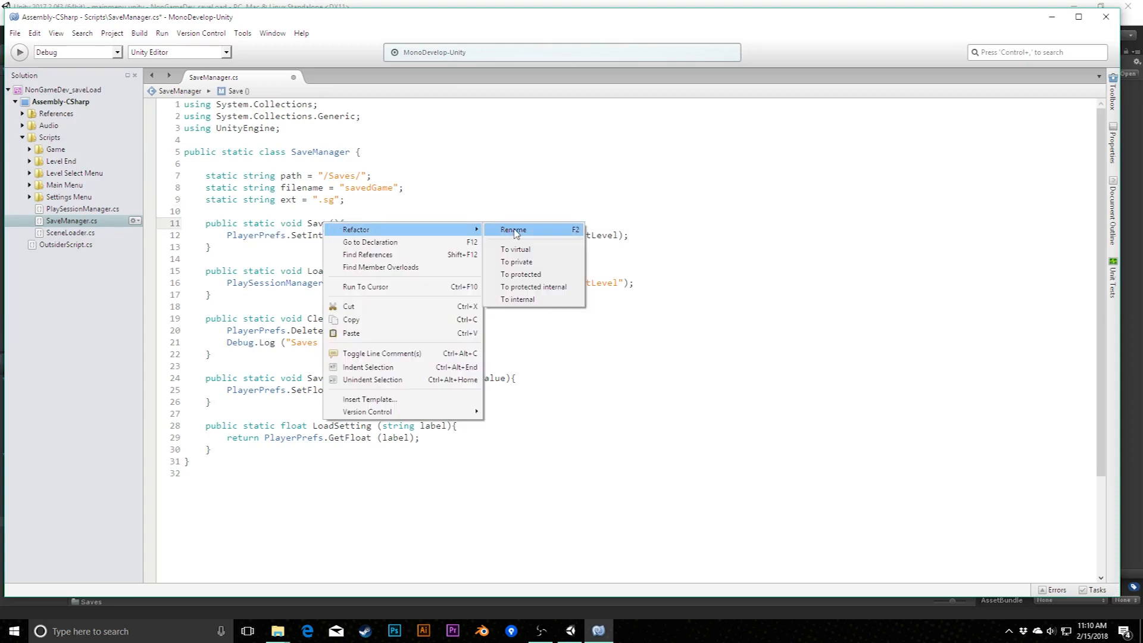
left_click(512, 230)
type("SaveGameData")
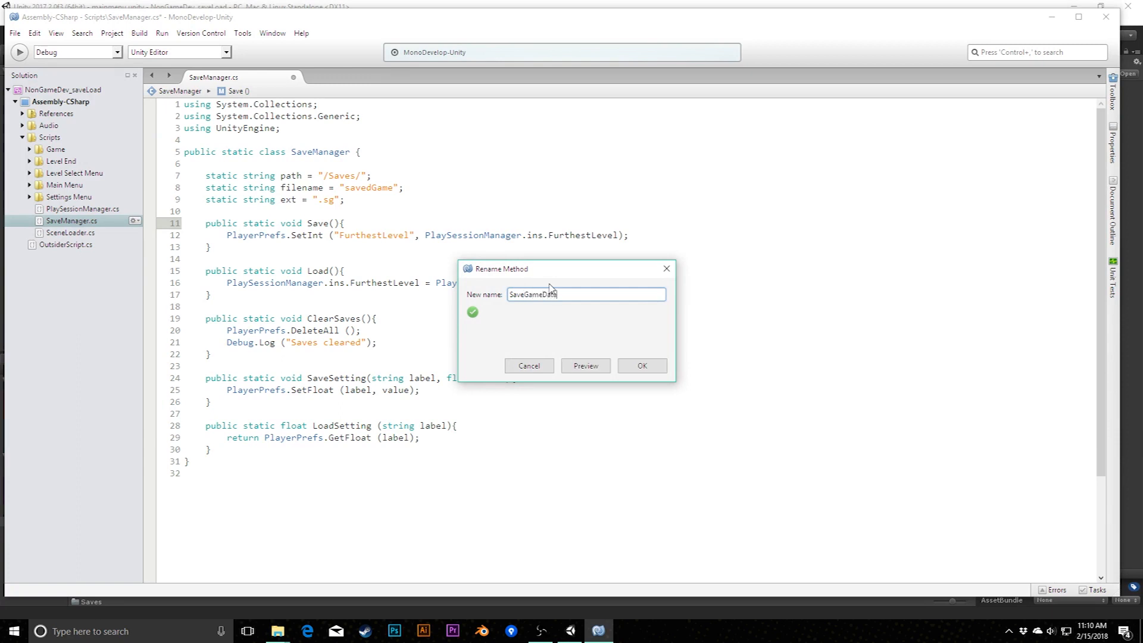
left_click(640, 365)
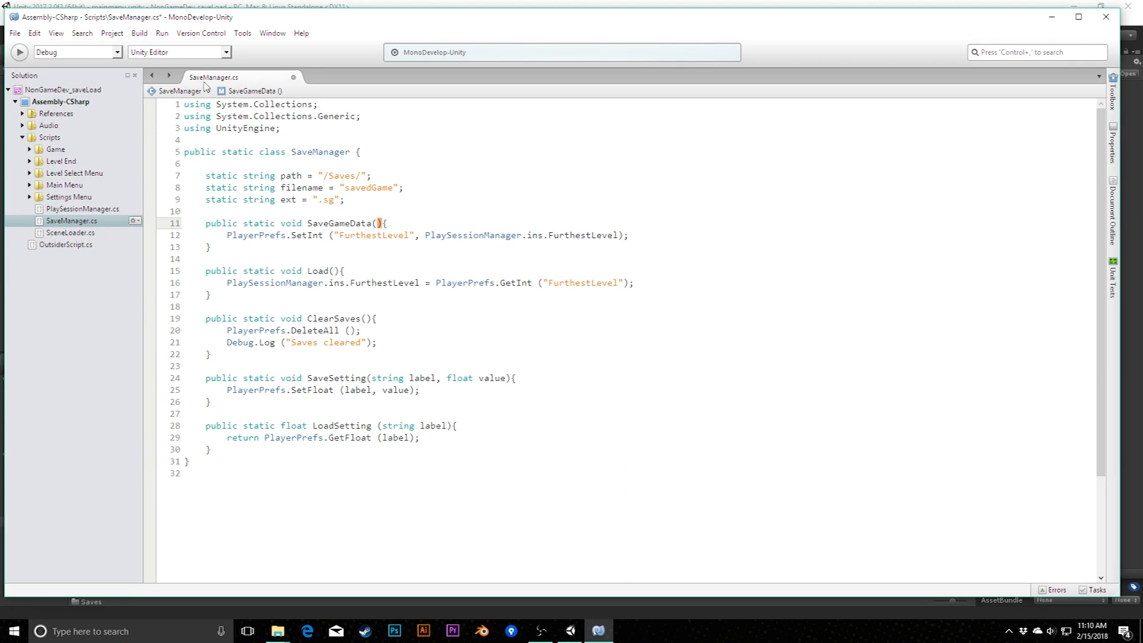
mouse_move(263, 81)
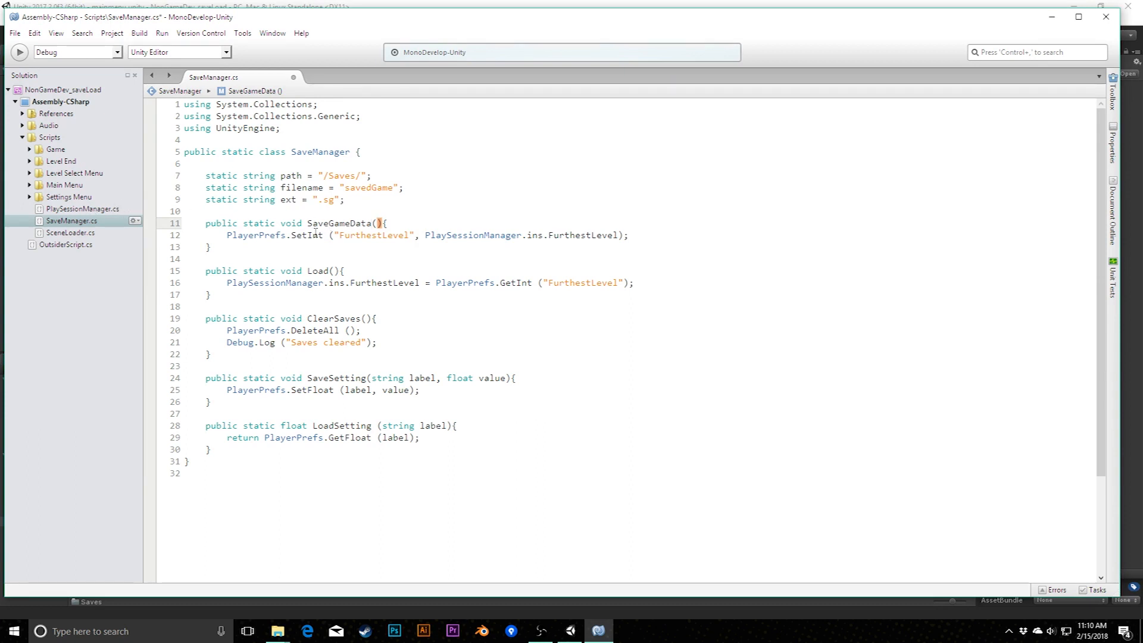
- Check SaveGameData's references, including PlaySessionManager, then close Search Results
right_click(377, 223)
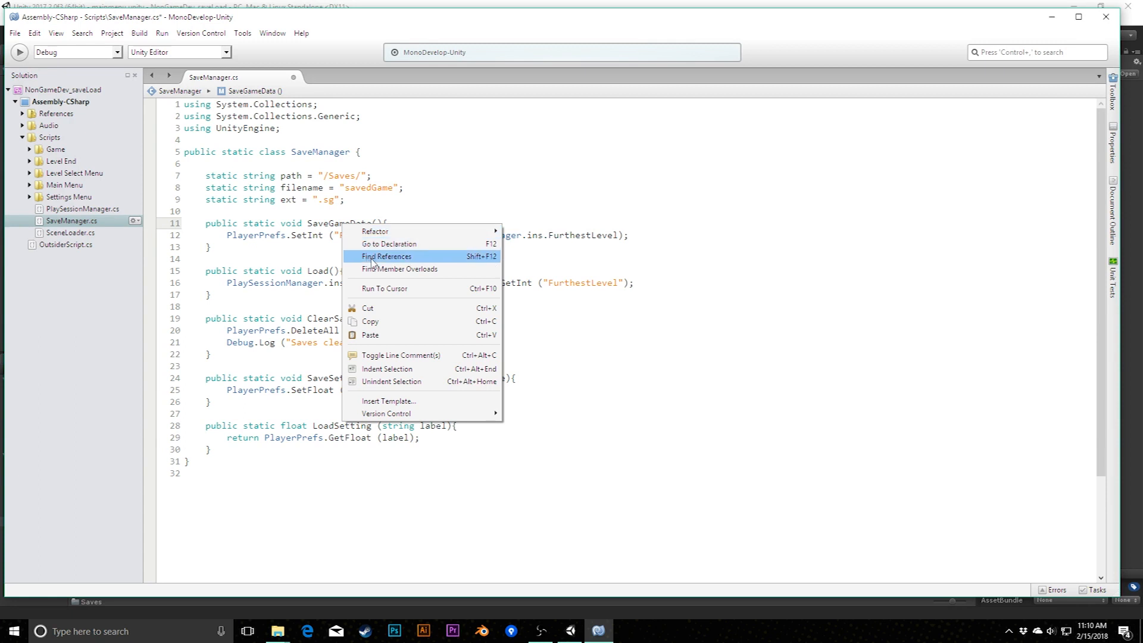
left_click(386, 256)
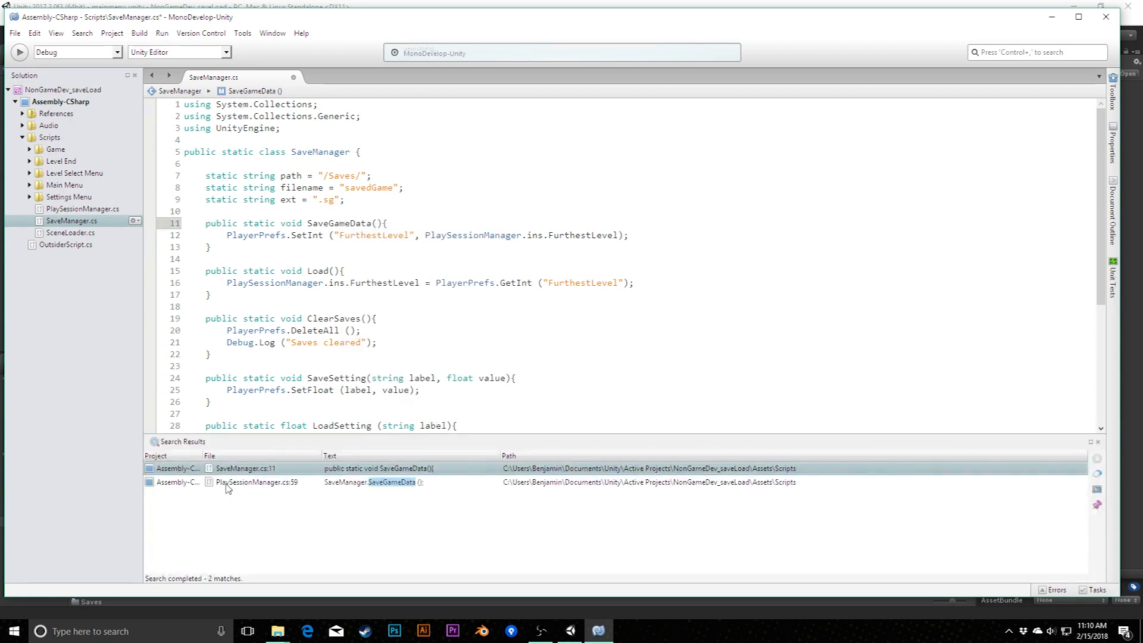
mouse_move(407, 489)
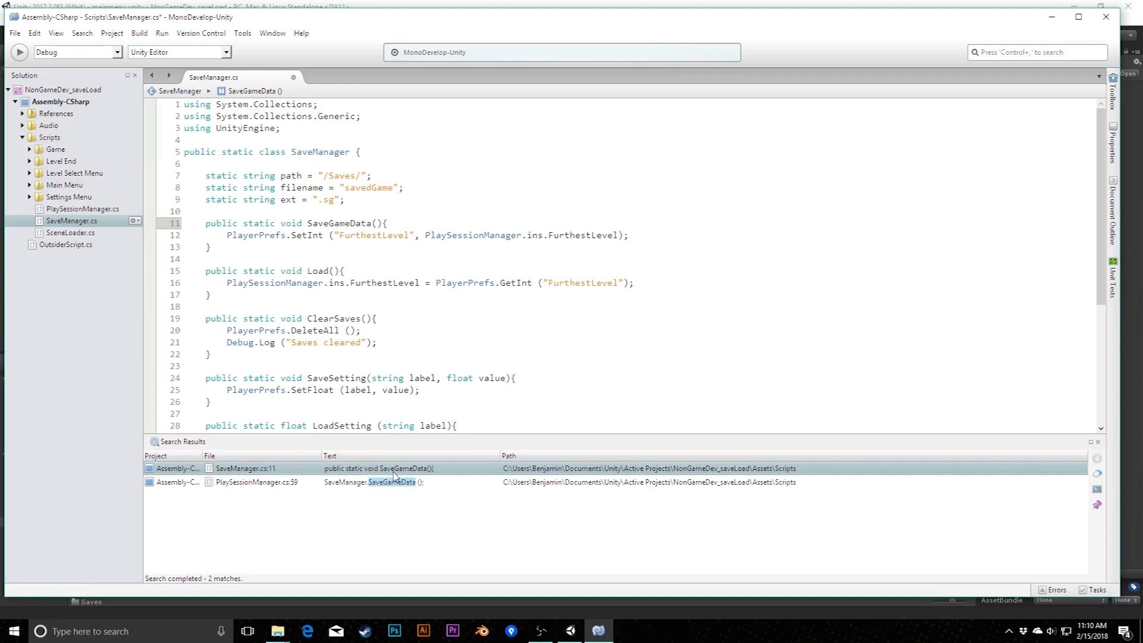
left_click(1098, 442)
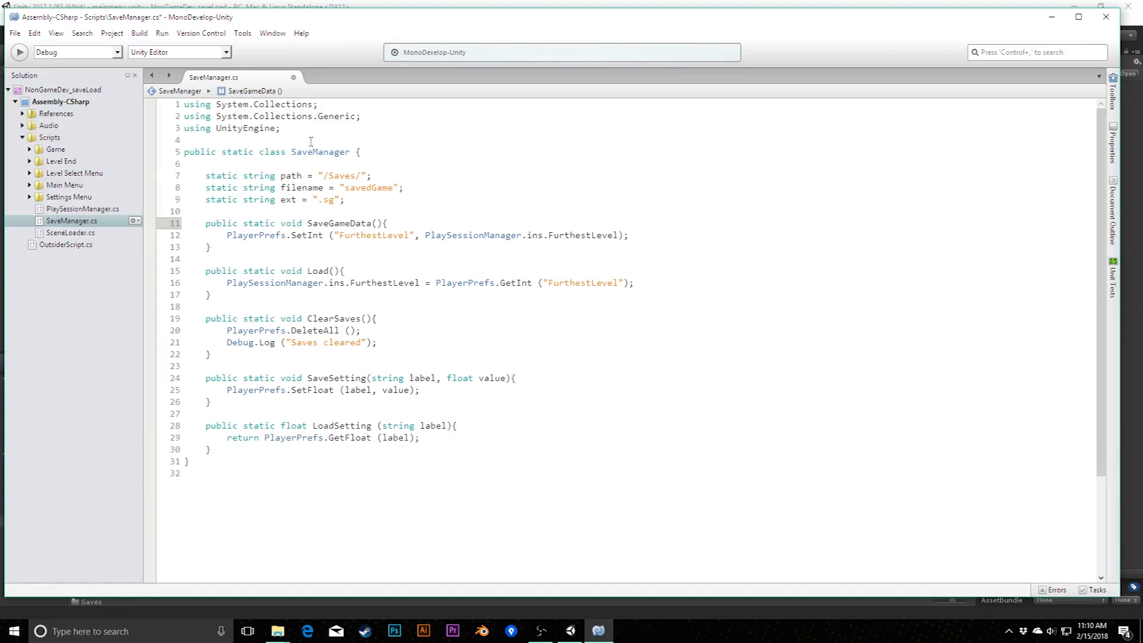
mouse_move(75, 214)
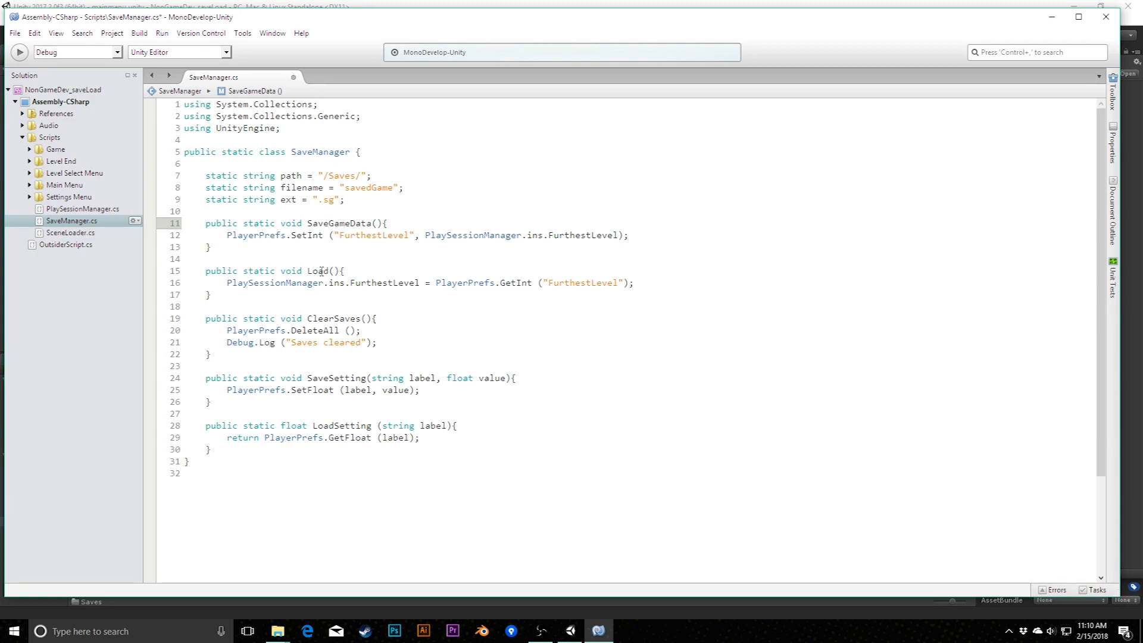
- Rename Load to LoadGameData and comment out both PlayerPrefs lines
right_click(321, 270)
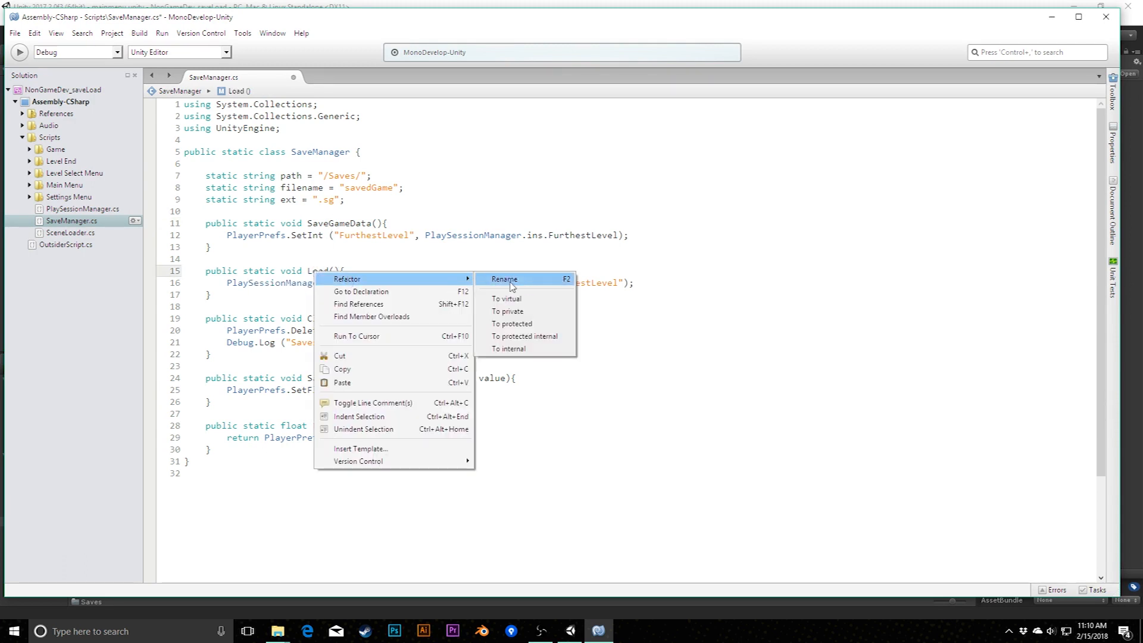
left_click(504, 279)
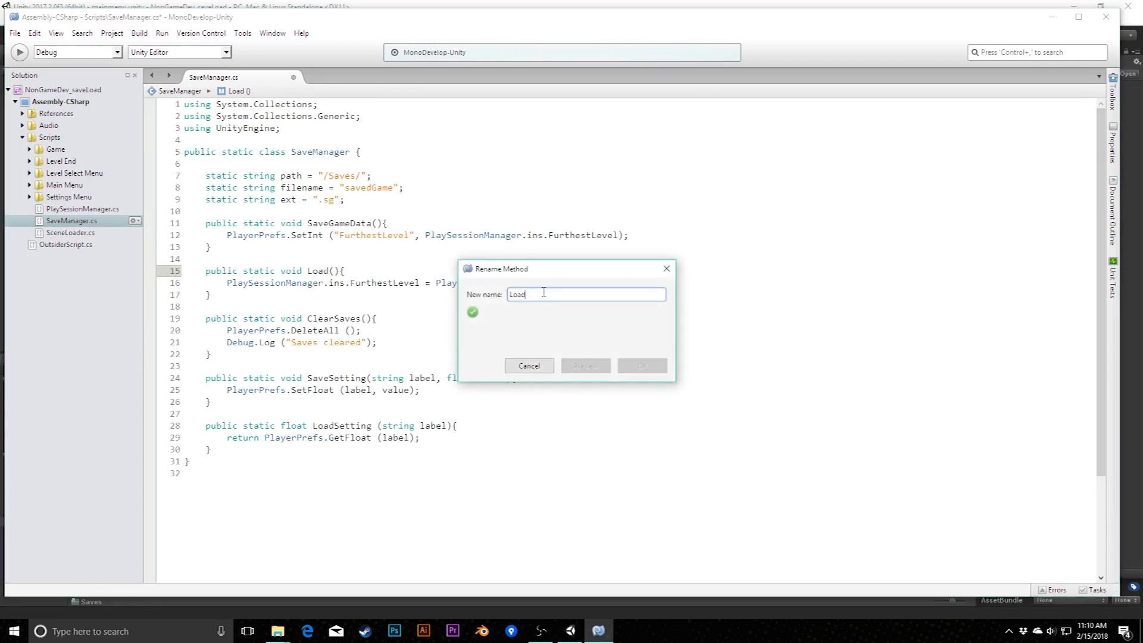
type("Game")
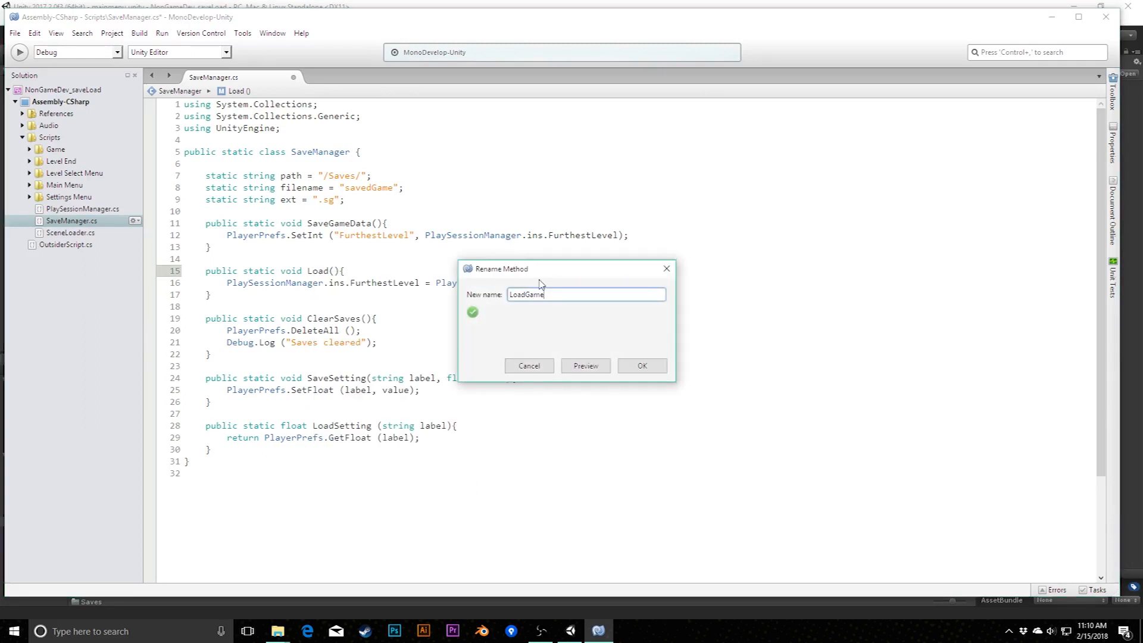
left_click(640, 365)
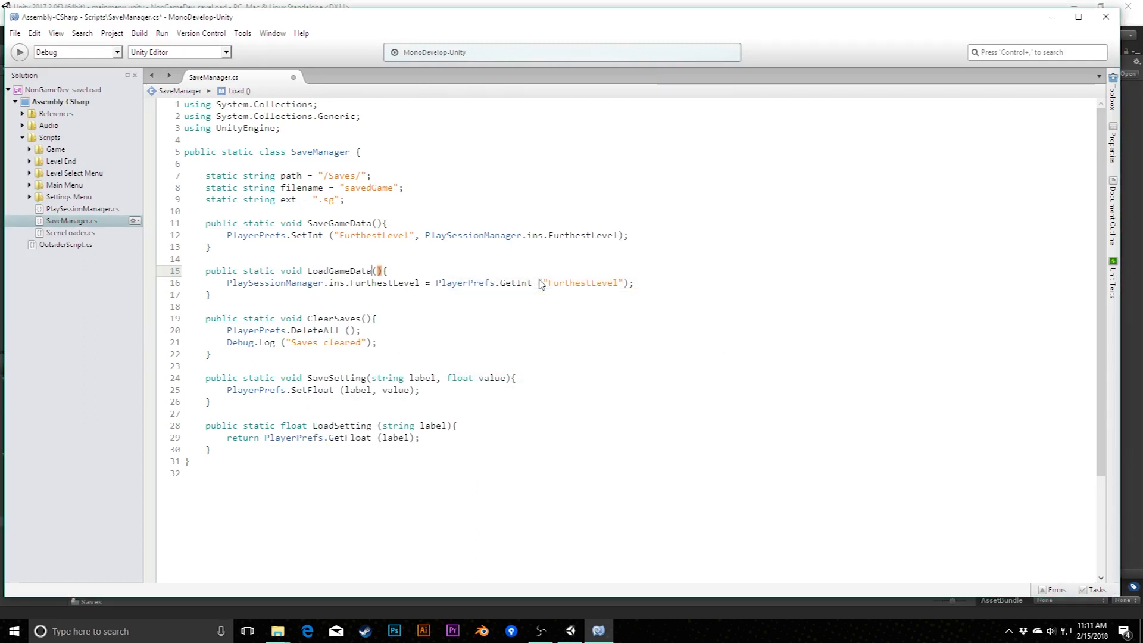
left_click(380, 270)
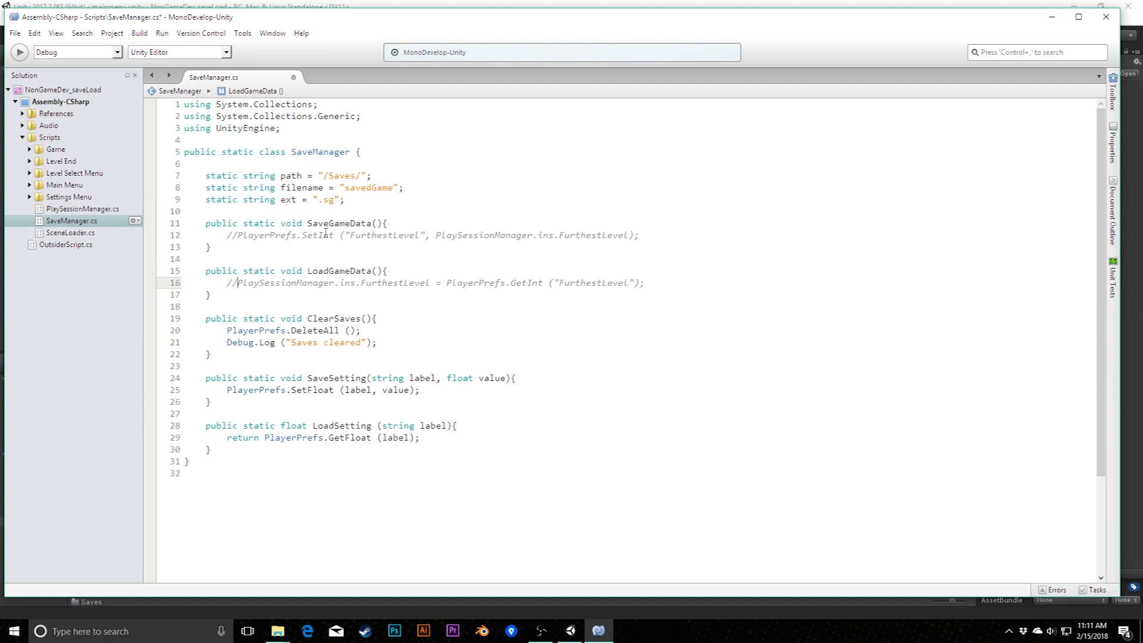
mouse_move(452, 278)
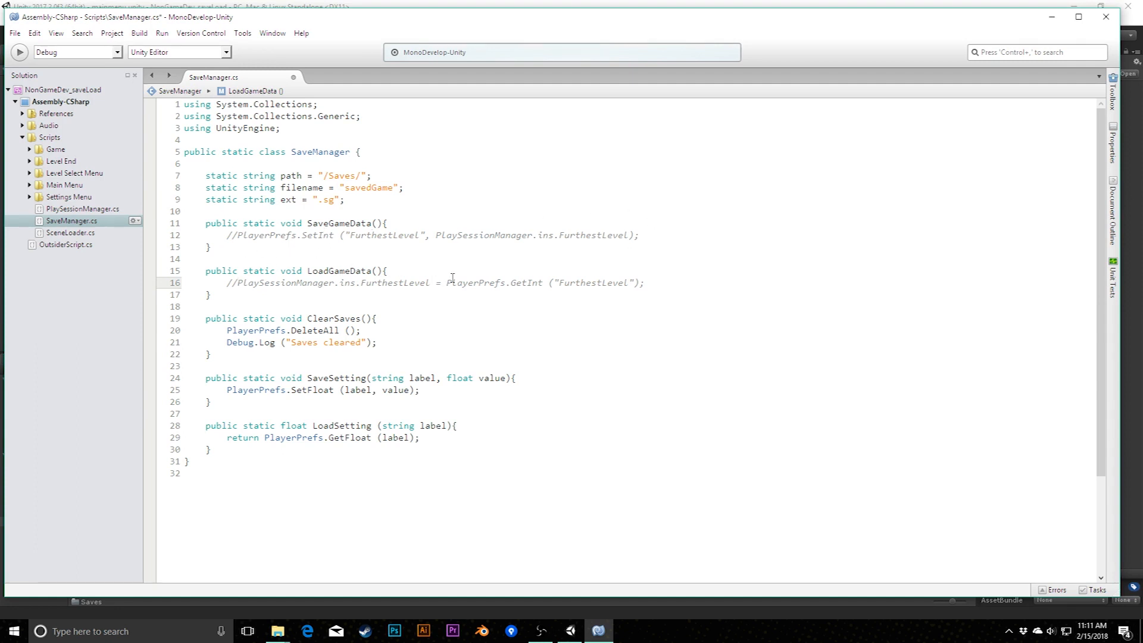
left_click(653, 236)
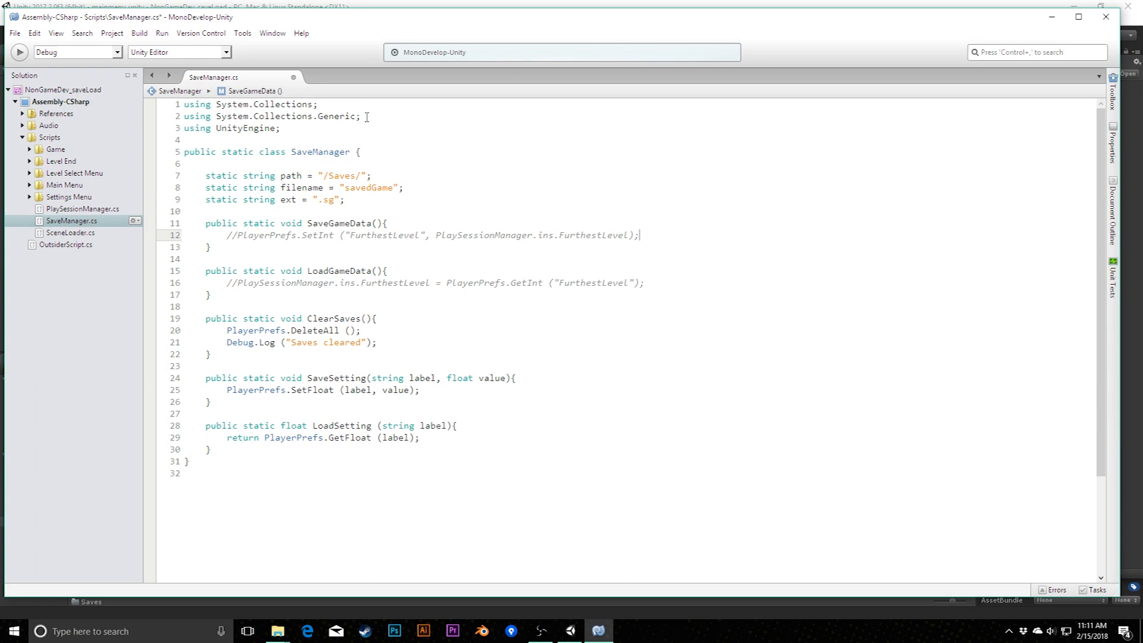
- Add using System.Runtime.Serialization.Formatters.Binary; and using System.IO;, then save the script
left_click(361, 116)
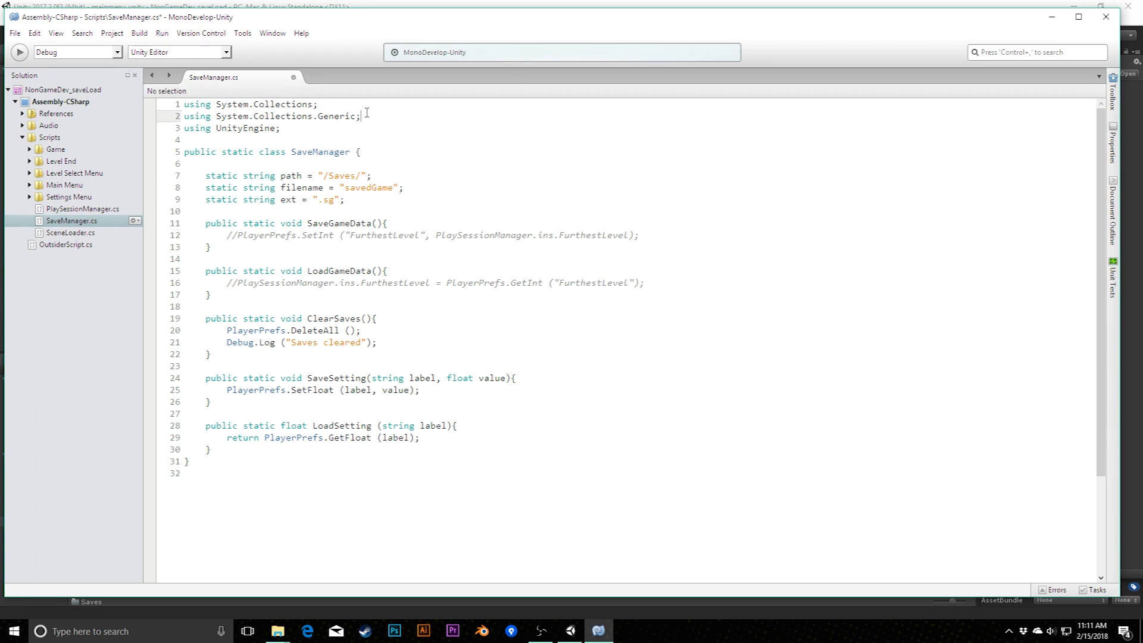
key("Return")
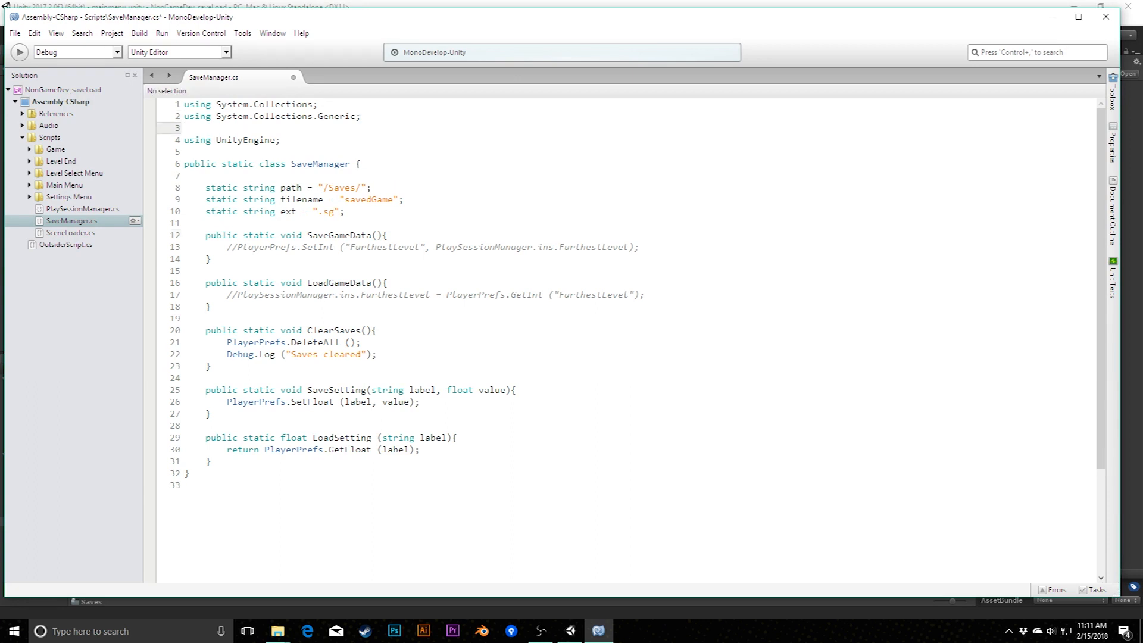
type("using")
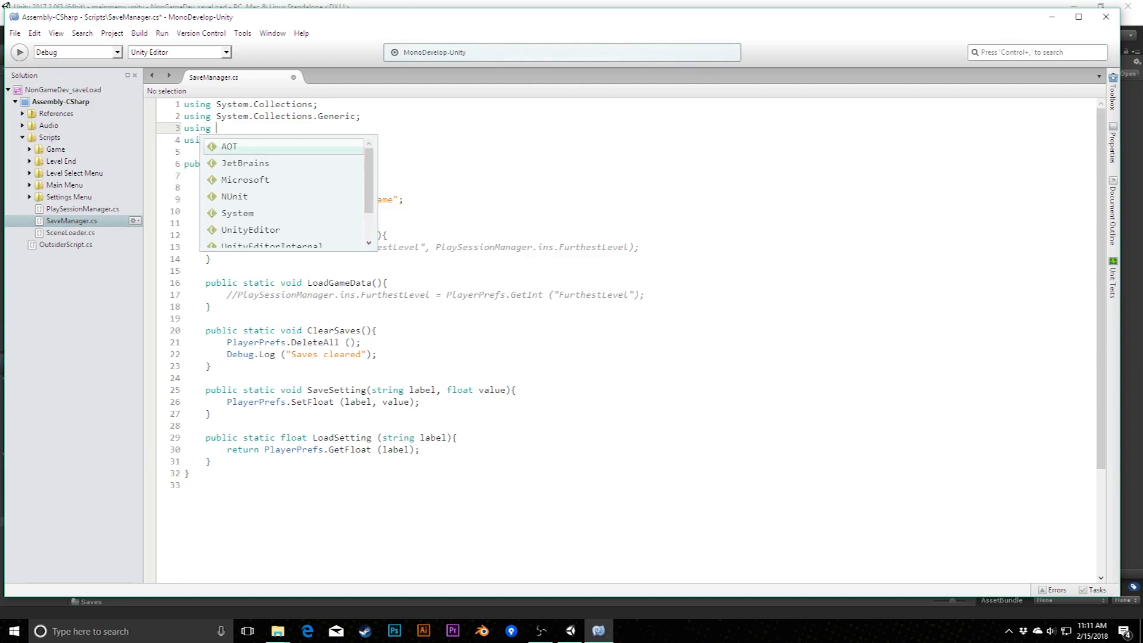
type("System.Runtime.Serialization.Formatters.Binary;")
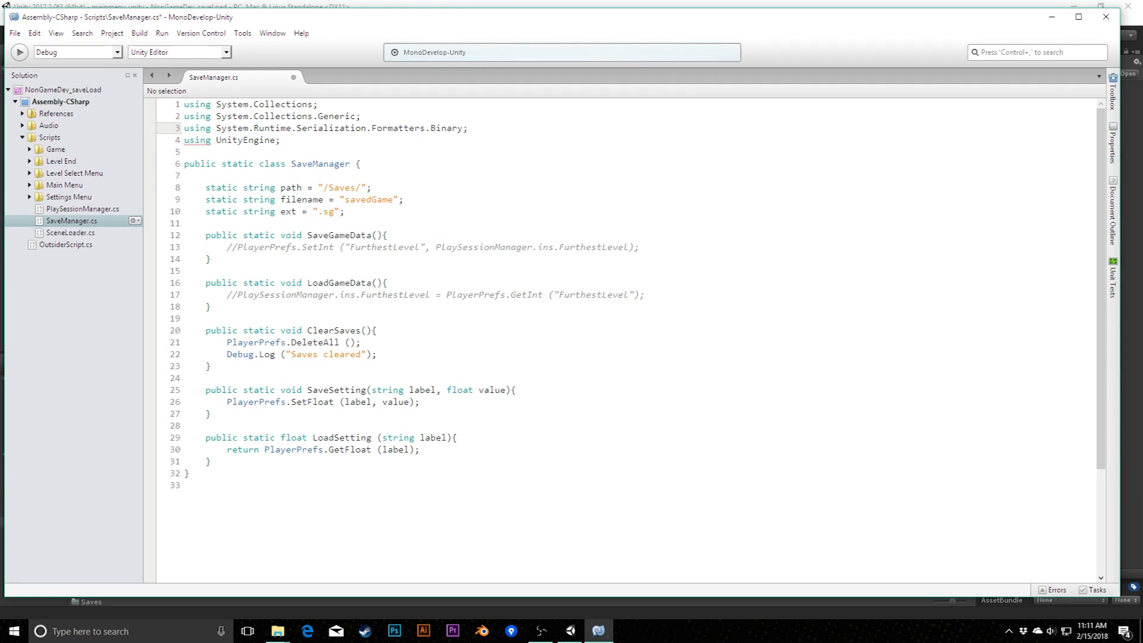
left_click(468, 127)
type("using System.IO;")
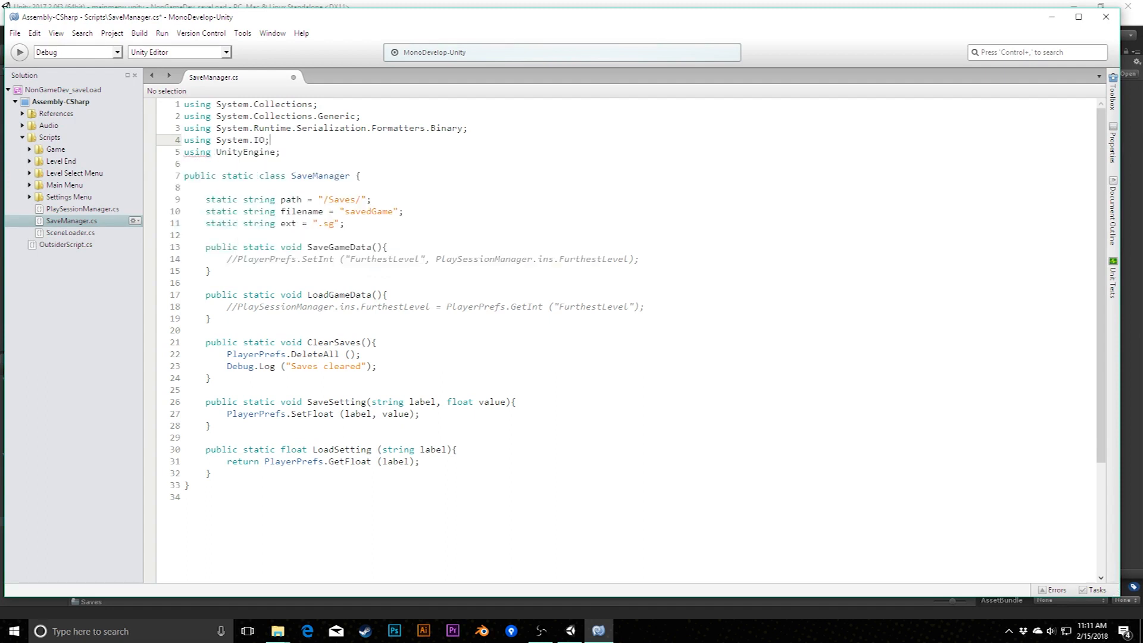
key("ctrl+s")
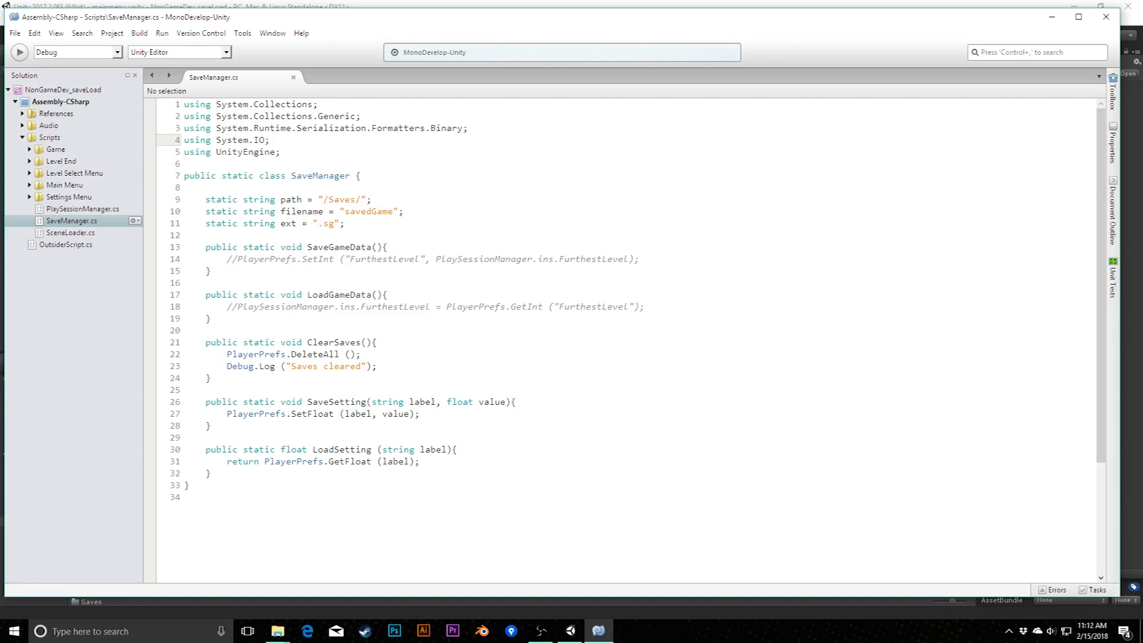
left_click(270, 140)
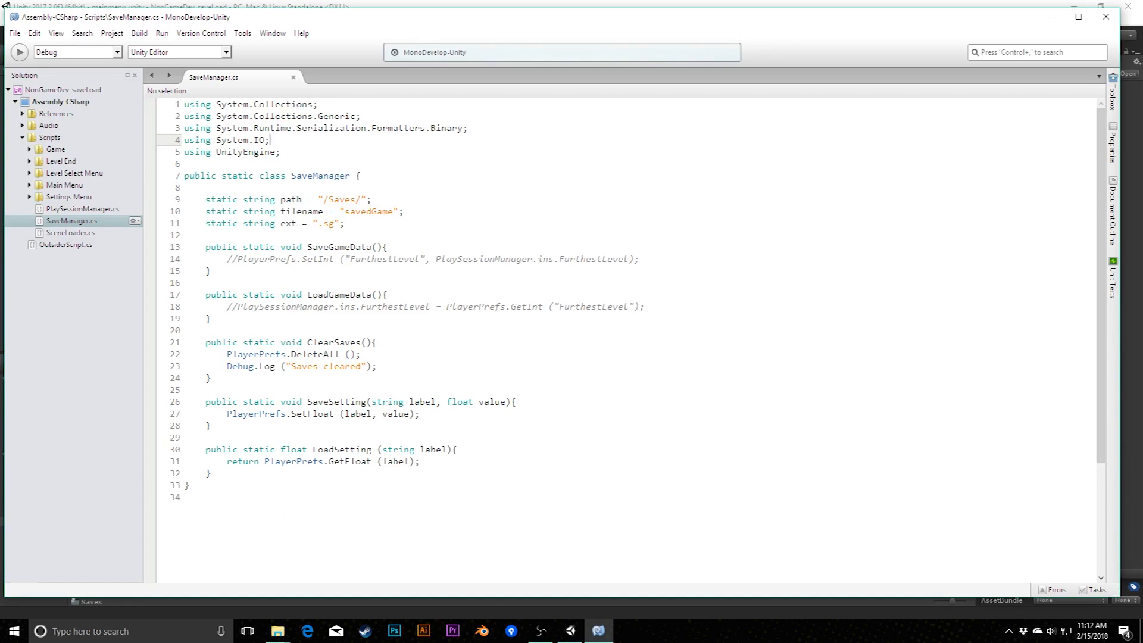
mouse_move(509, 275)
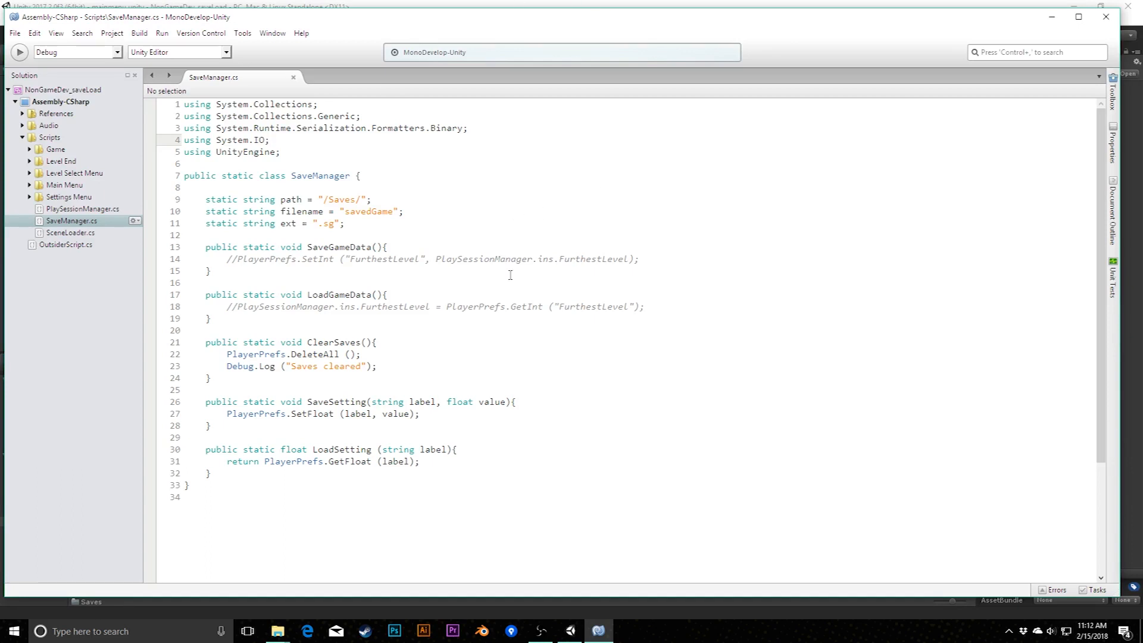
- Add BinaryFormatter bf = new BinaryFormatter(); as SaveGameData's first line
left_click(639, 258)
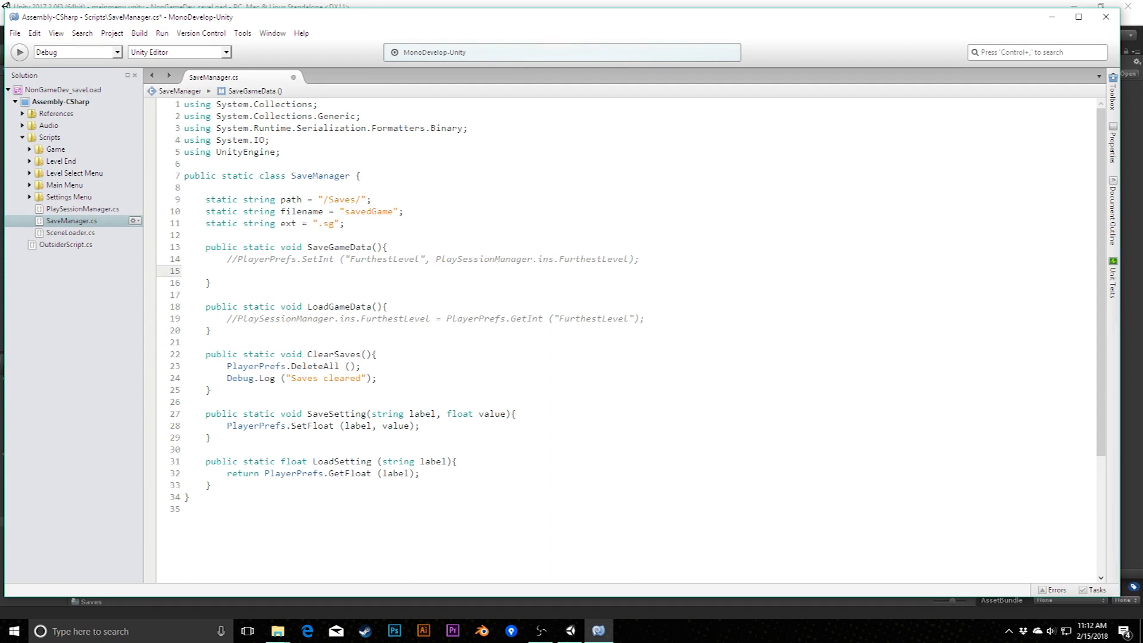
left_click(230, 270)
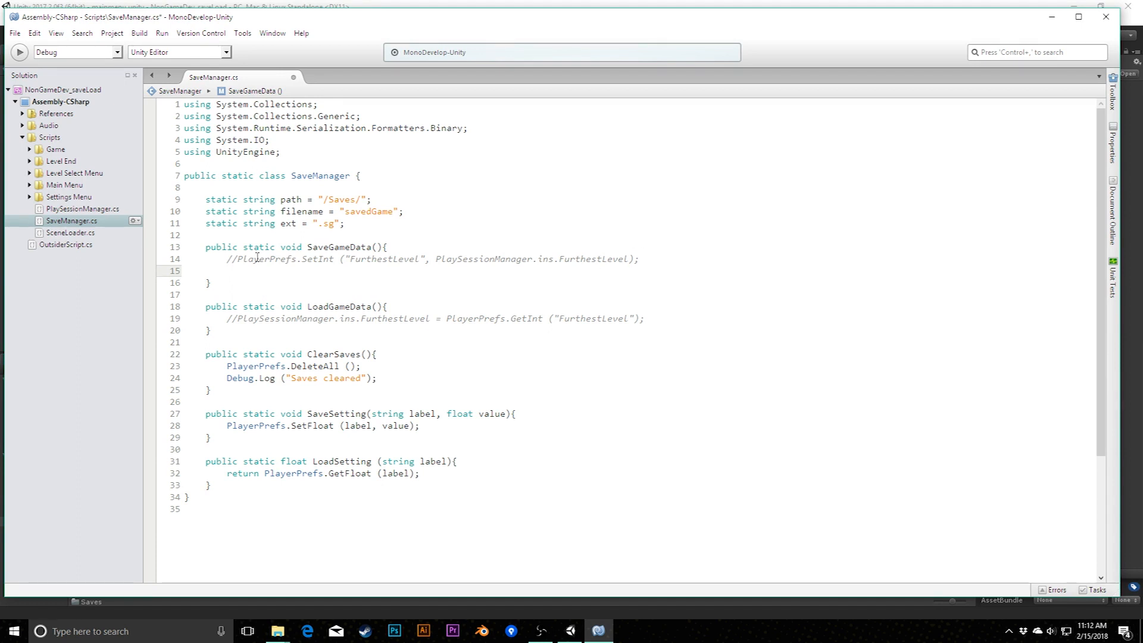
left_click(227, 270)
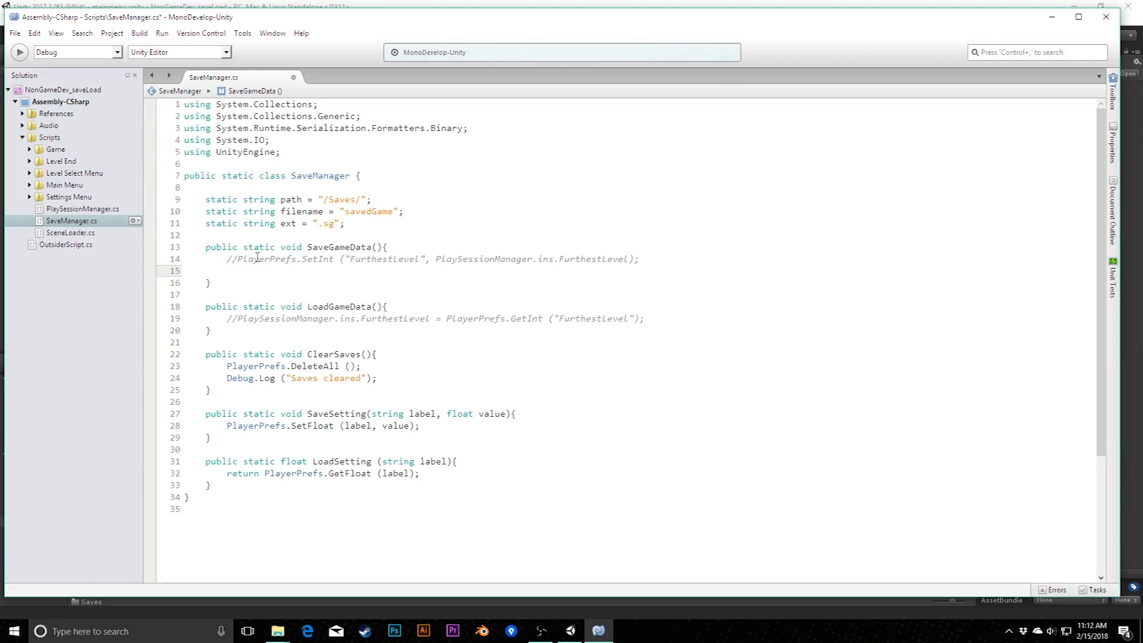
left_click(227, 270)
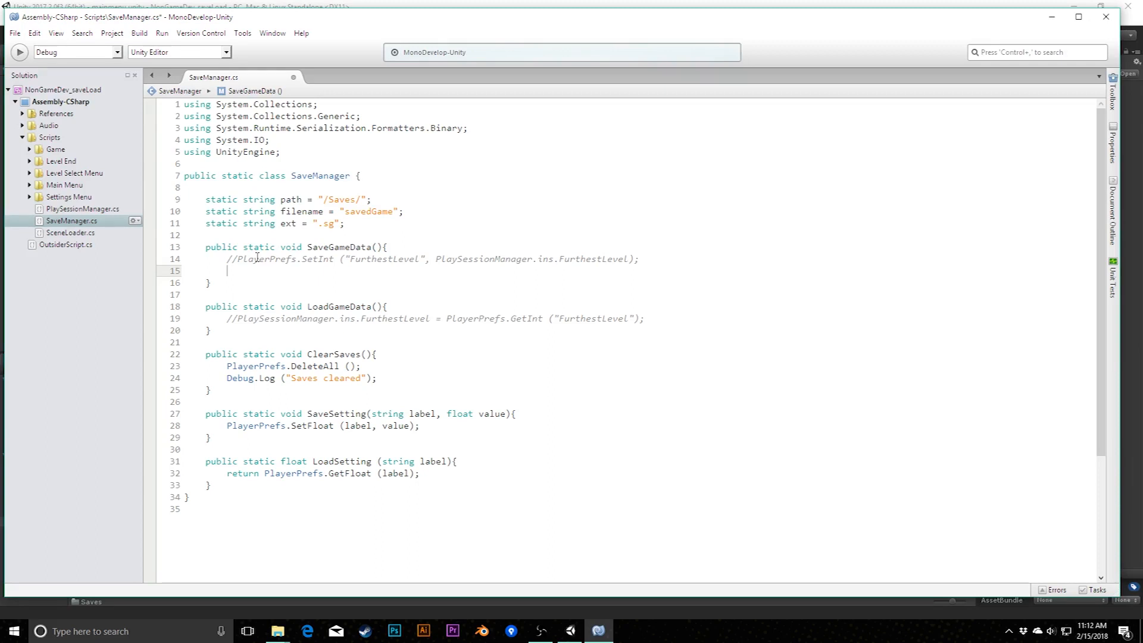
type("BinaryFormatter bf")
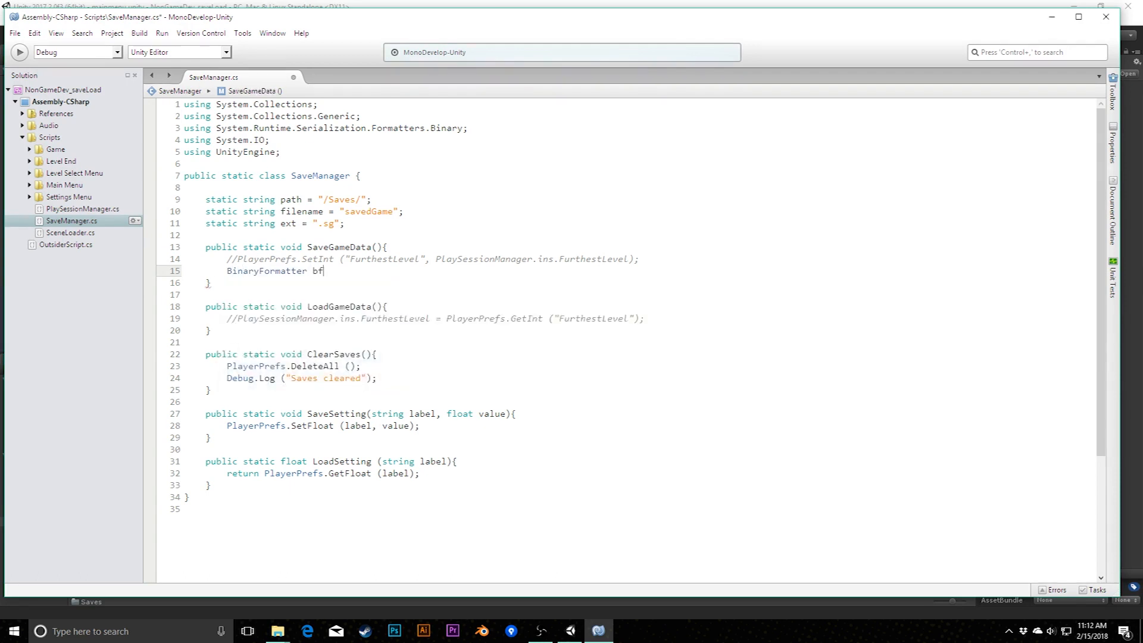
type("=")
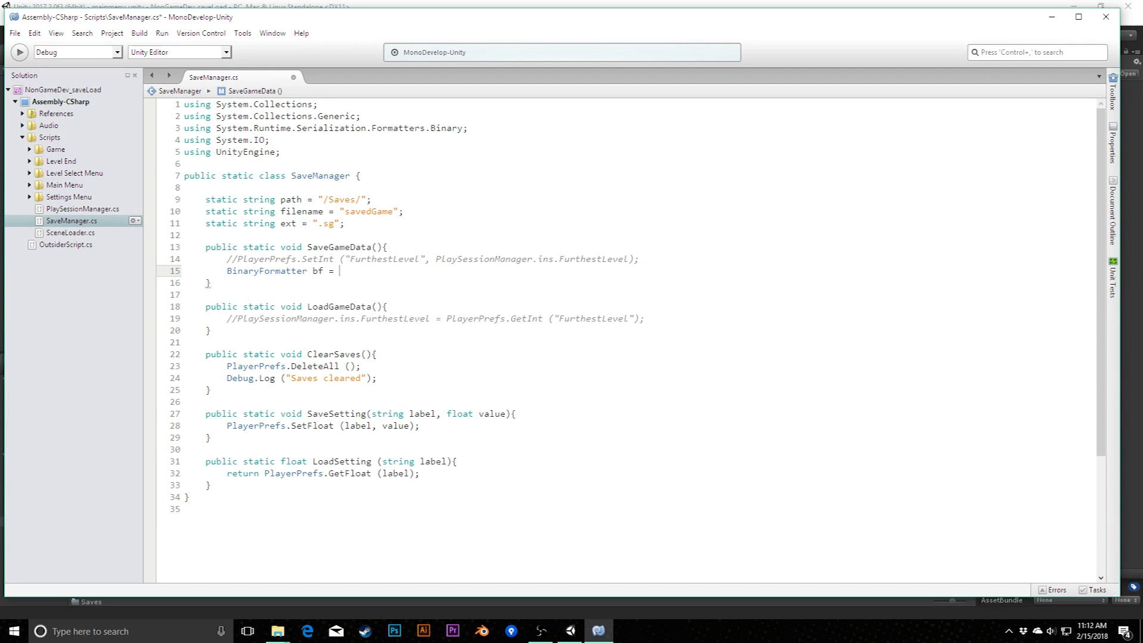
type("new BinaryFormatter();")
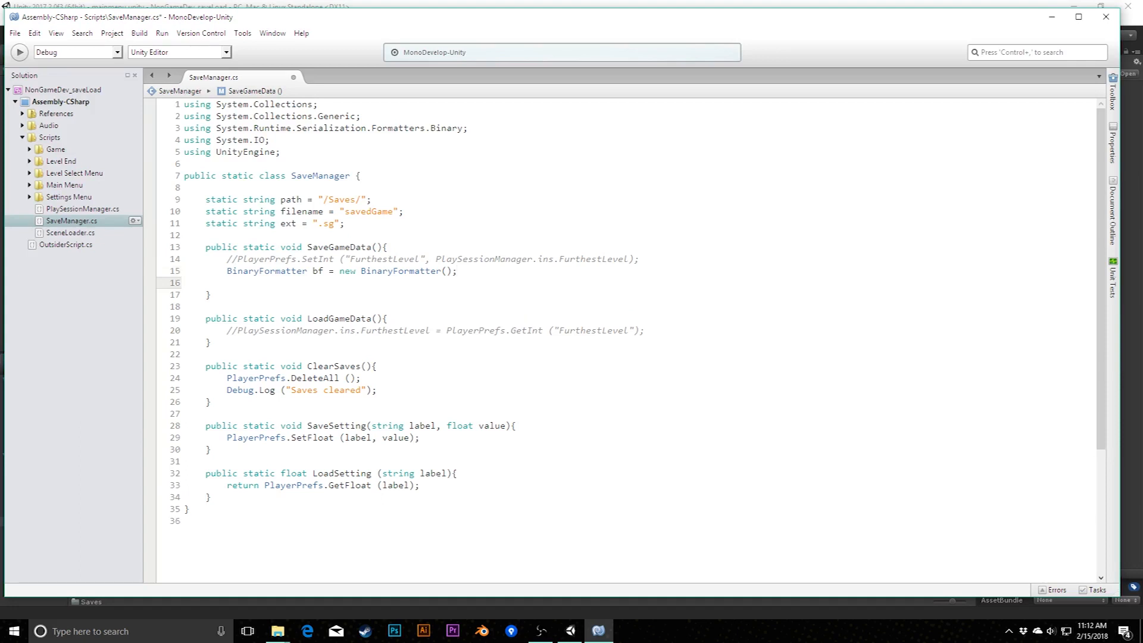
- Begin FileStream file = File.Create(Application.d… on the next line
left_click(226, 282)
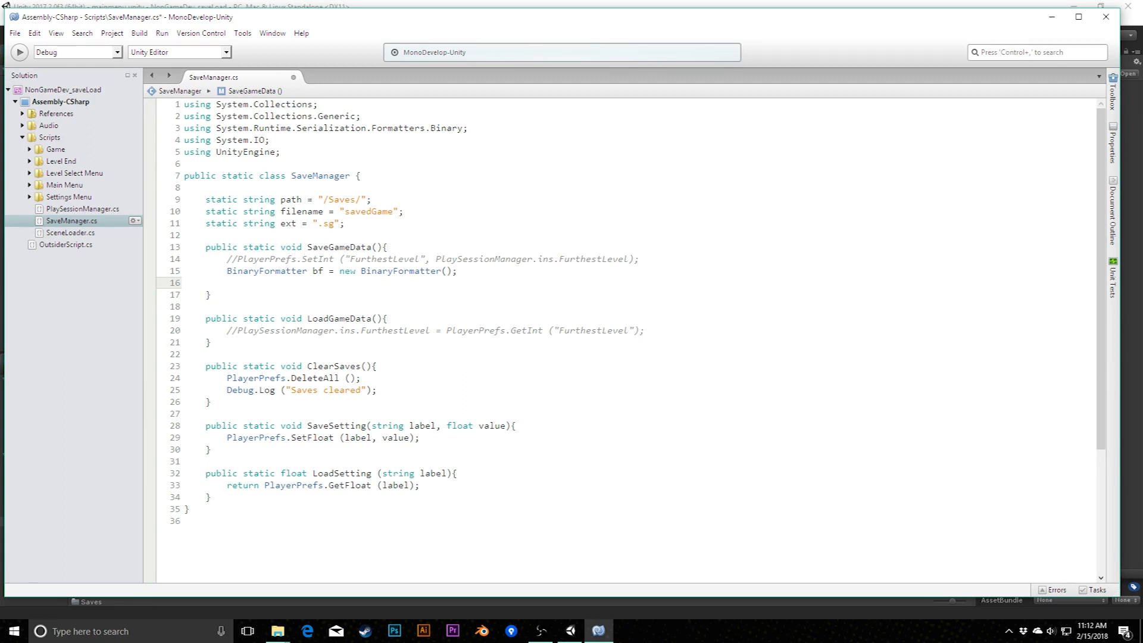
type("FileStream file = File.Create(")
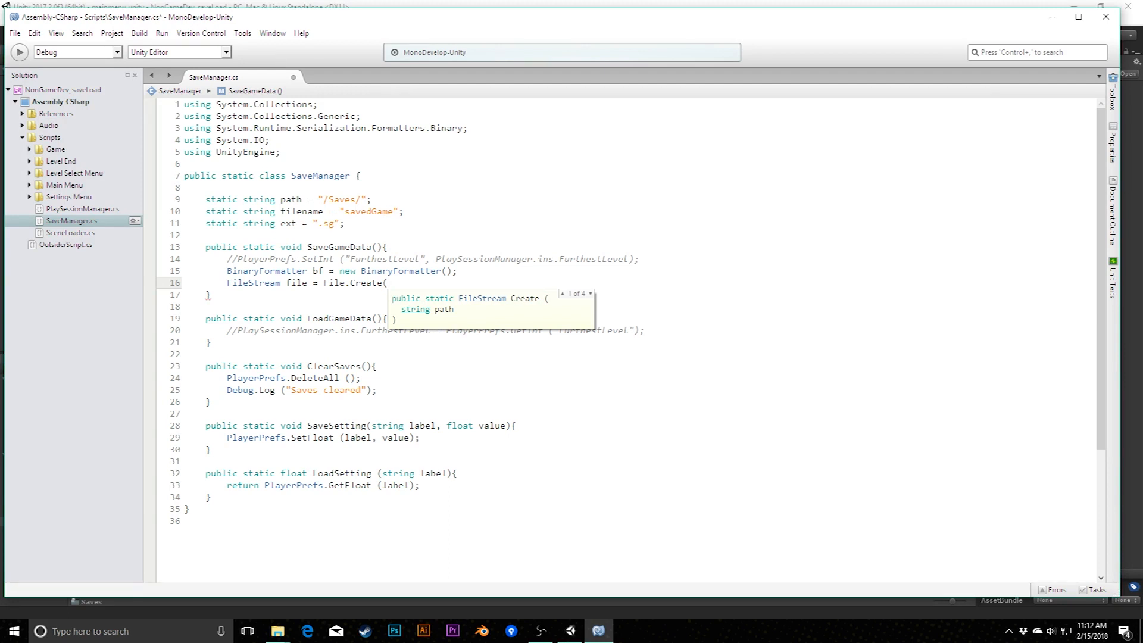
type("Application.d")
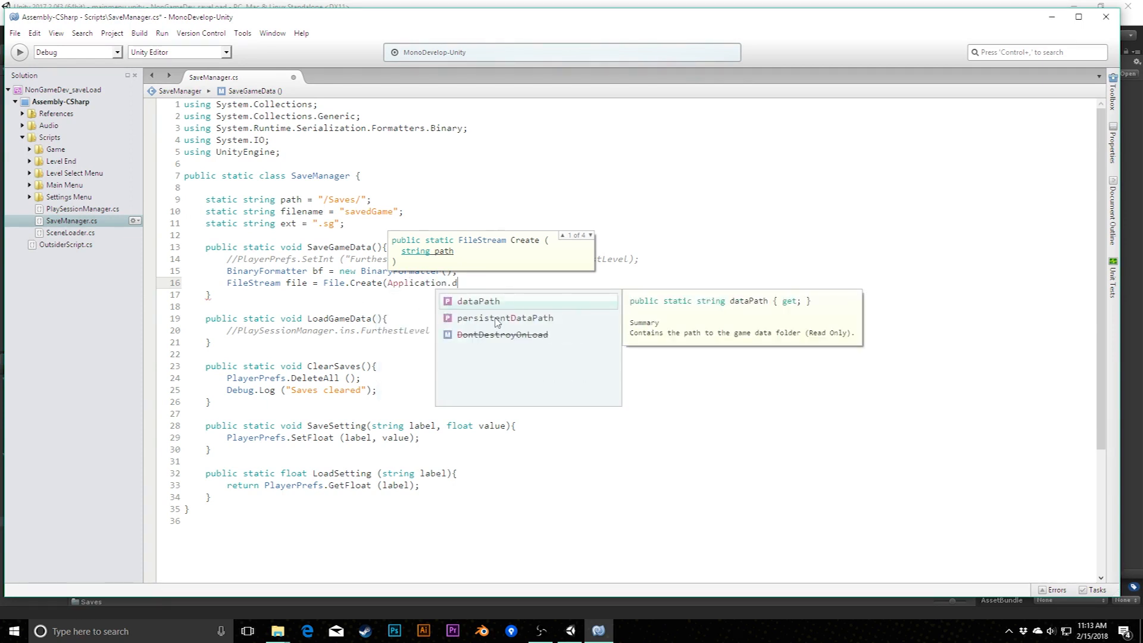
mouse_move(461, 307)
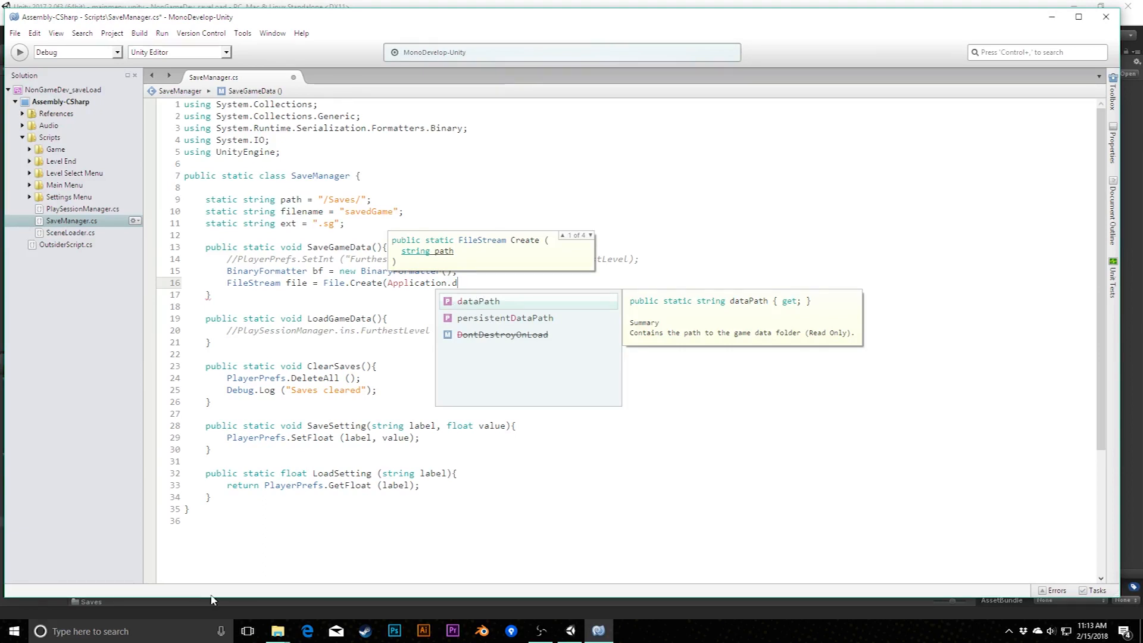
left_click(569, 630)
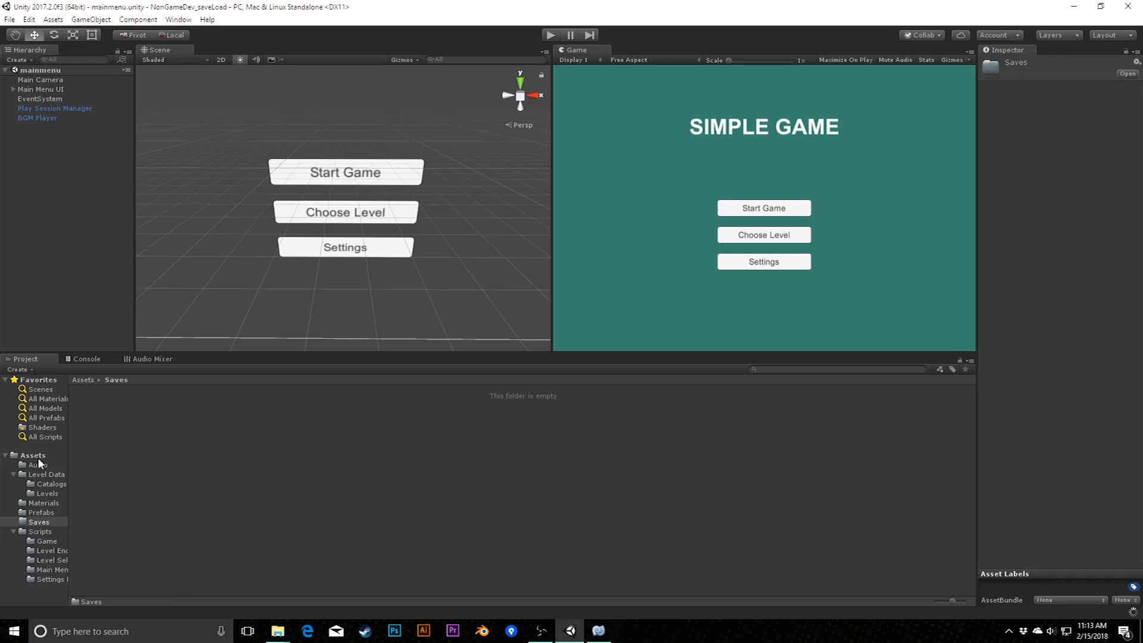
left_click(32, 455)
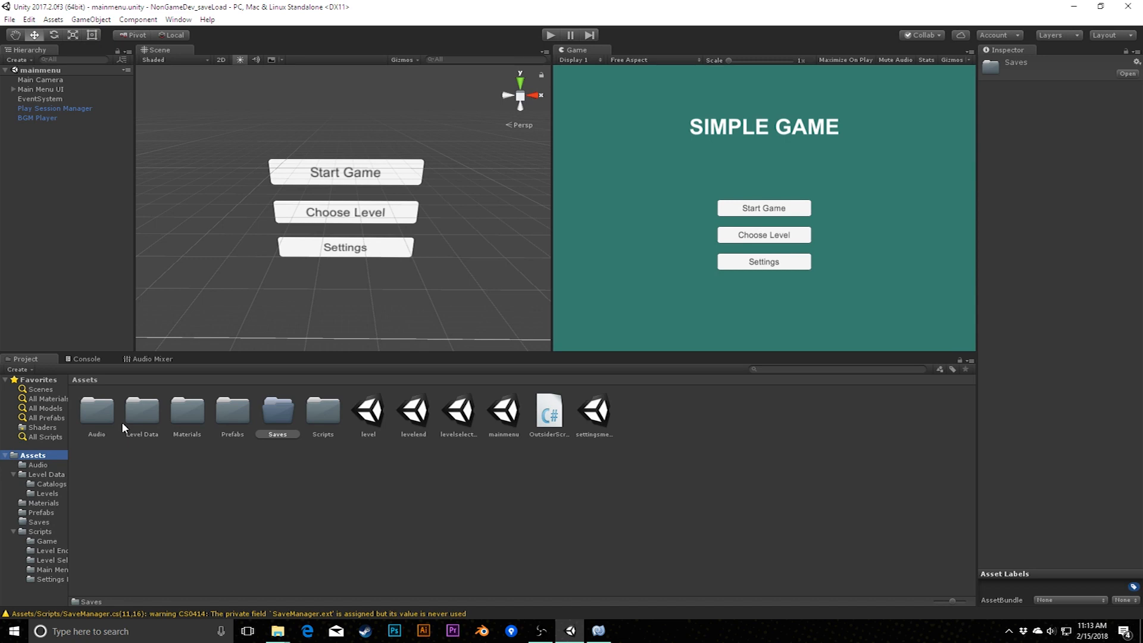
mouse_move(93, 422)
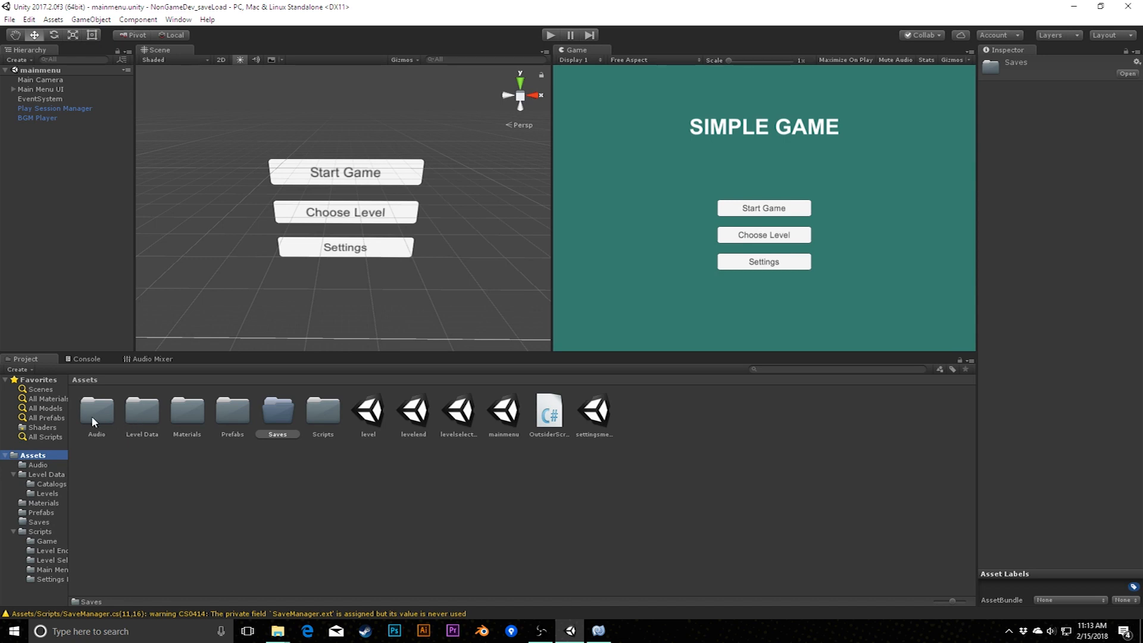
mouse_move(82, 388)
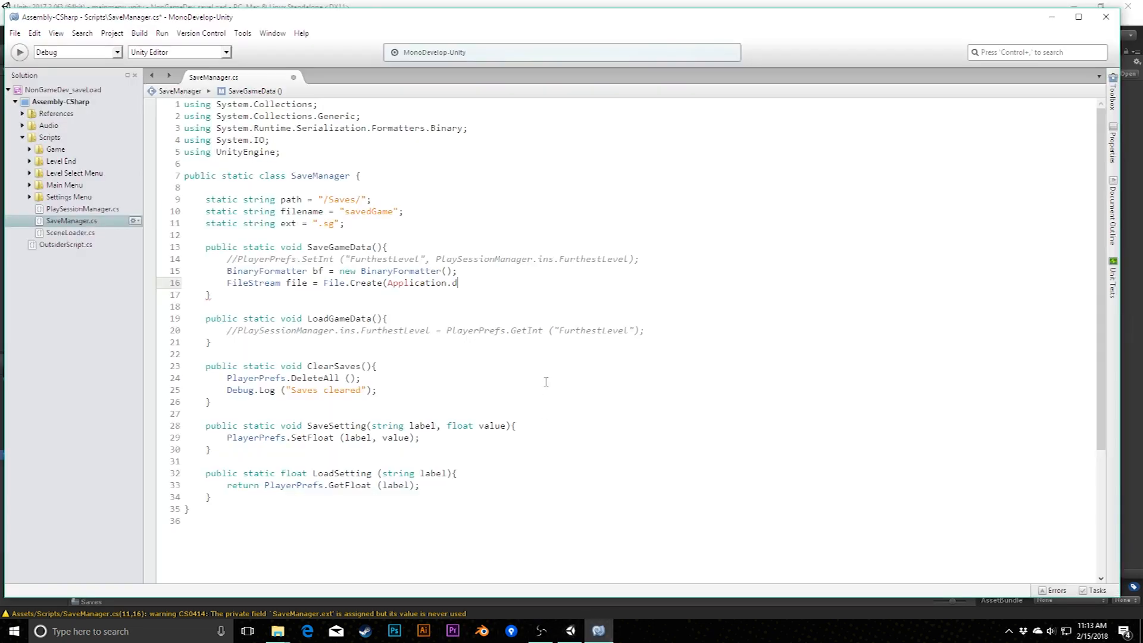
- Complete File.Create (Application.dataPath + path + filename + ext); in SaveGameData
type("d")
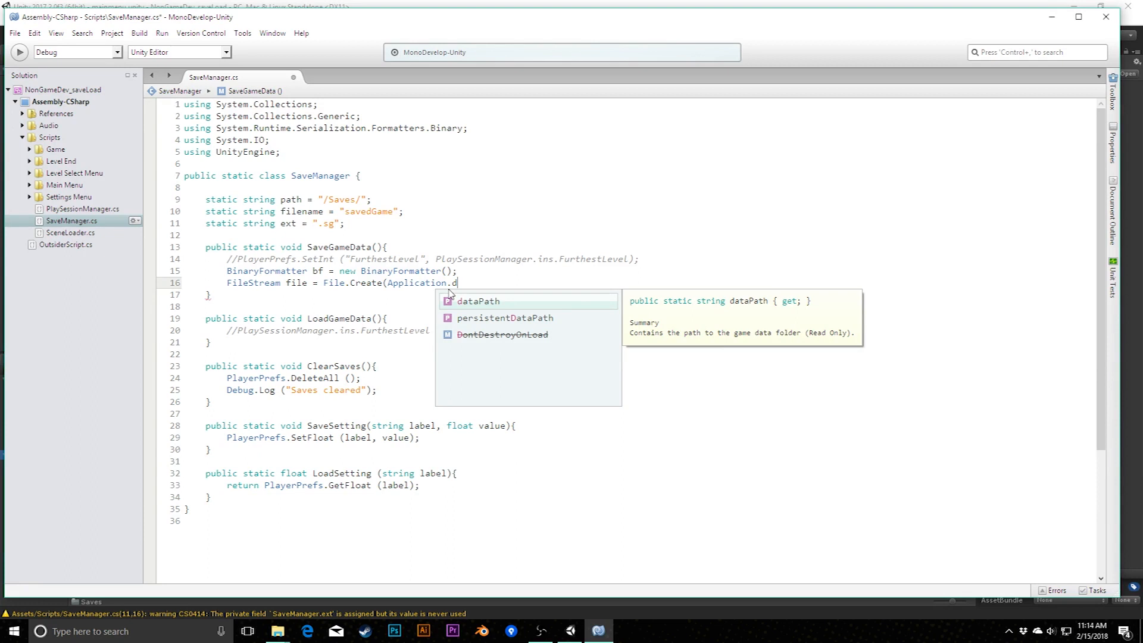
mouse_move(477, 309)
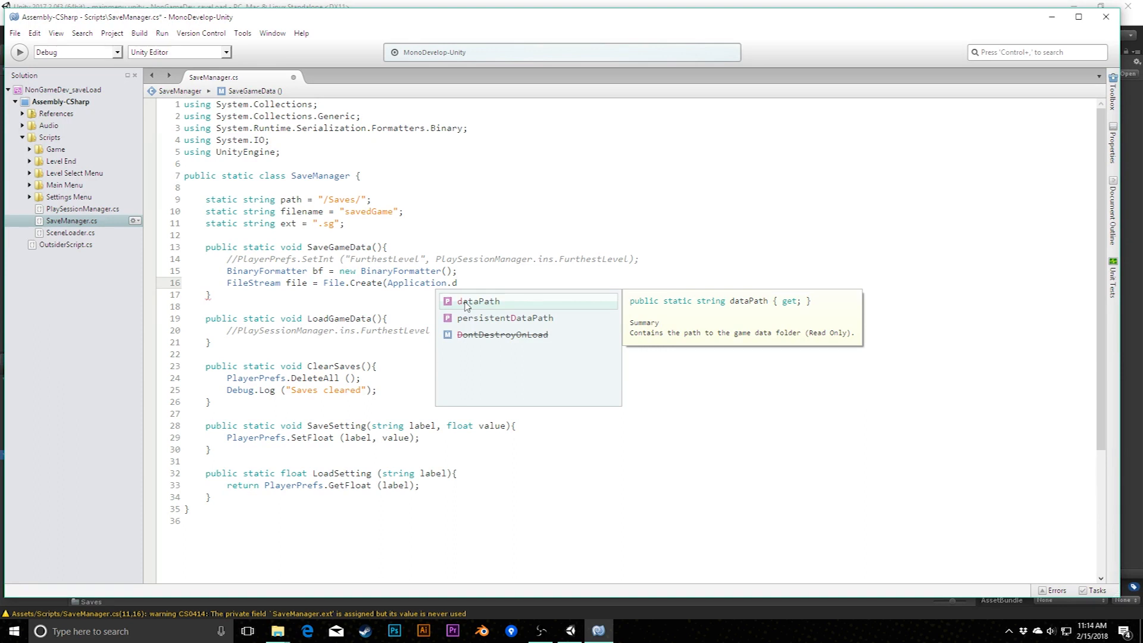
left_click(478, 302)
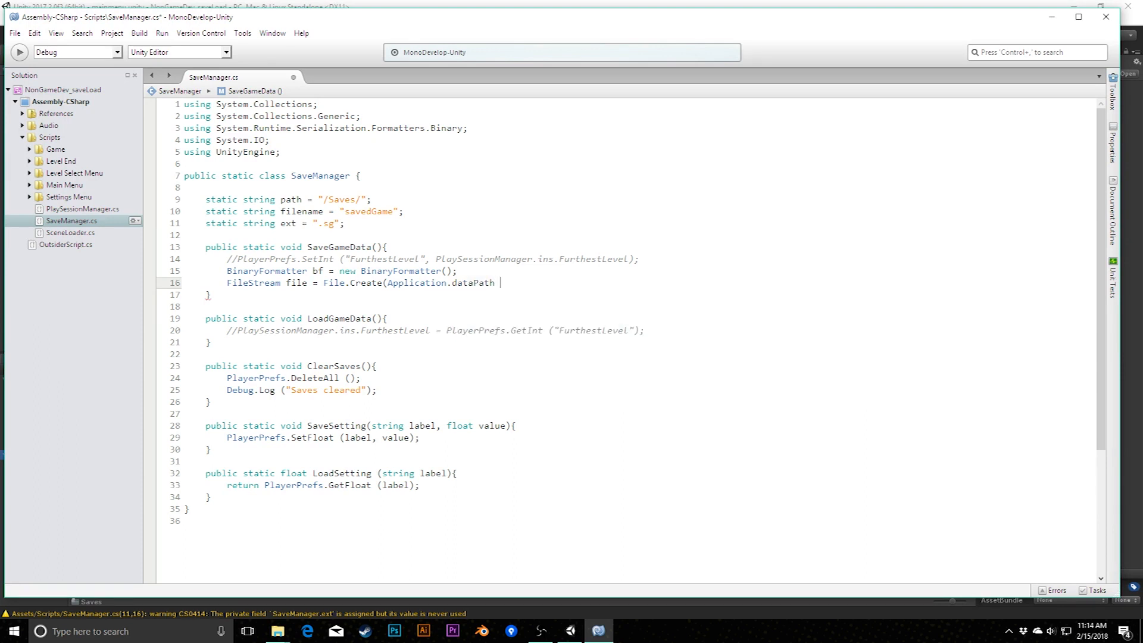
type("+")
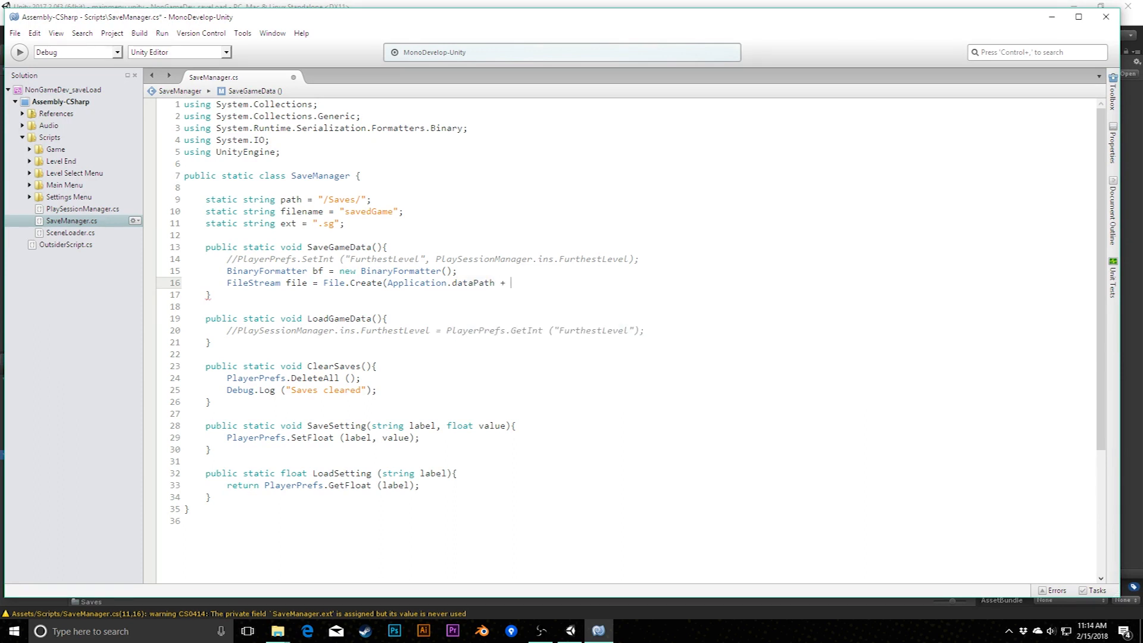
type("path + filename + ext);")
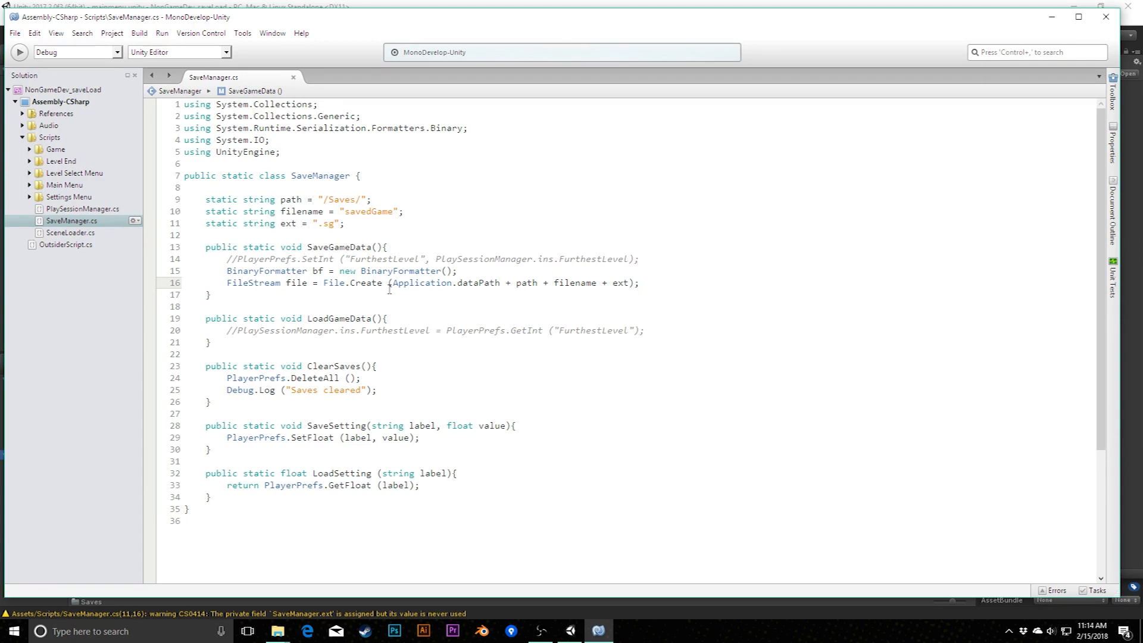
left_click(640, 283)
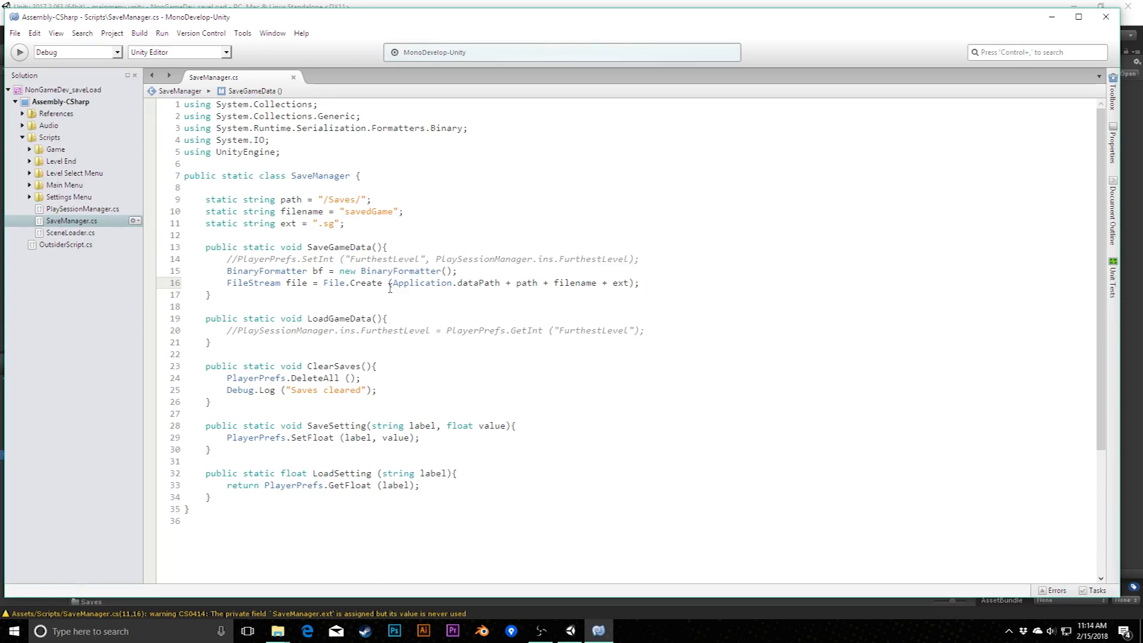
left_click(639, 283)
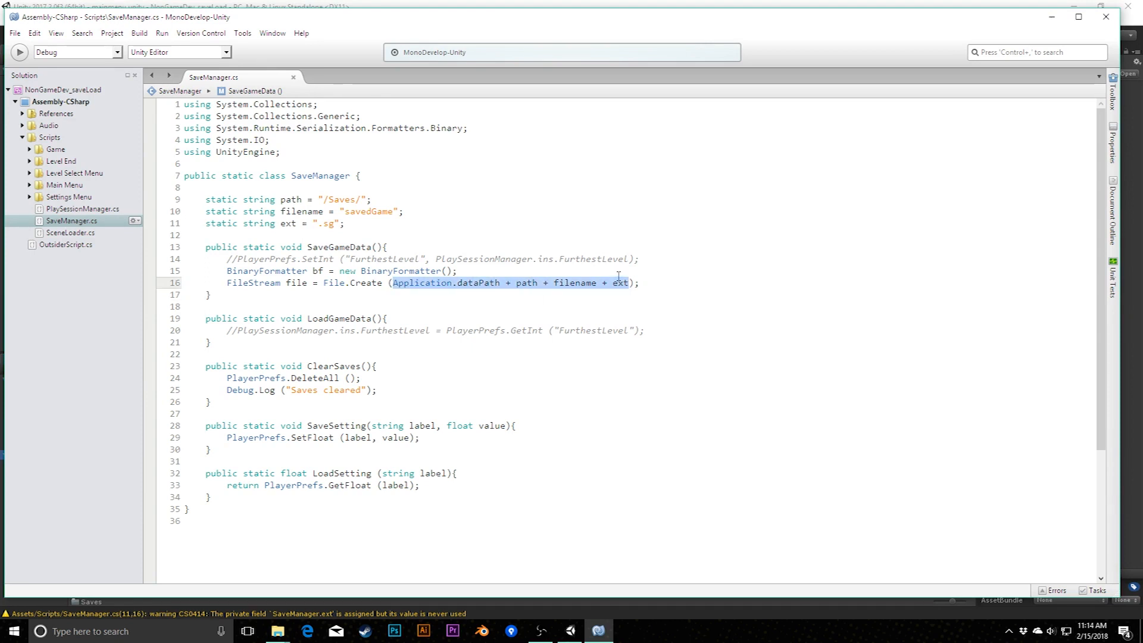
left_click(642, 283)
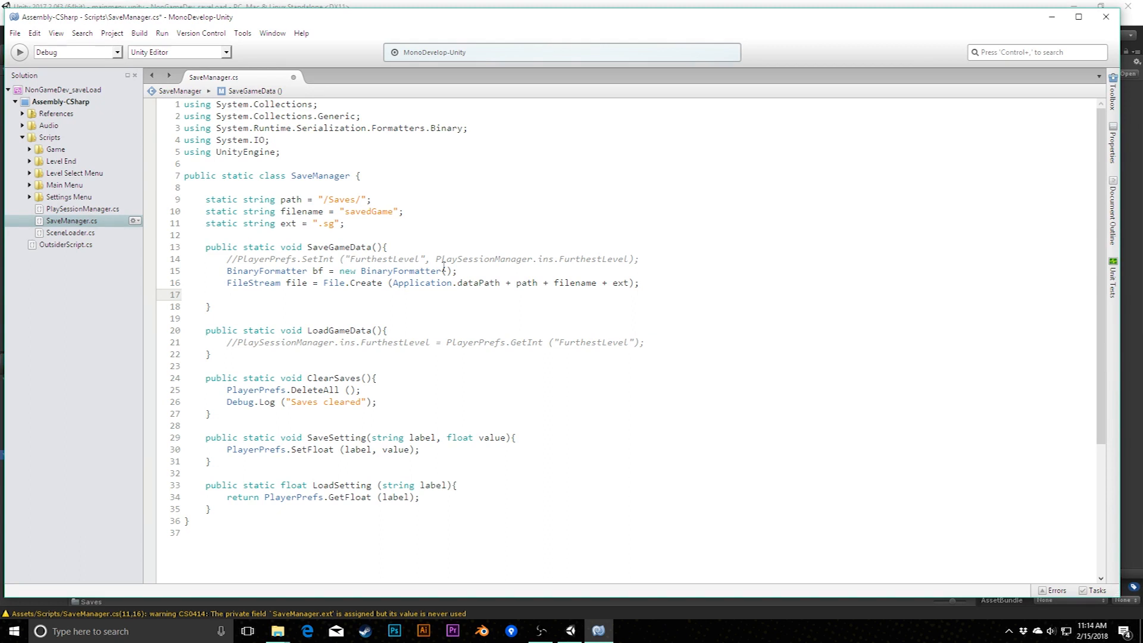
left_click(227, 295)
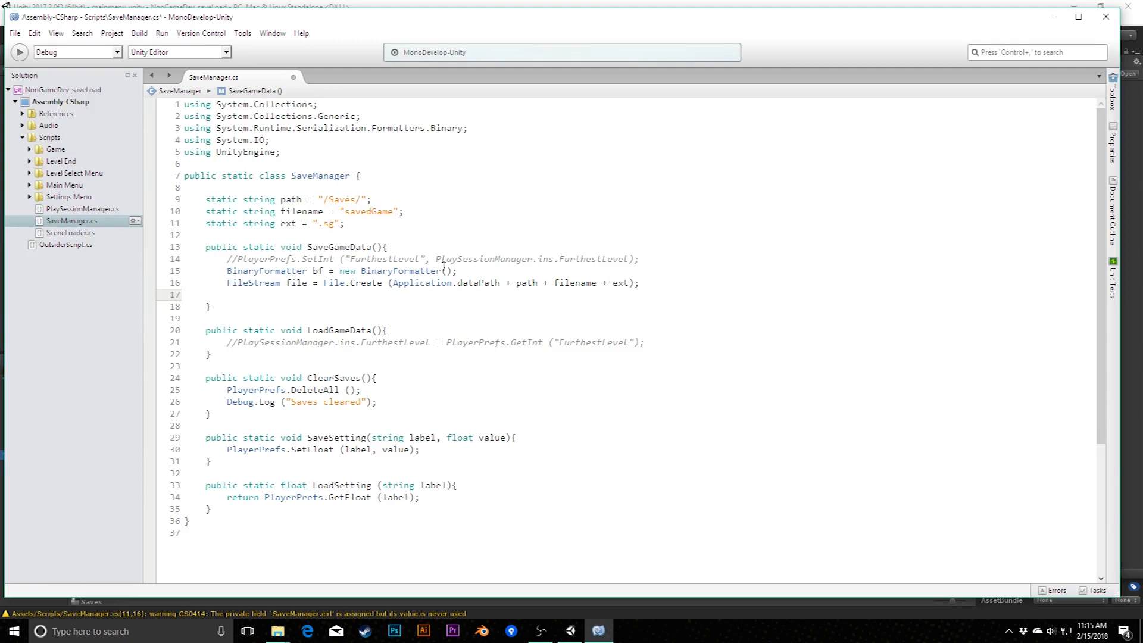
left_click(227, 293)
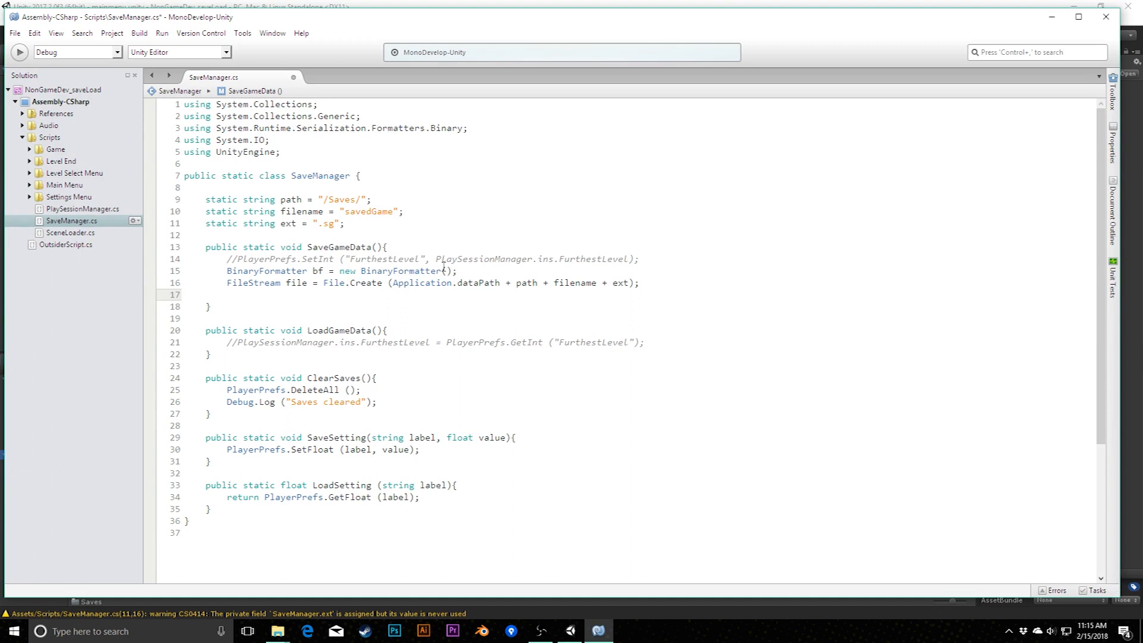
left_click(228, 294)
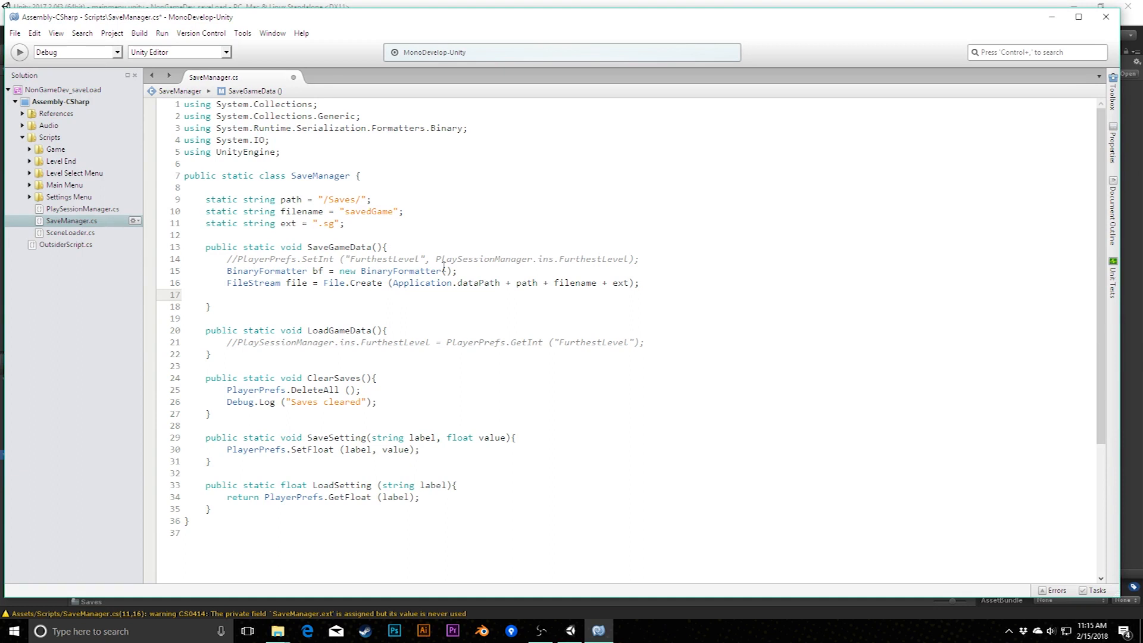
left_click(227, 295)
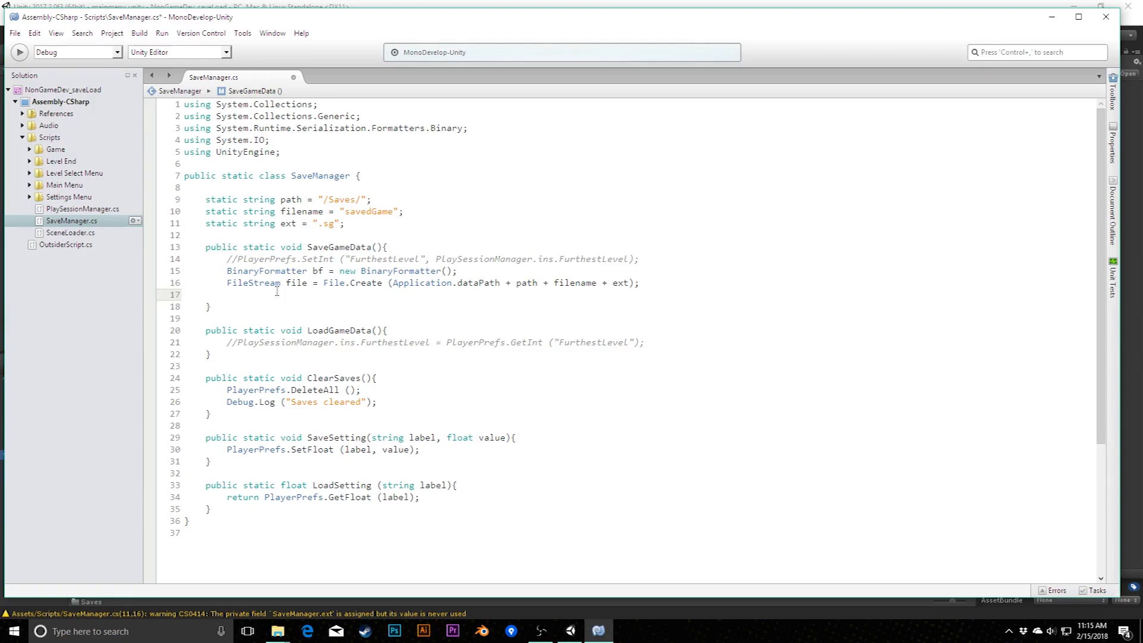
double_click(445, 259)
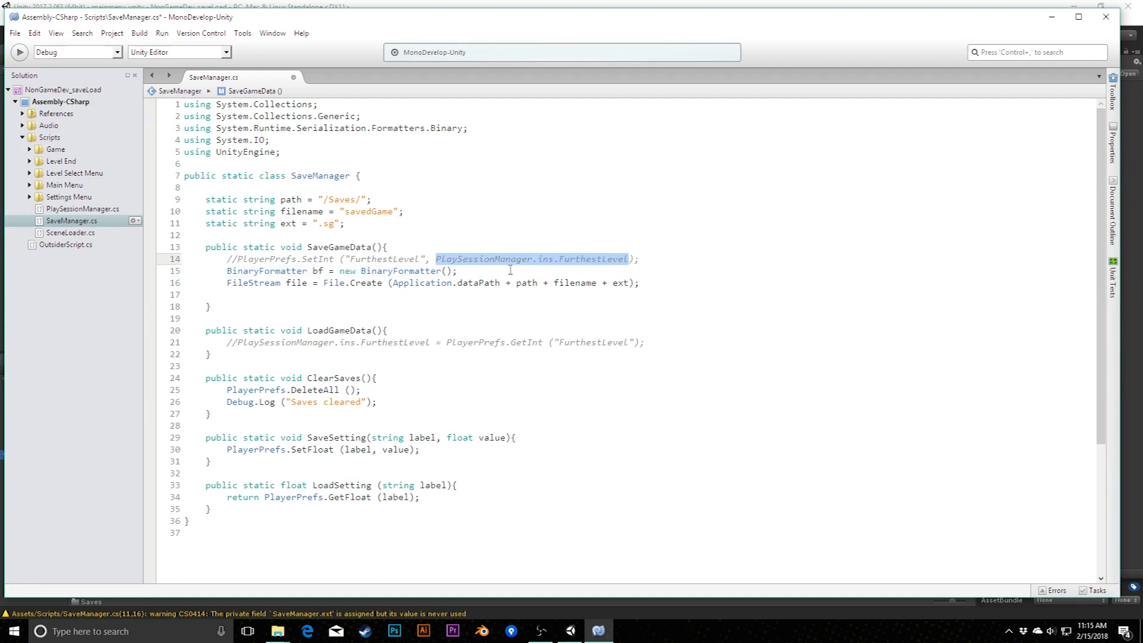
- Add bf.Serialize(file, PlaySessionManager.ins.FurthestLevel); and file.Close(); to SaveGameData
type("break.")
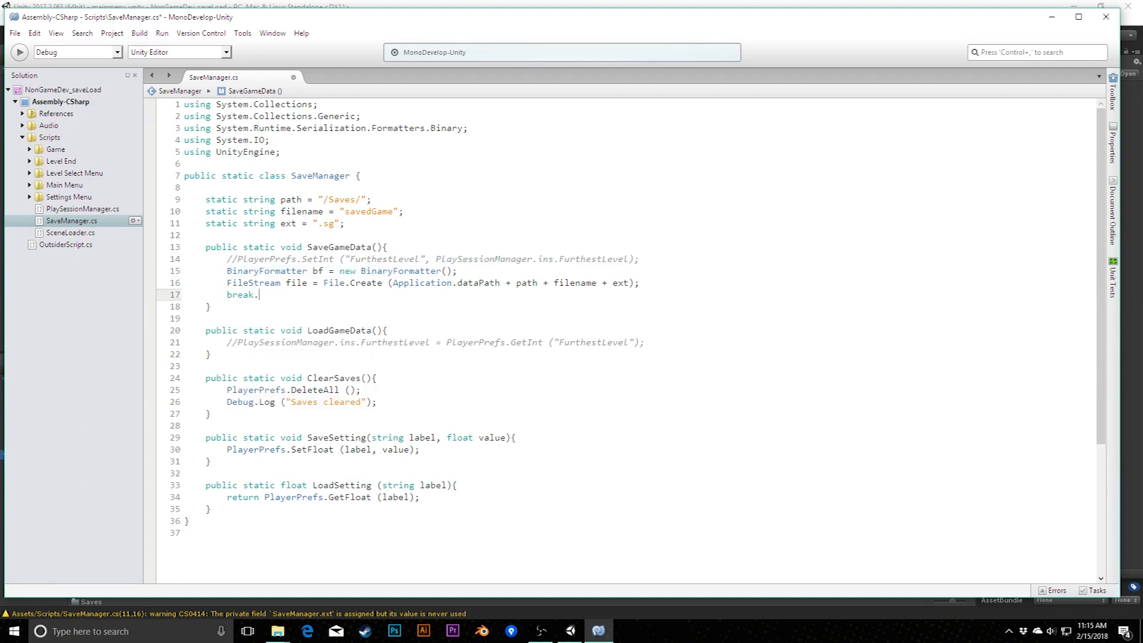
type("bf.")
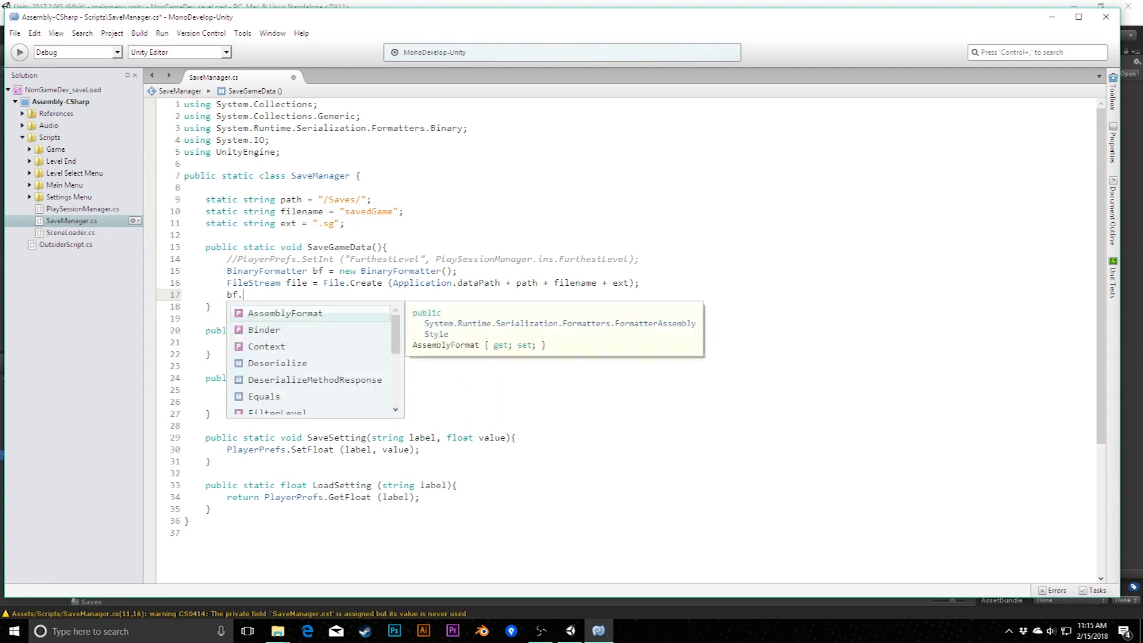
type("Serialize(")
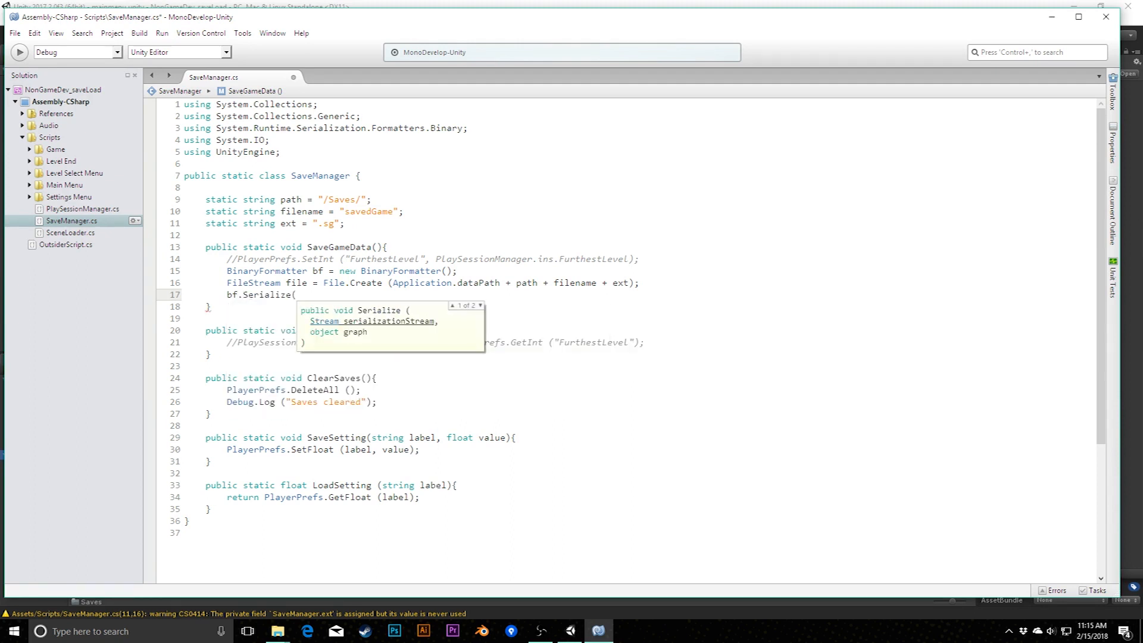
type("file,")
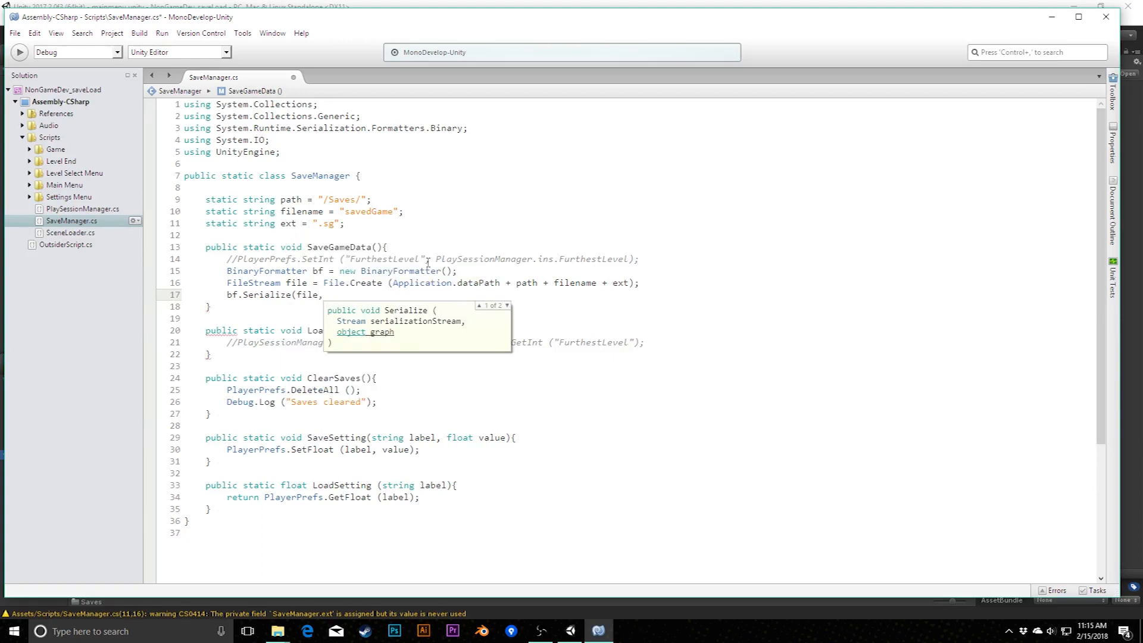
type("PlaySessionManager.ins.")
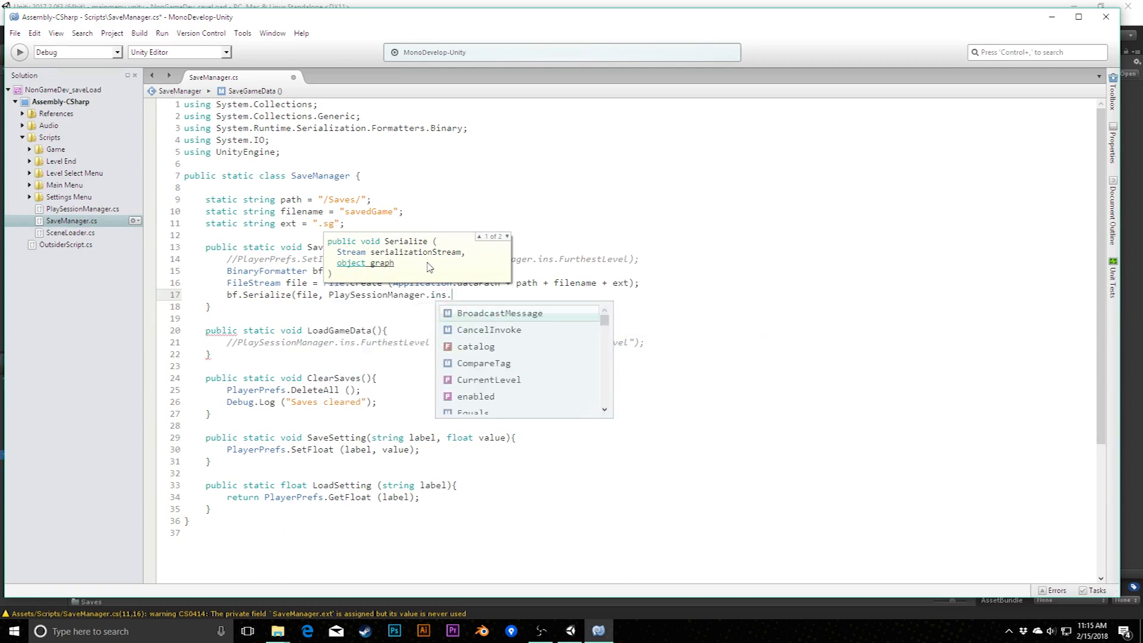
type("FurthestLevel);")
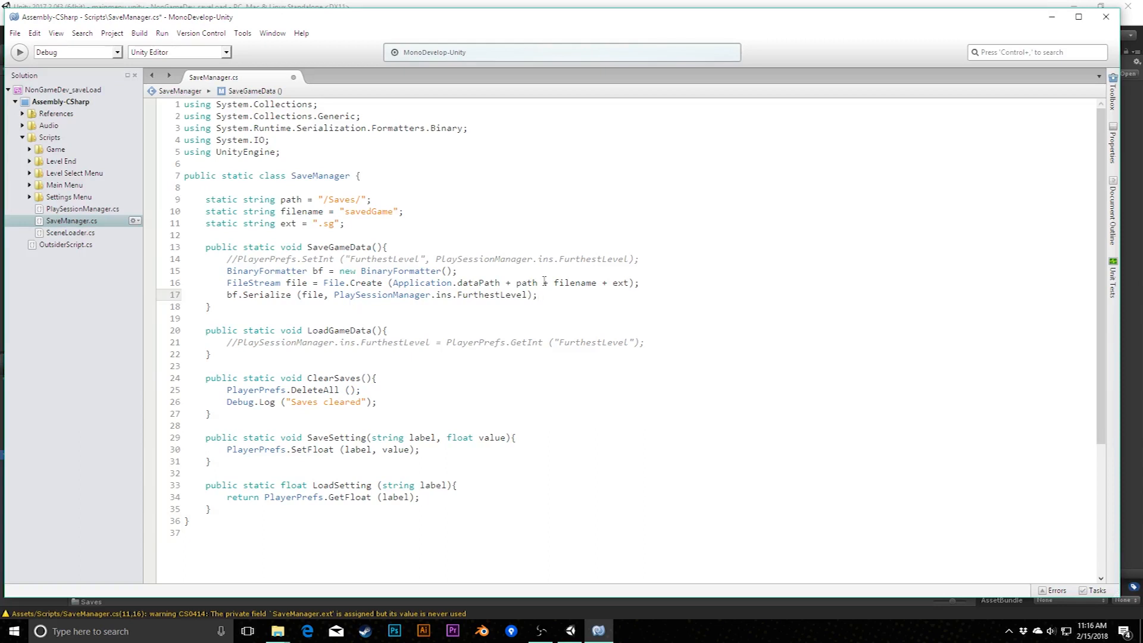
type("file.Close ();")
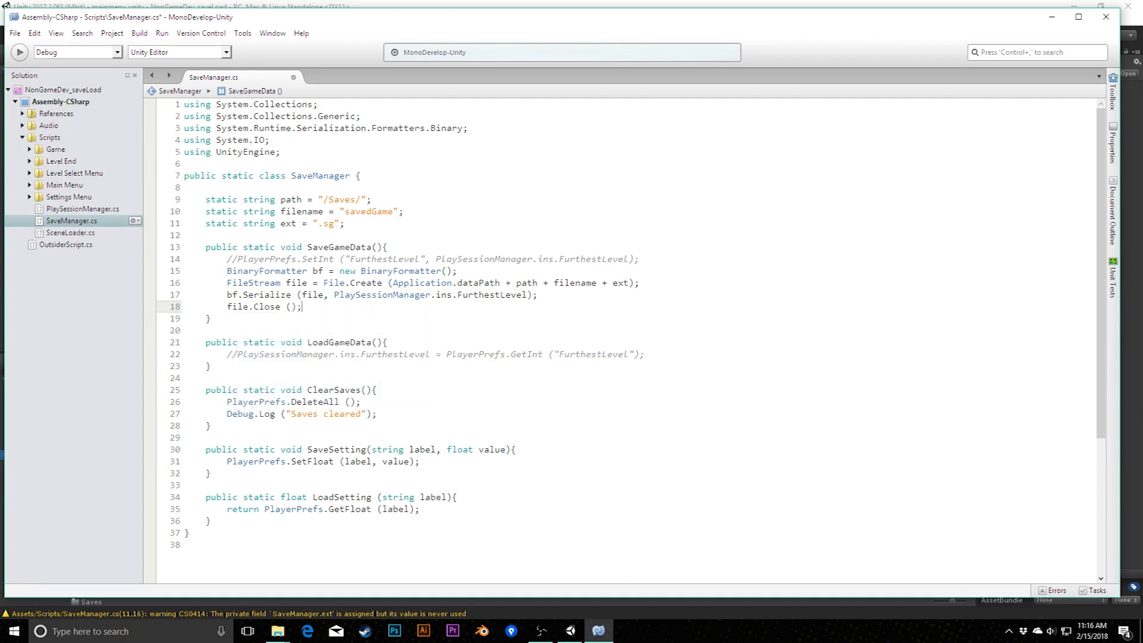
left_click(662, 353)
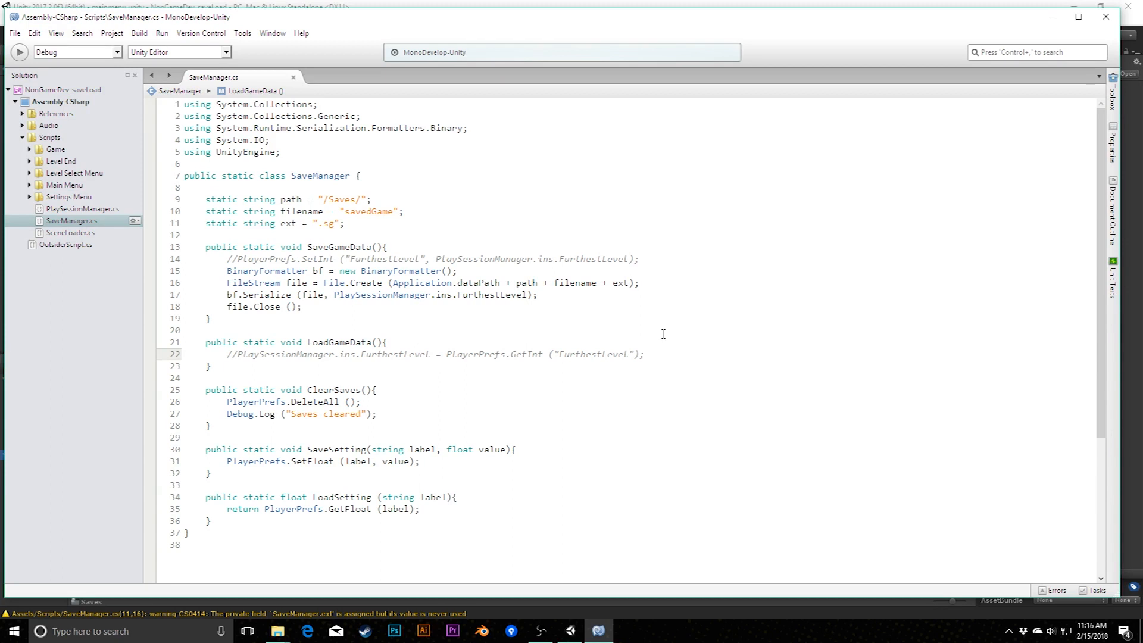
- Replace the old load line with an if (File.Exists(...)) block containing a //load data placeholder
left_click(642, 354)
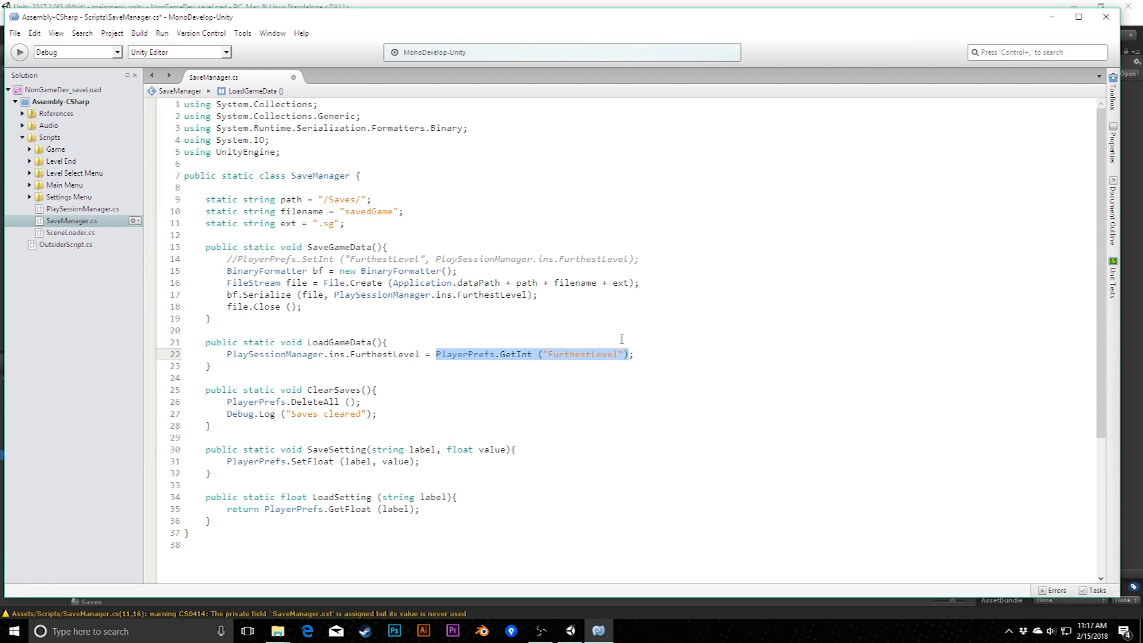
mouse_move(222, 354)
type("//")
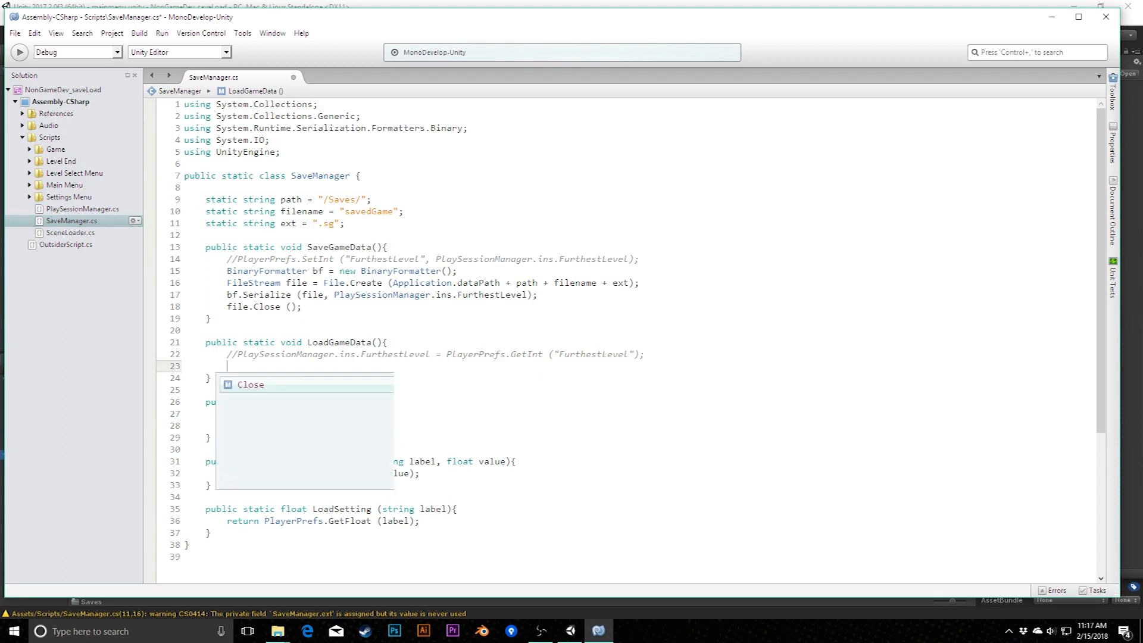
type("if (")
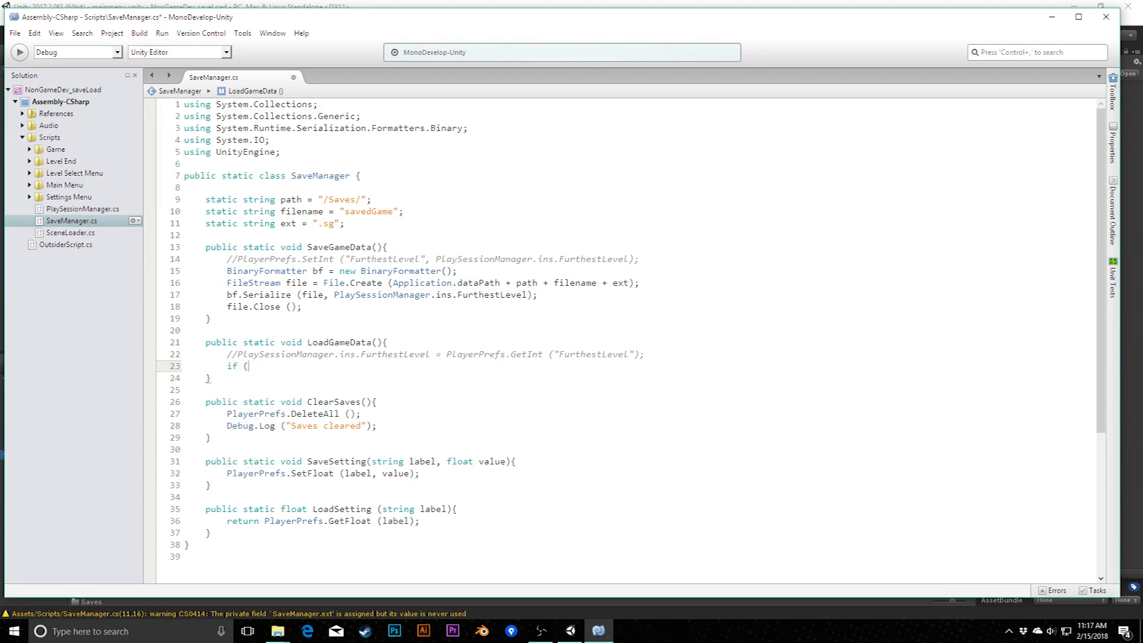
type("File.Exists")
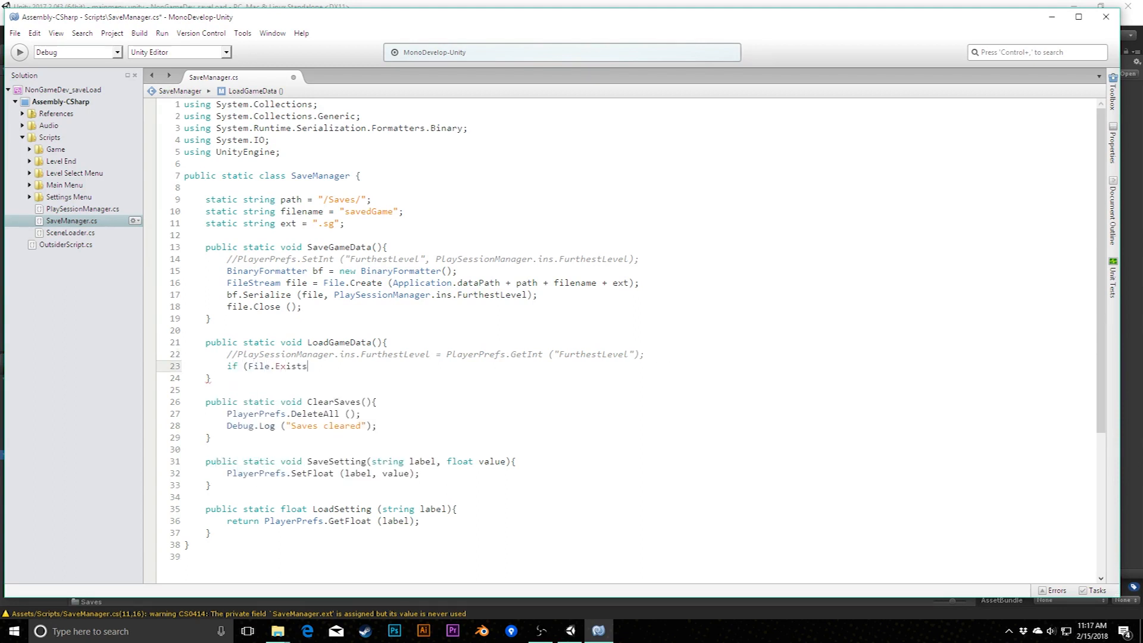
type("(")
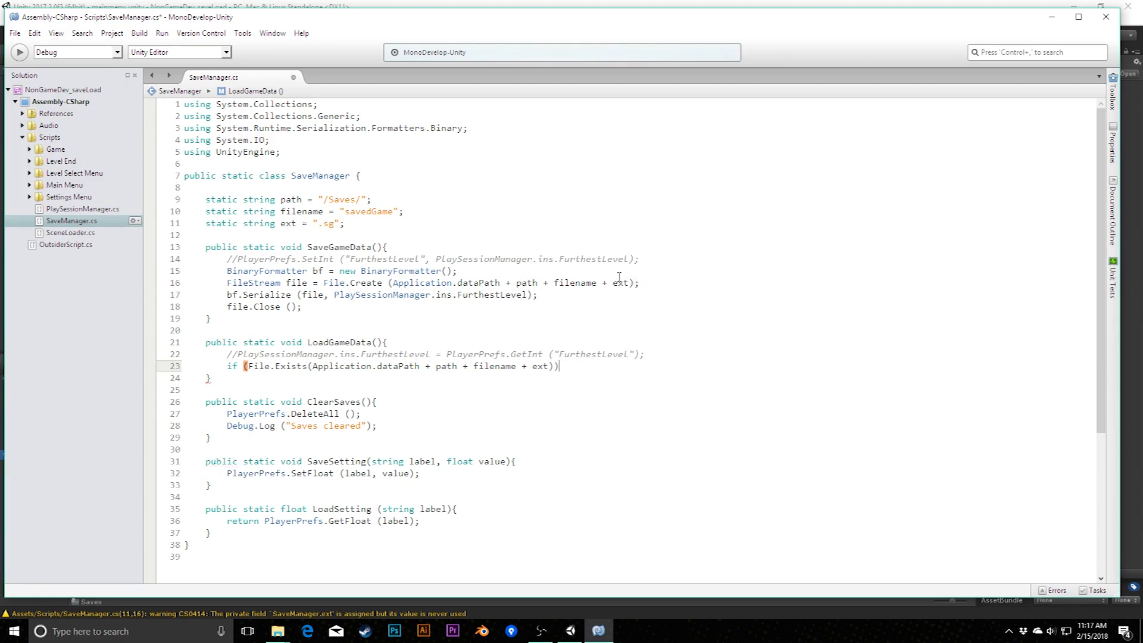
mouse_move(266, 370)
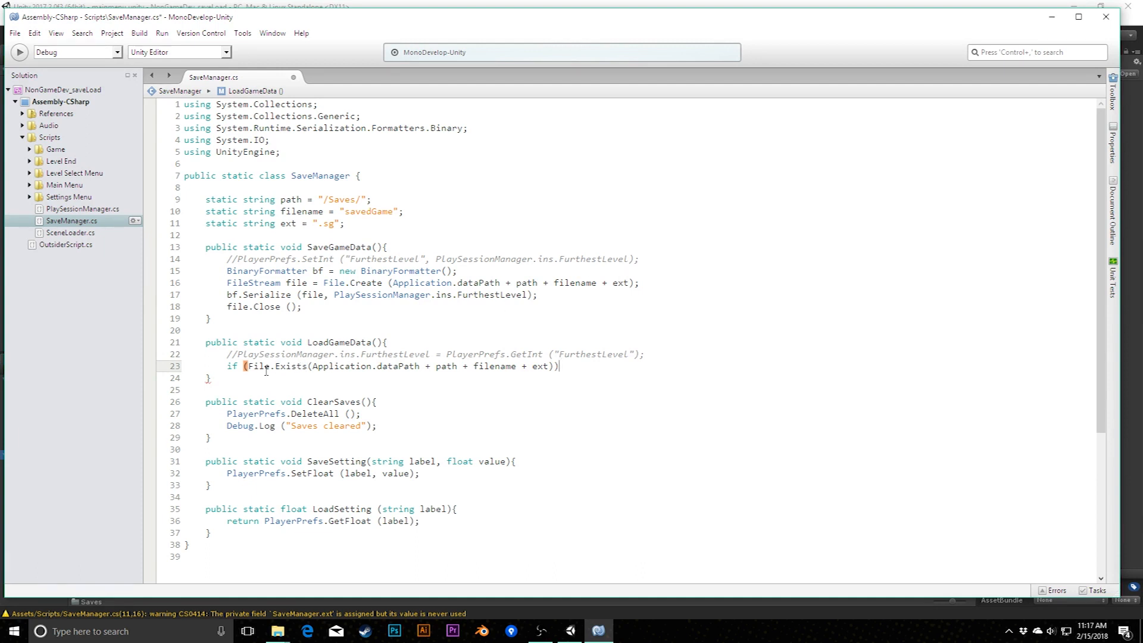
type("{}")
type("//")
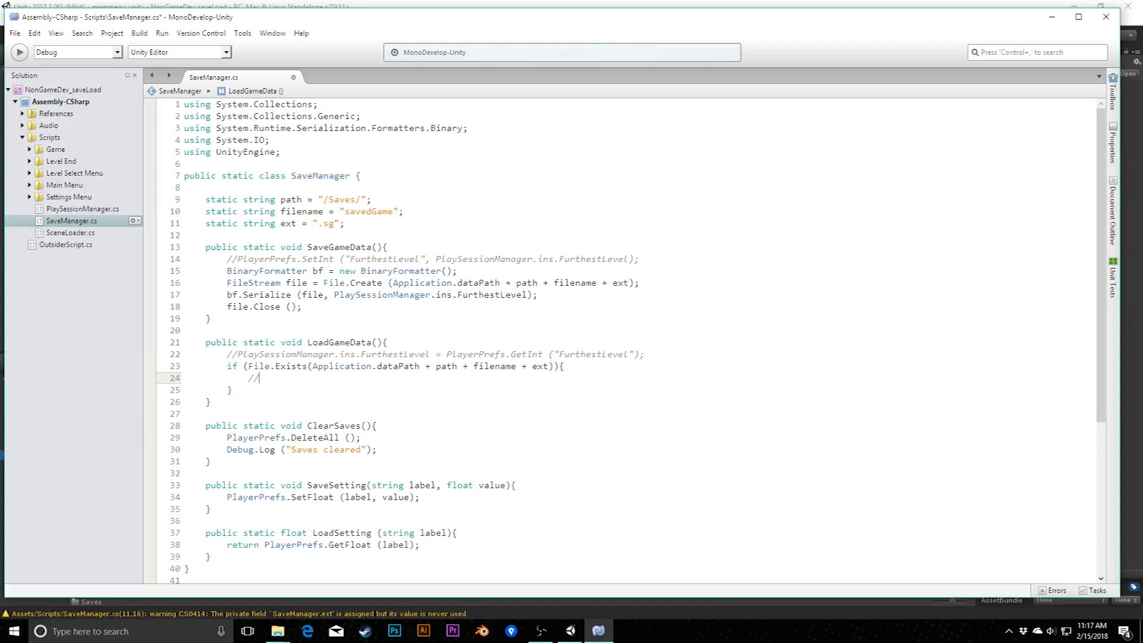
type("load data")
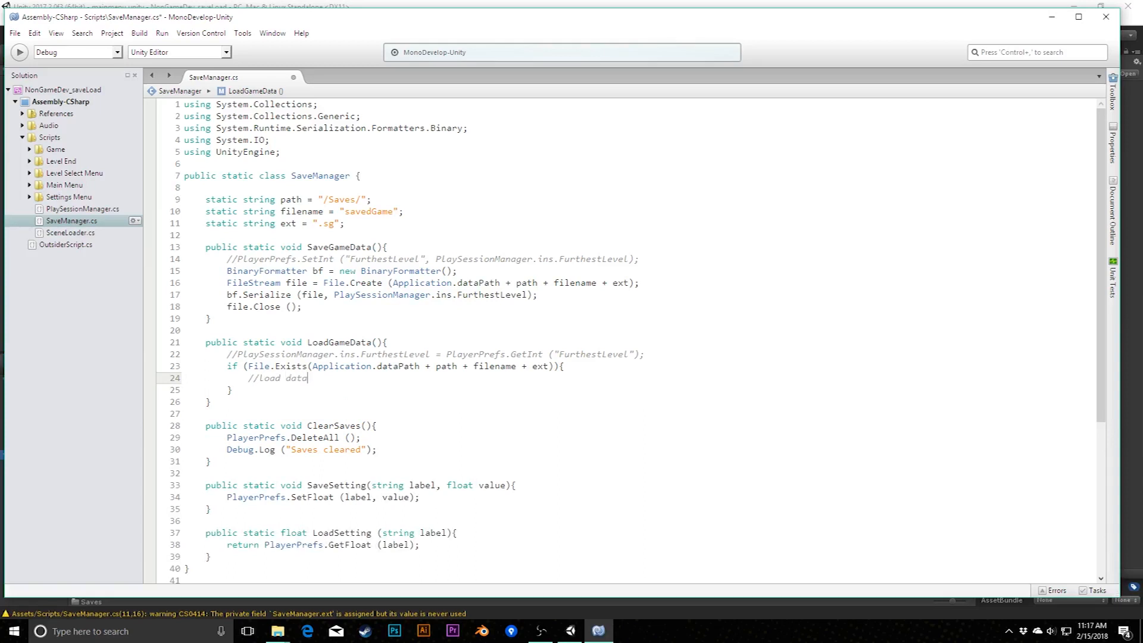
- Add an else branch setting PlaySessionManager.ins.FurthestLevel = 0 with an 'if no data has ever been' comment
type("else {")
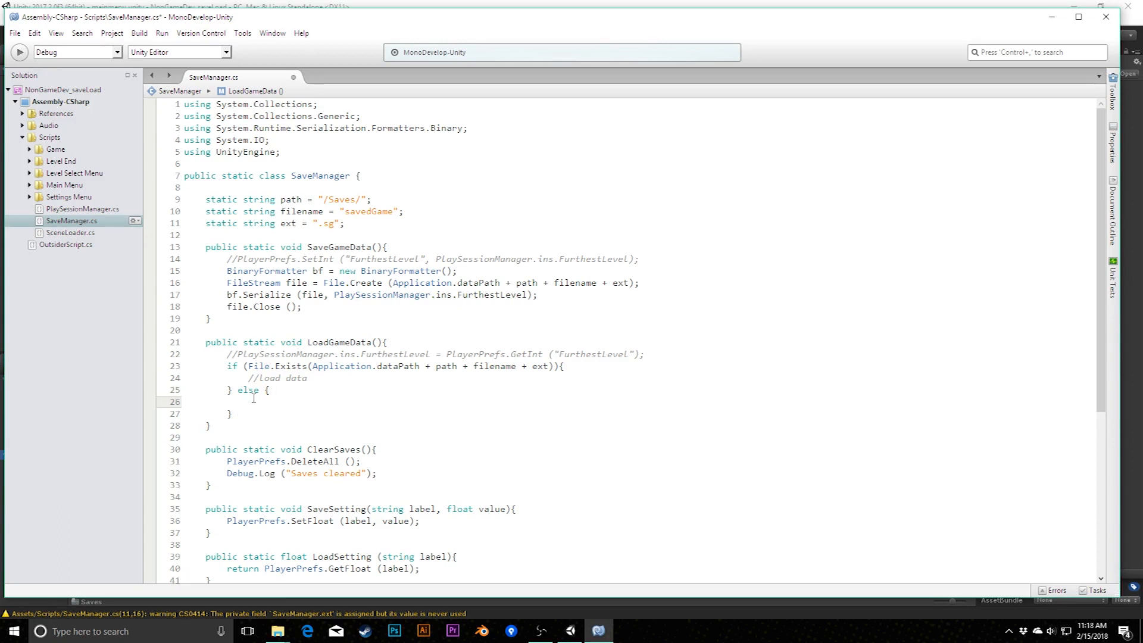
mouse_move(248, 389)
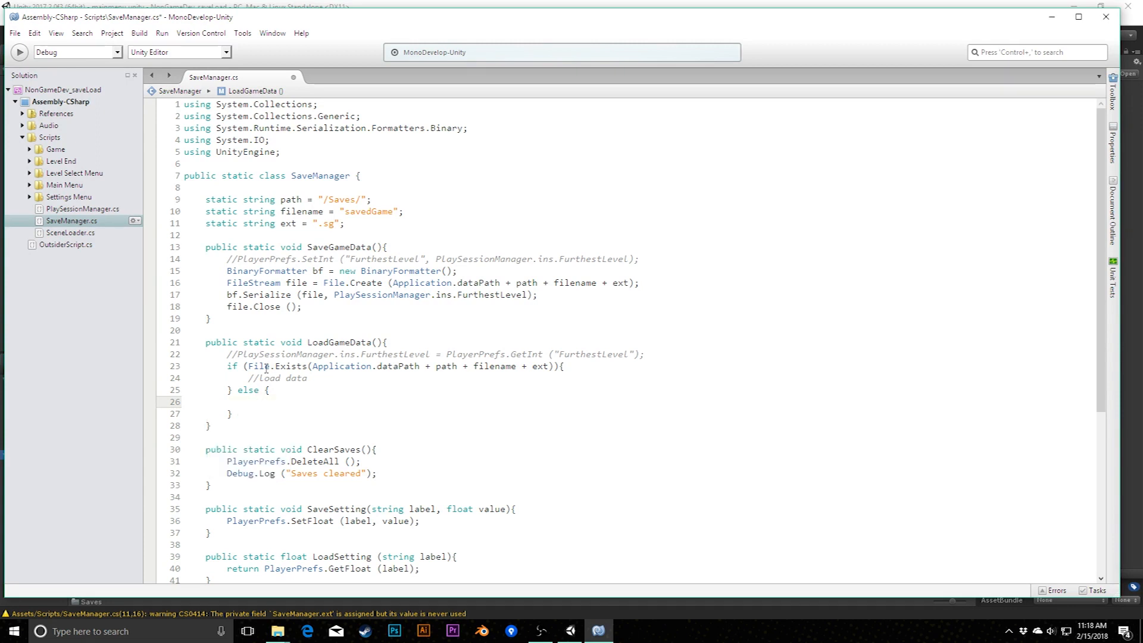
type("PlaySessionManager.ins.FurthestLevel =")
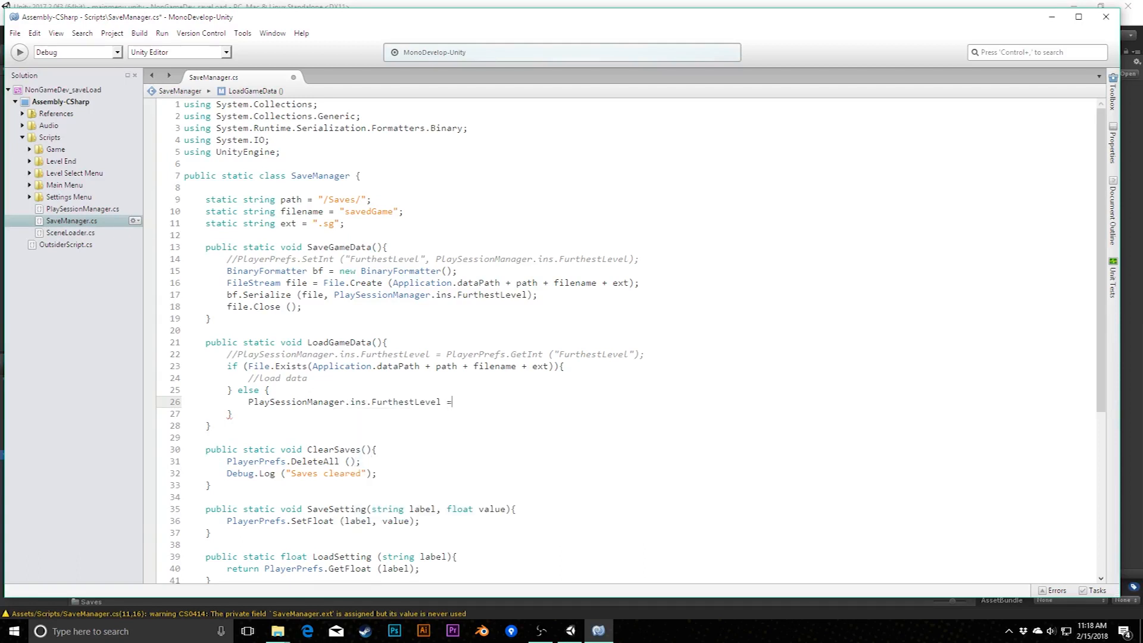
type("0;")
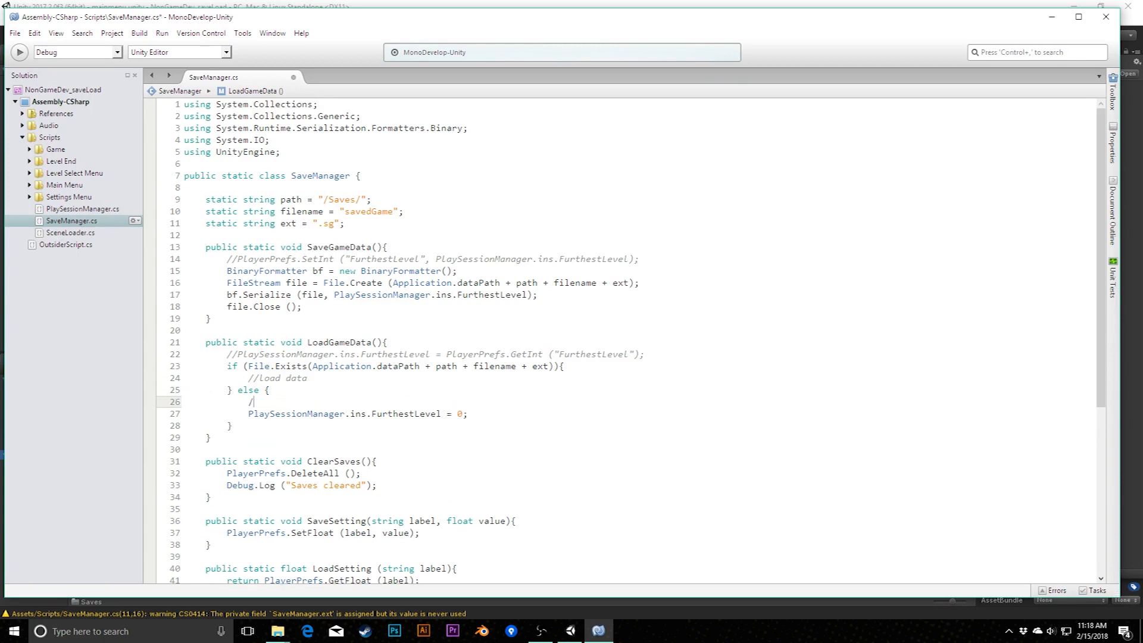
type("/if no data")
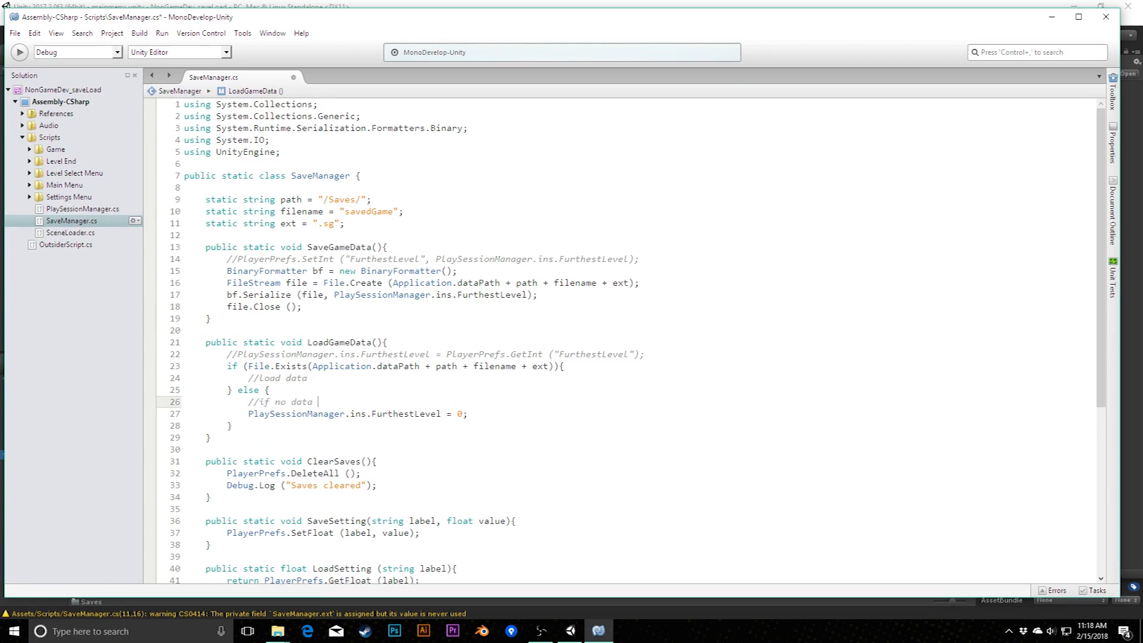
type("has ever been saved, start at level 0")
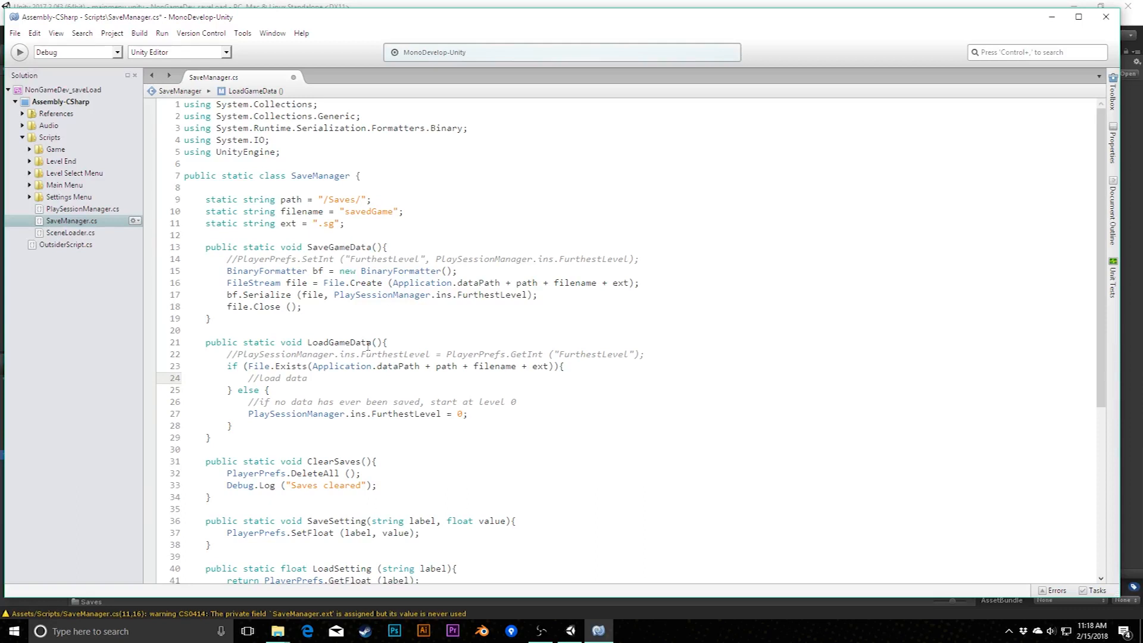
- Under //load data, create BinaryFormatter bf and open FileStream file with File.Open(..., FileMode.Open)
left_click(306, 377)
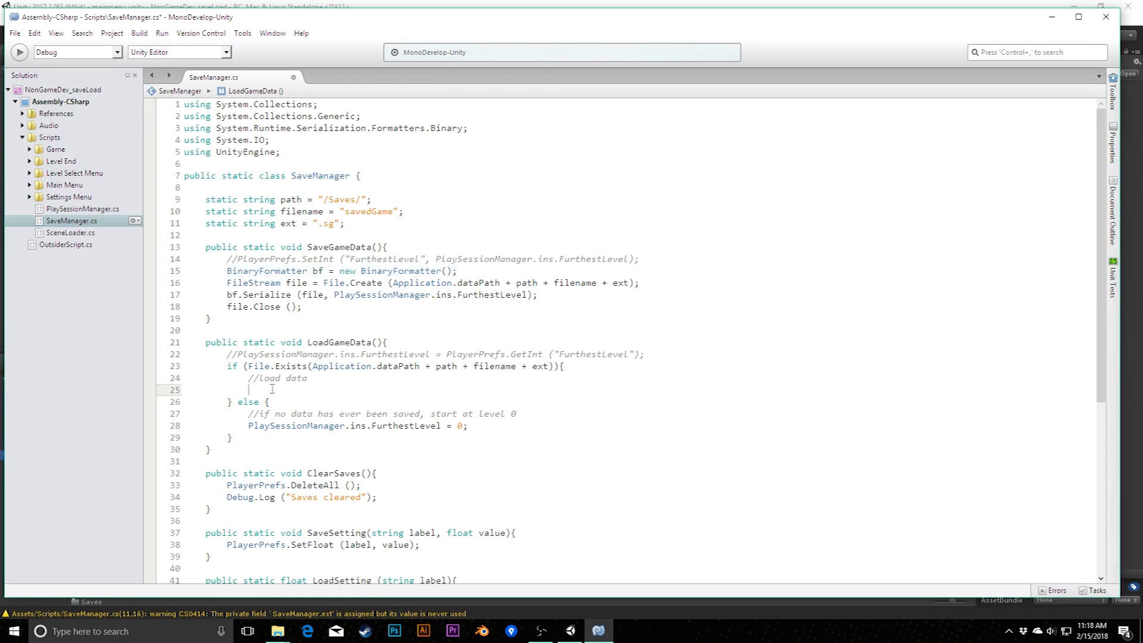
type("BinaryFormatter bf = new BinaryFormatter();")
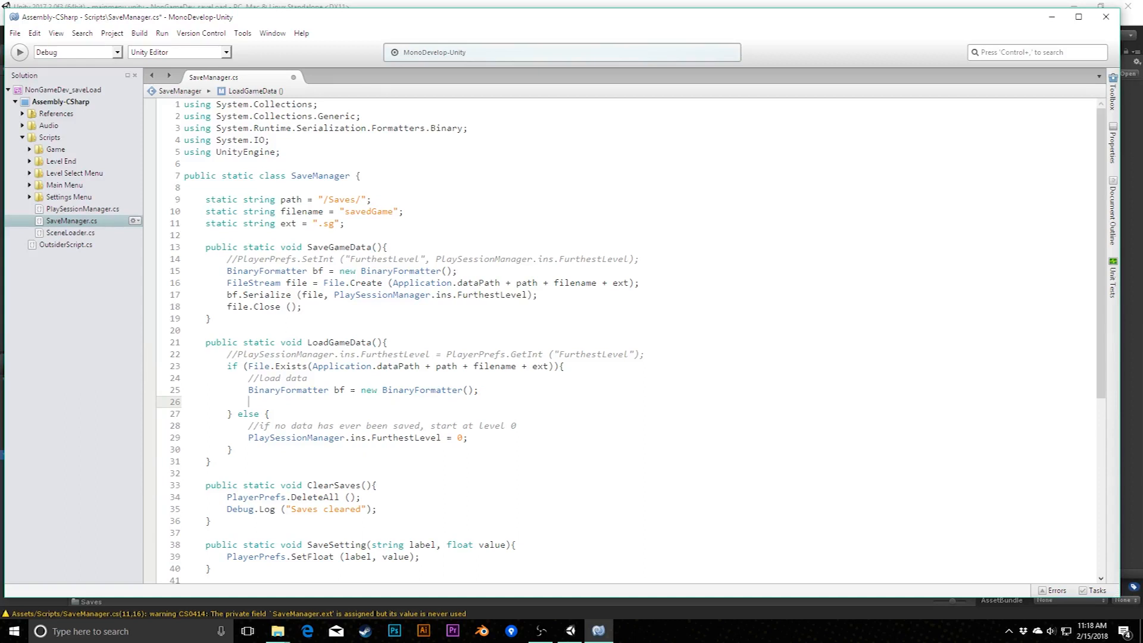
type("Fil")
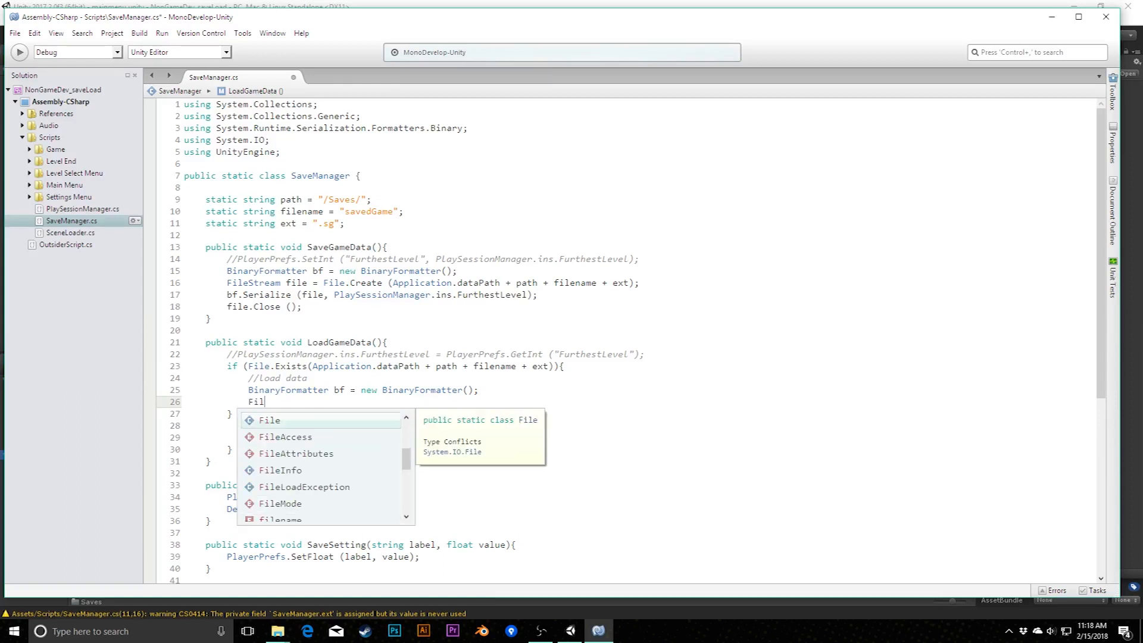
type("eStream file = File.Open(Application.dataPath + path + filename + ext, FileMode.Open")
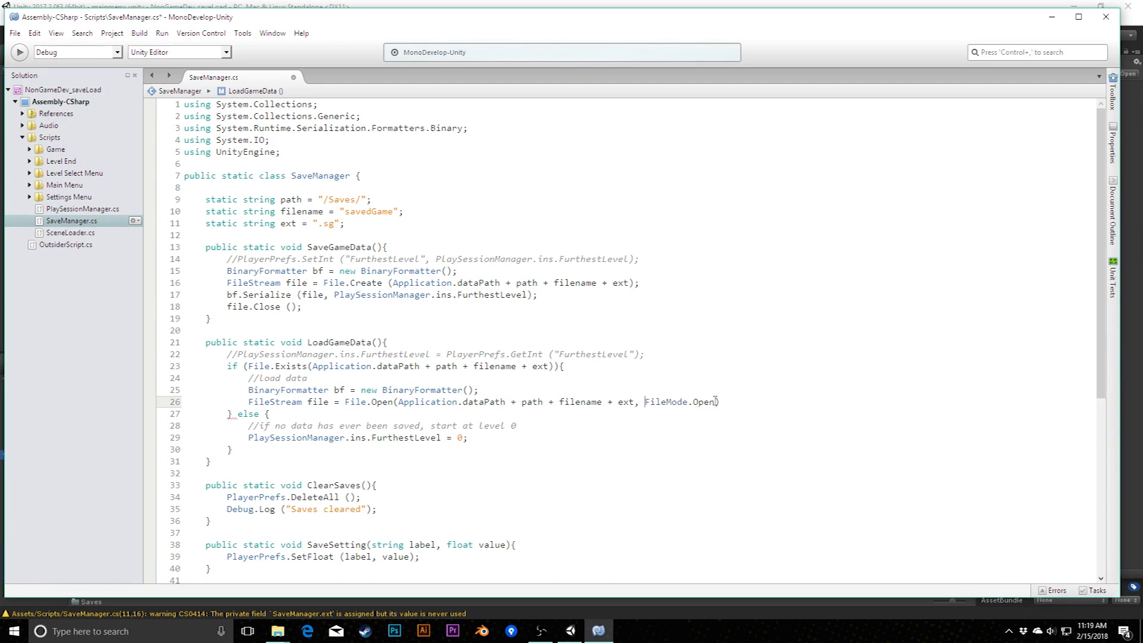
type("F")
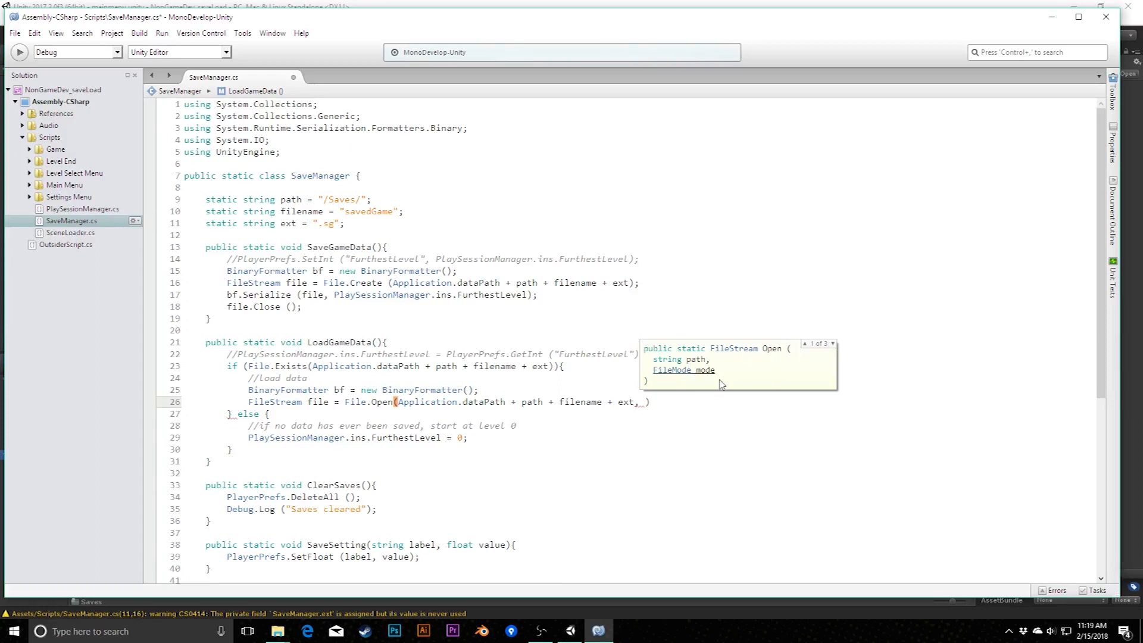
type("FileMode.Open")
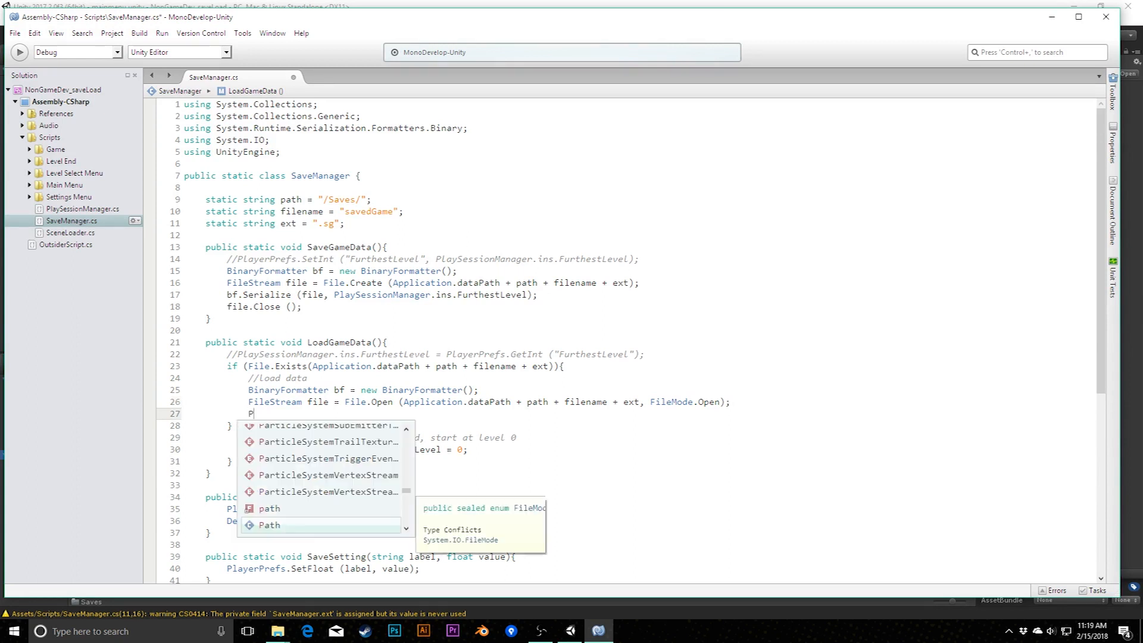
- Assign FurthestLevel = (int)bf.Deserialize(file) in the load branch
type("layssi")
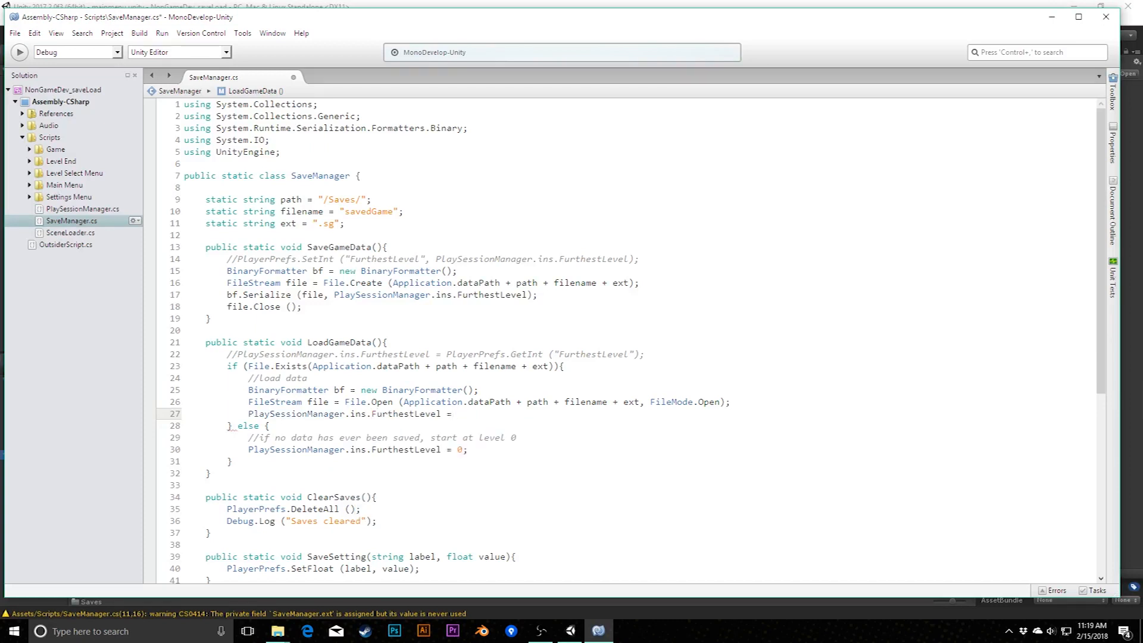
left_click(457, 414)
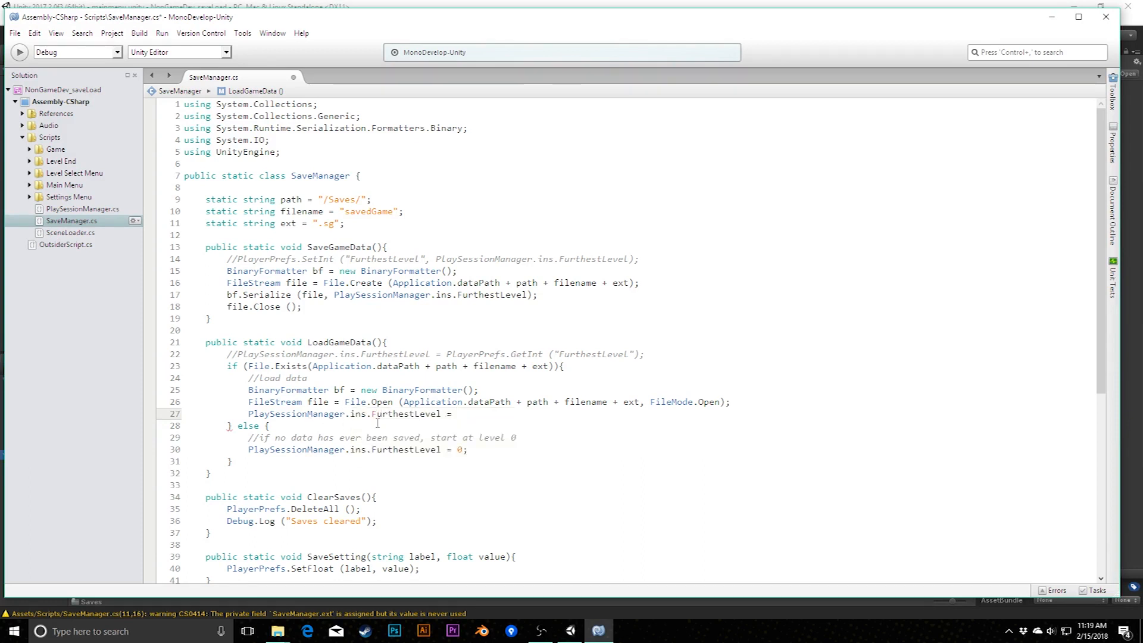
left_click(456, 413)
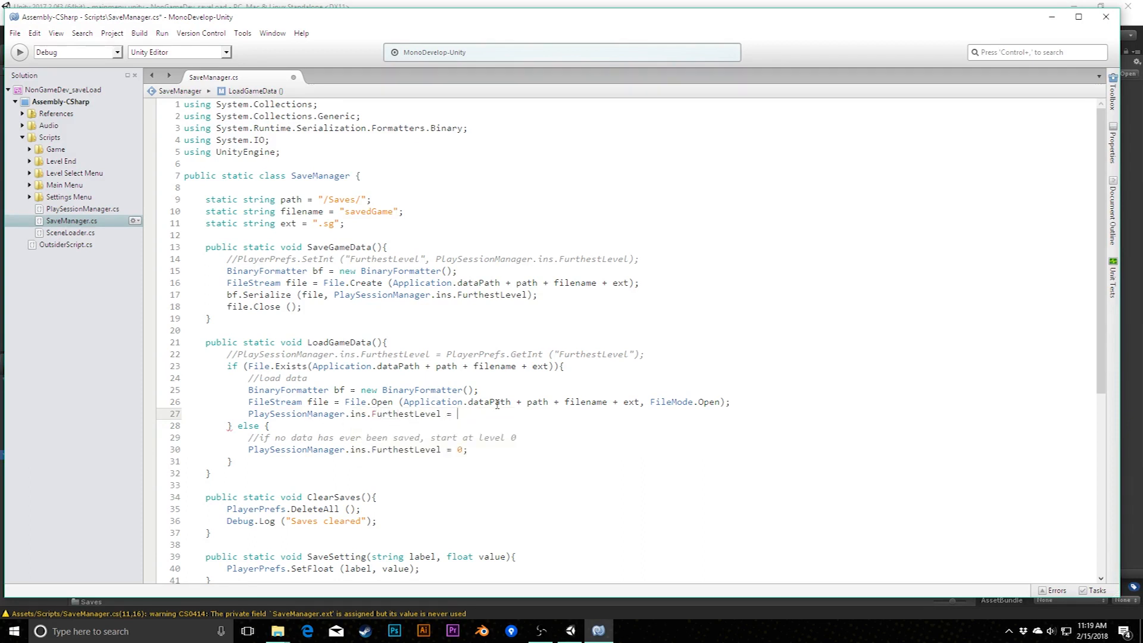
mouse_move(485, 402)
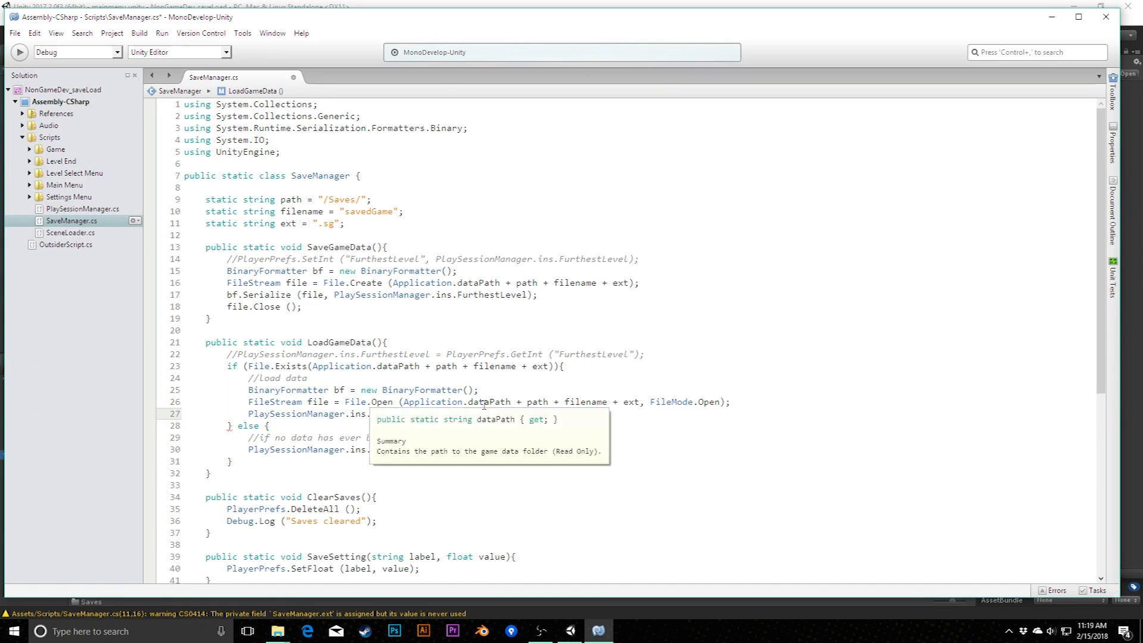
type("bf")
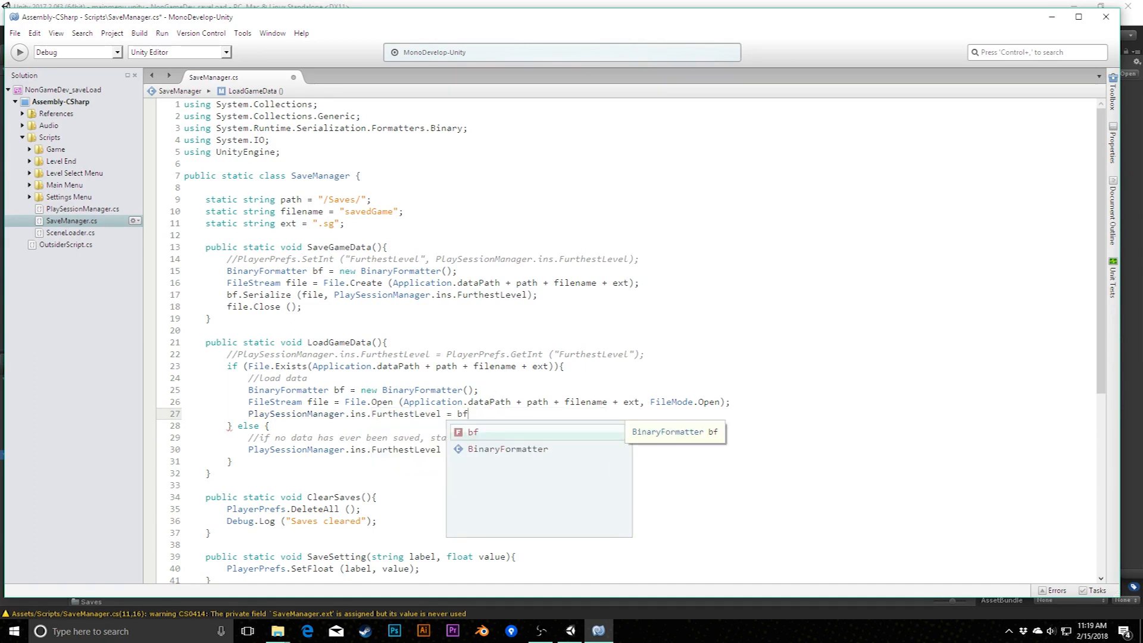
type(".Deserialize")
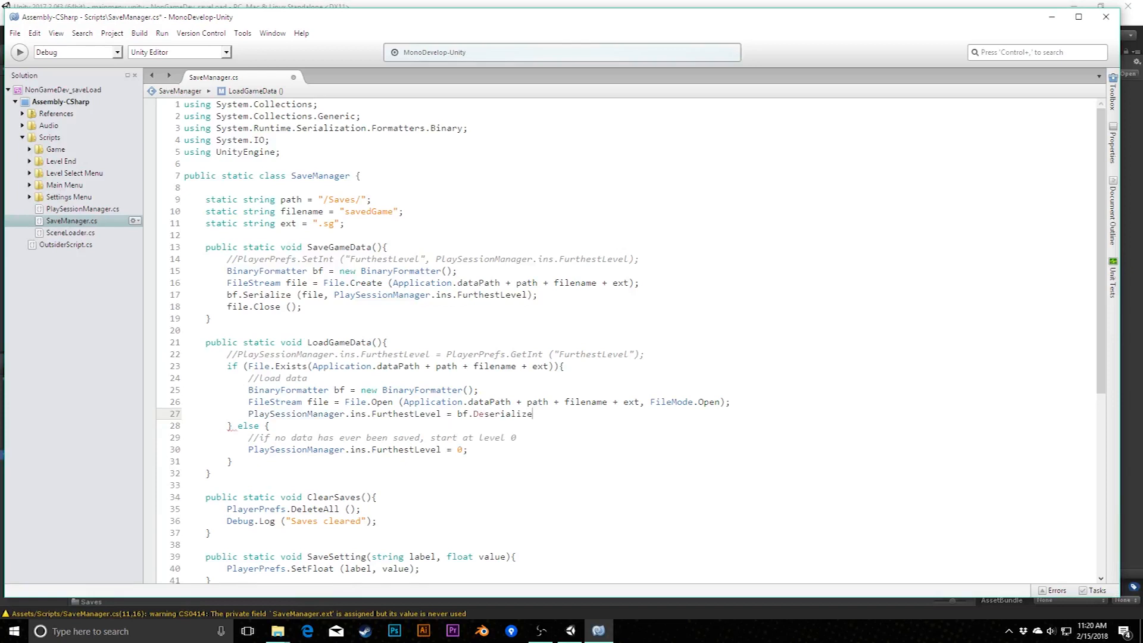
type("(file);")
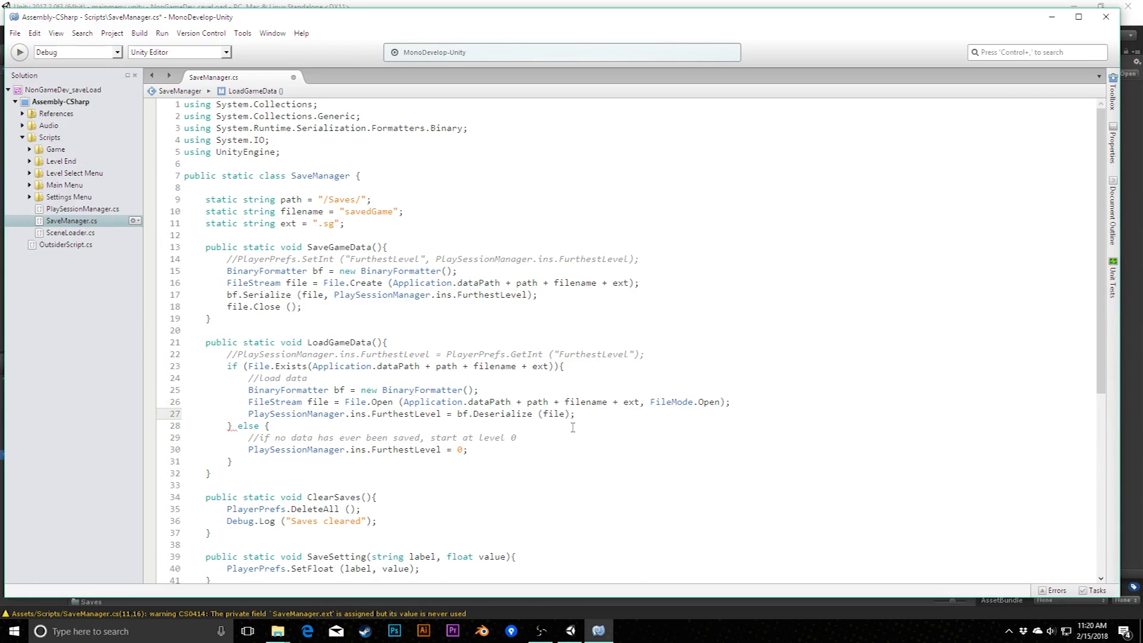
mouse_move(513, 413)
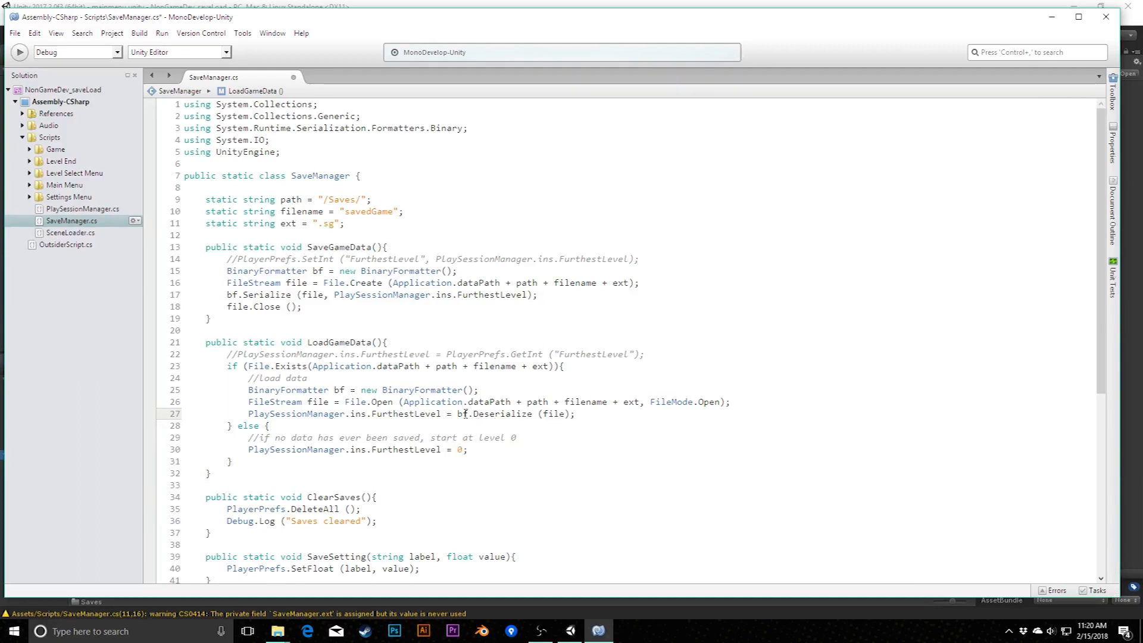
mouse_move(462, 413)
type("(int)")
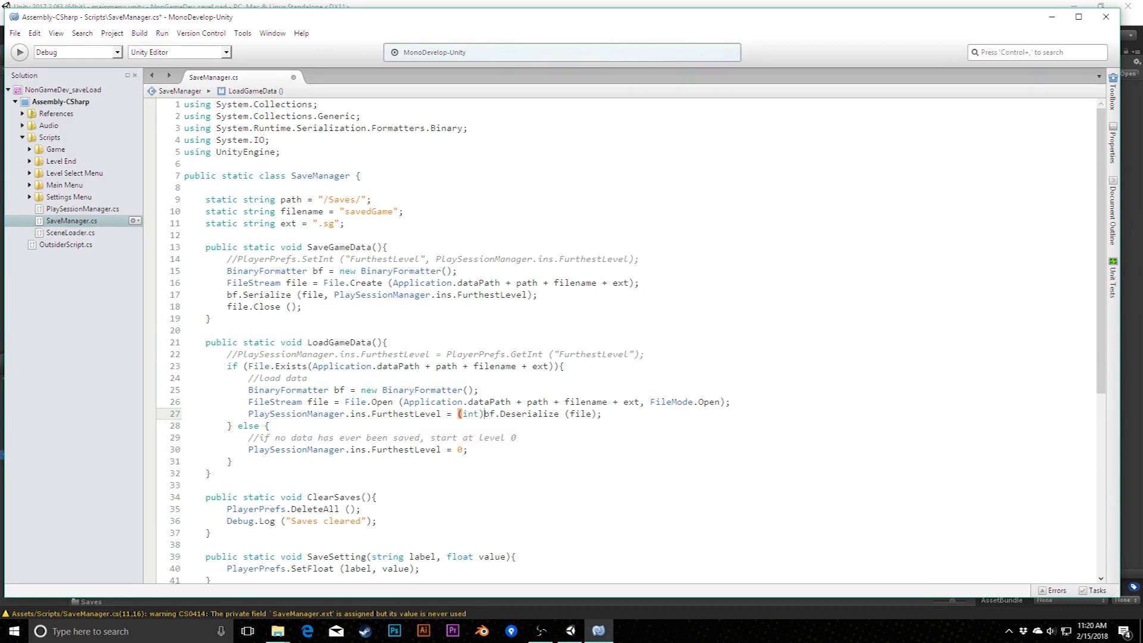
- Add file.Close(); on the line after the FurthestLevel assignment
double_click(490, 413)
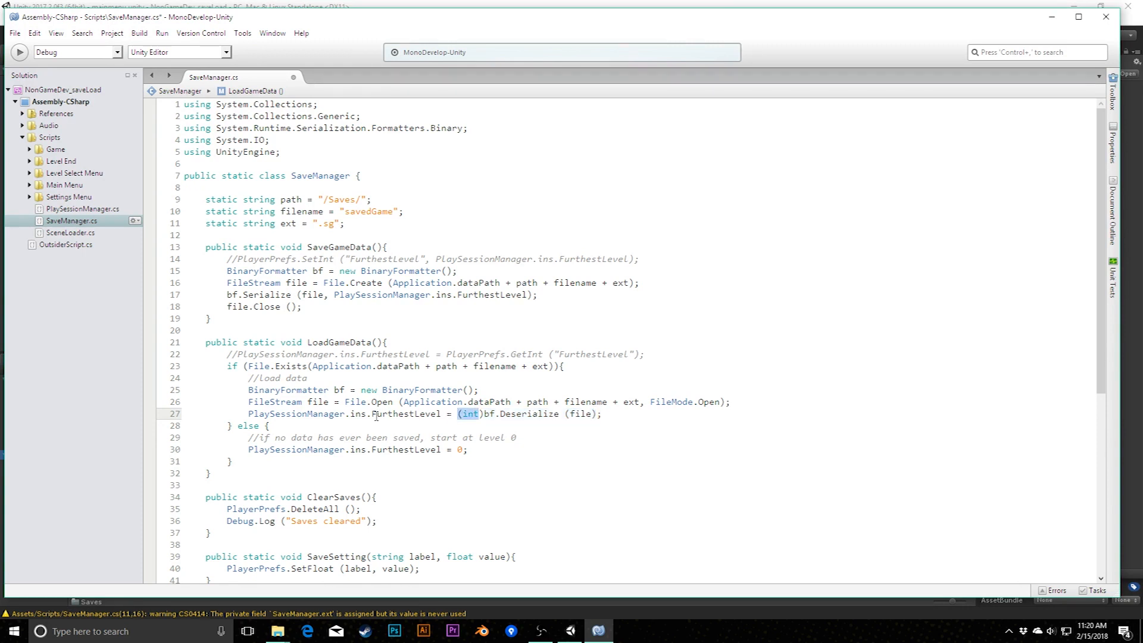
double_click(408, 413)
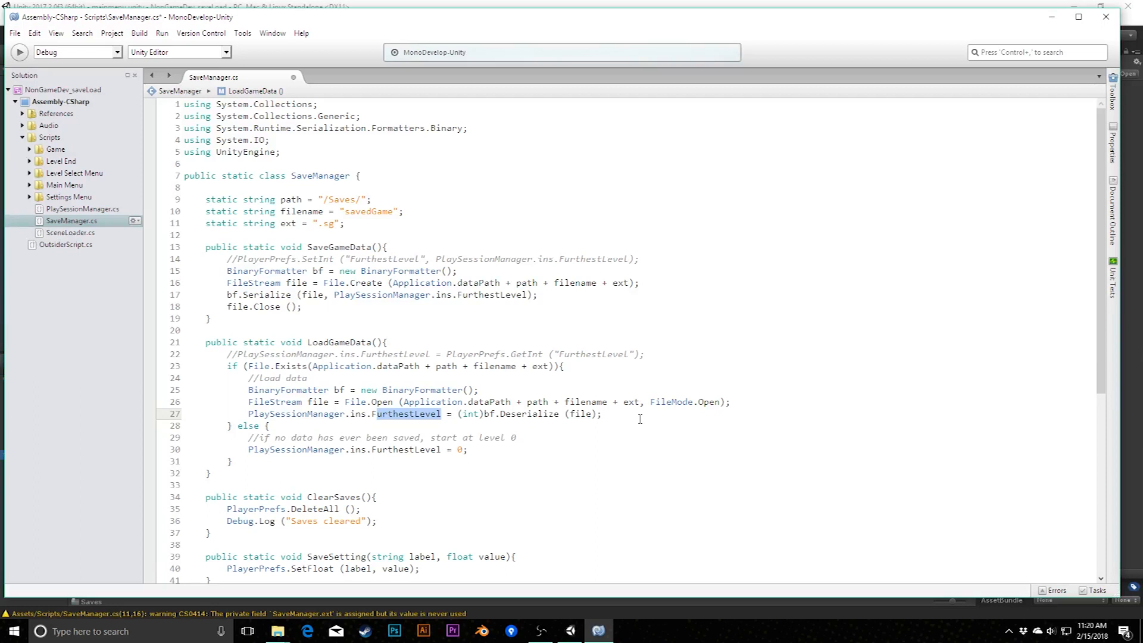
type("file.Close ();")
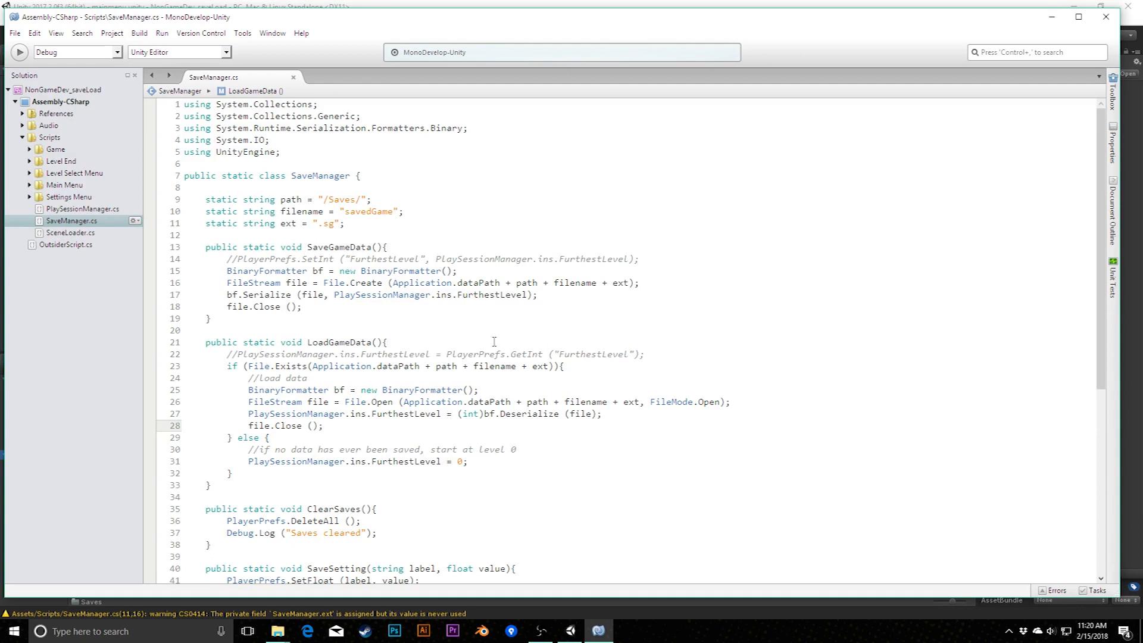
mouse_move(341, 342)
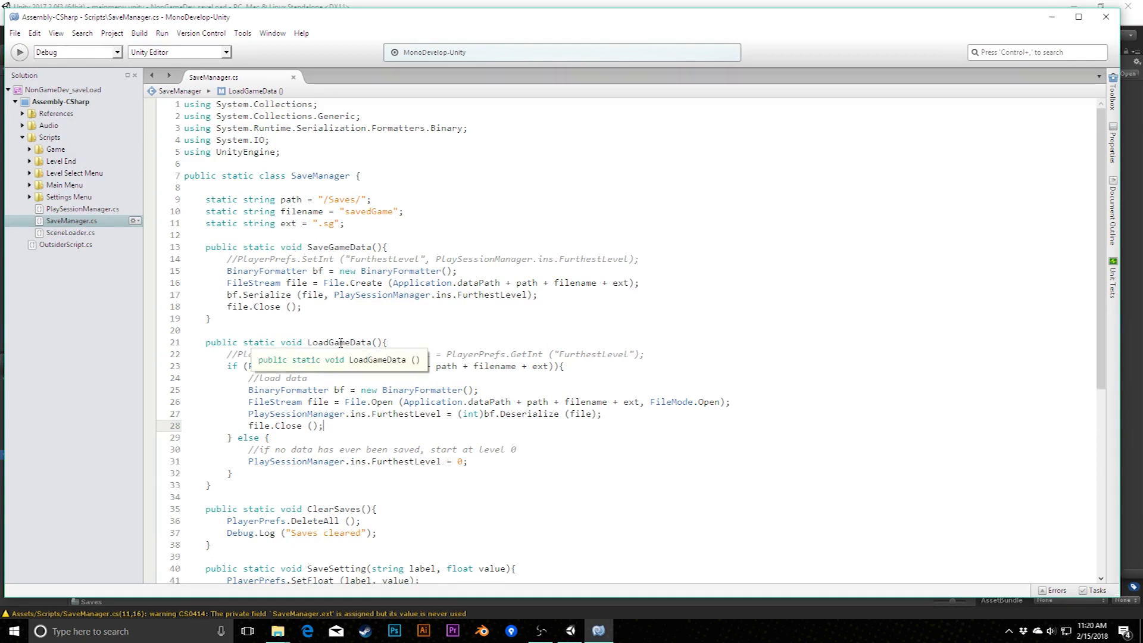
mouse_move(516, 295)
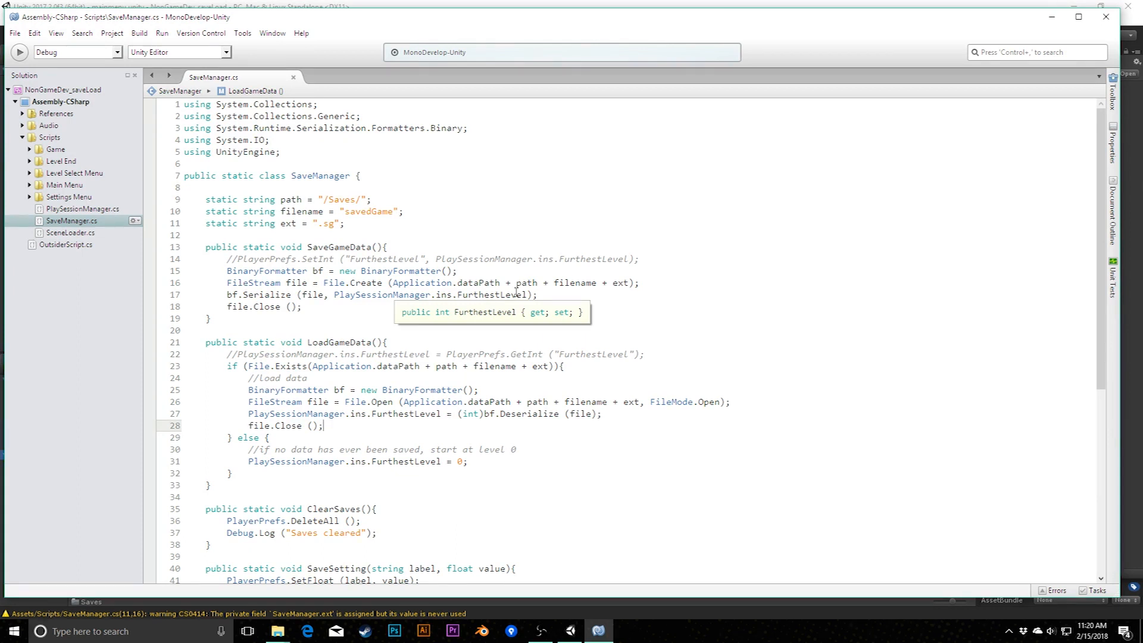
mouse_move(435, 358)
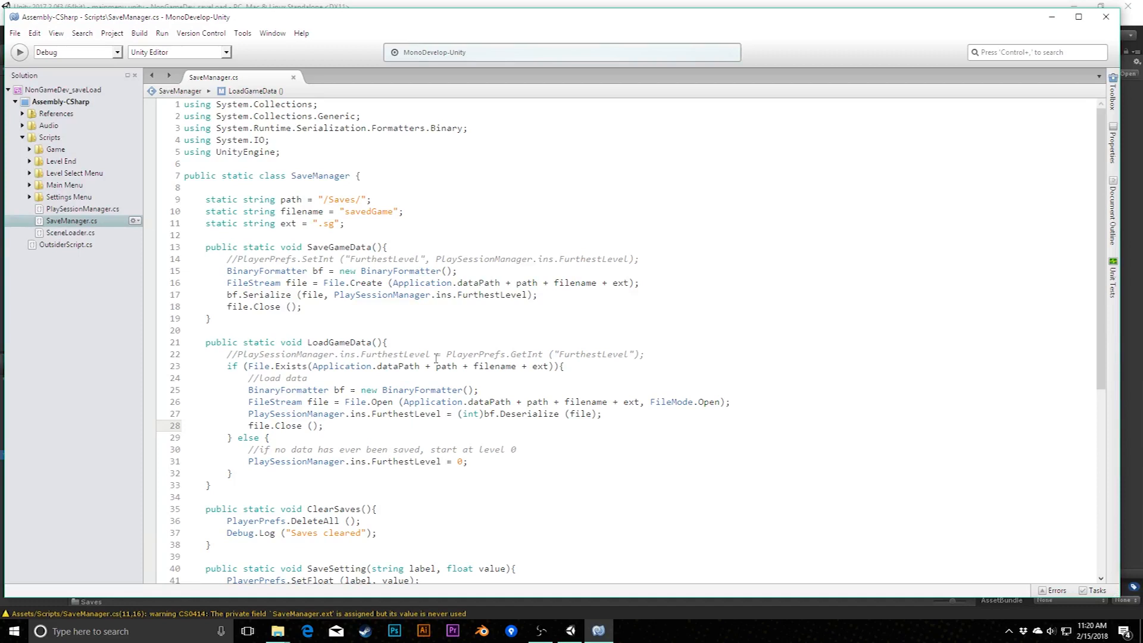
left_click(324, 425)
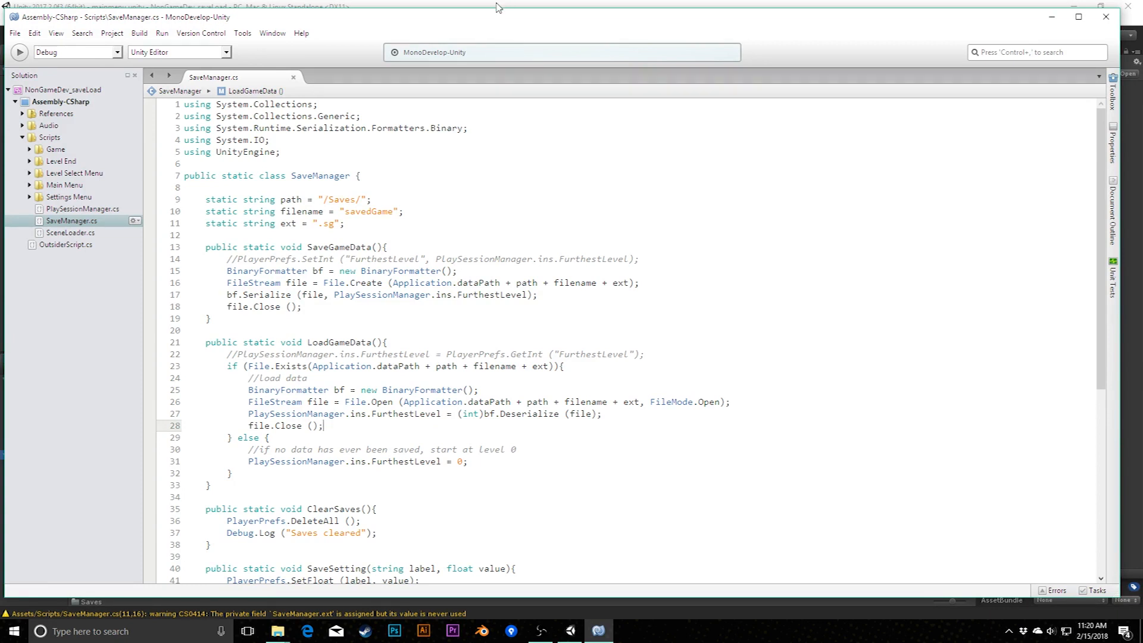
- In Unity, open Assets/Saves, play and finish Level 0, then inspect the new savedGame file
left_click(567, 631)
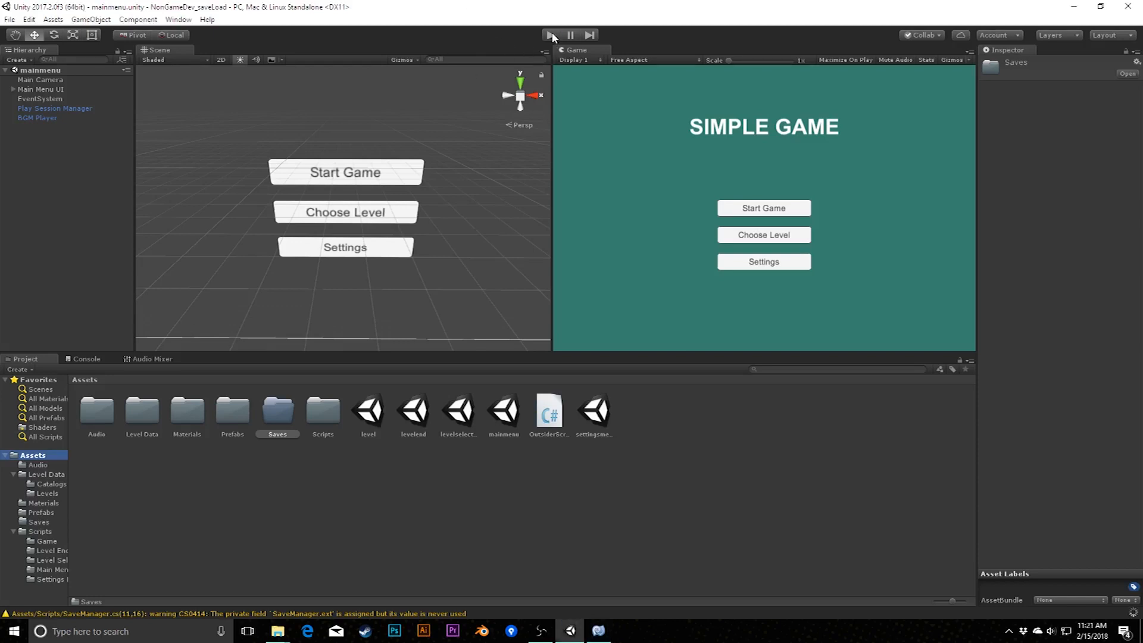
double_click(277, 410)
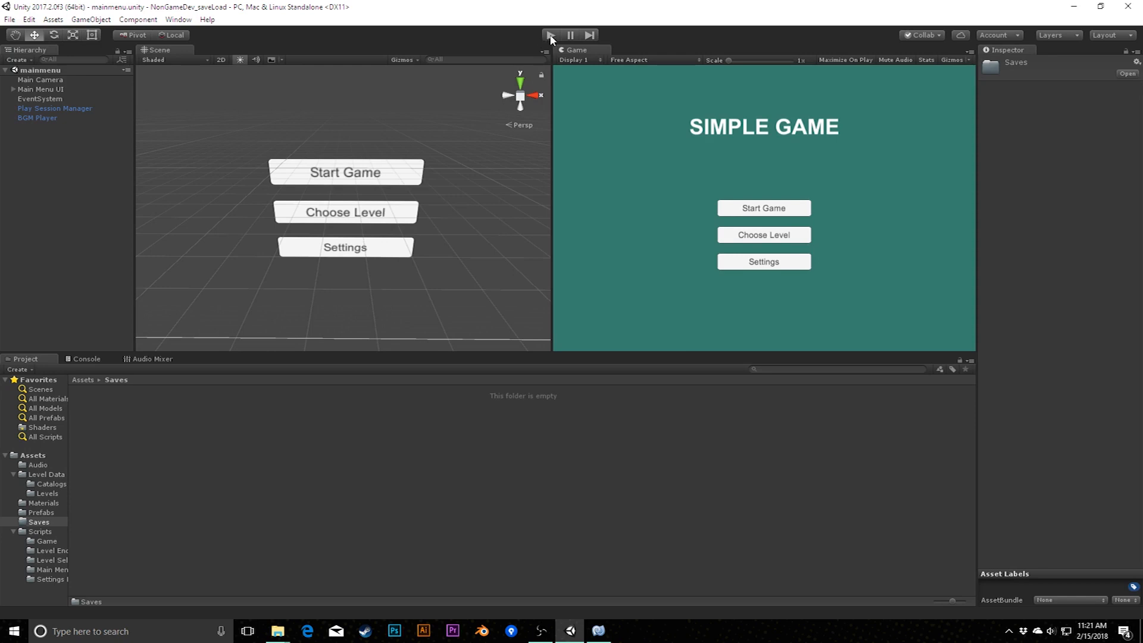
left_click(550, 35)
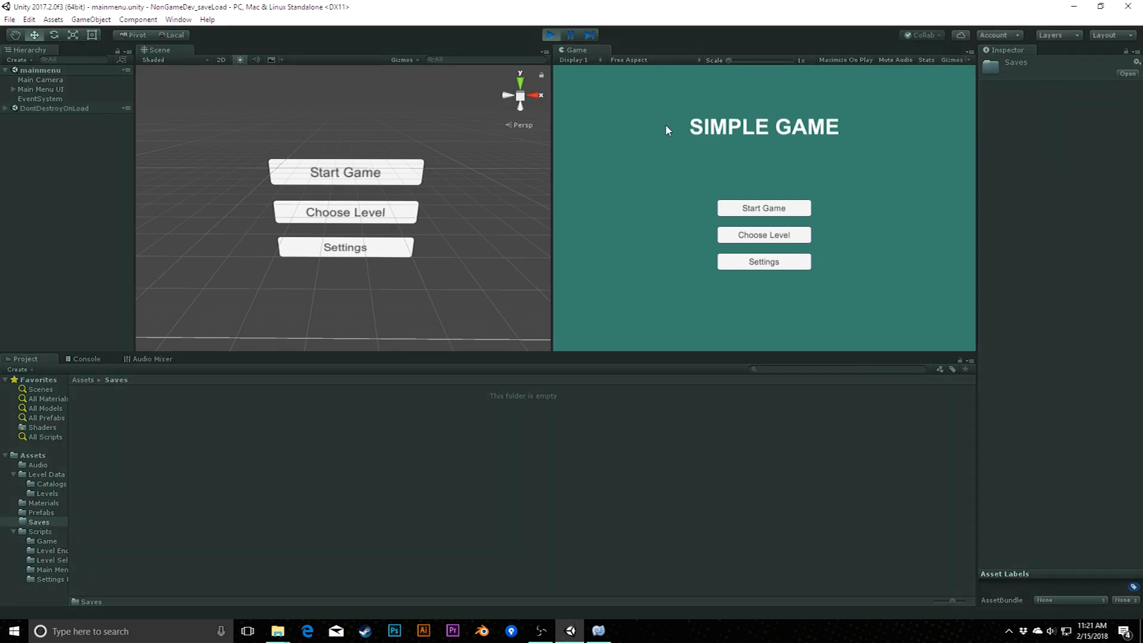
mouse_move(763, 234)
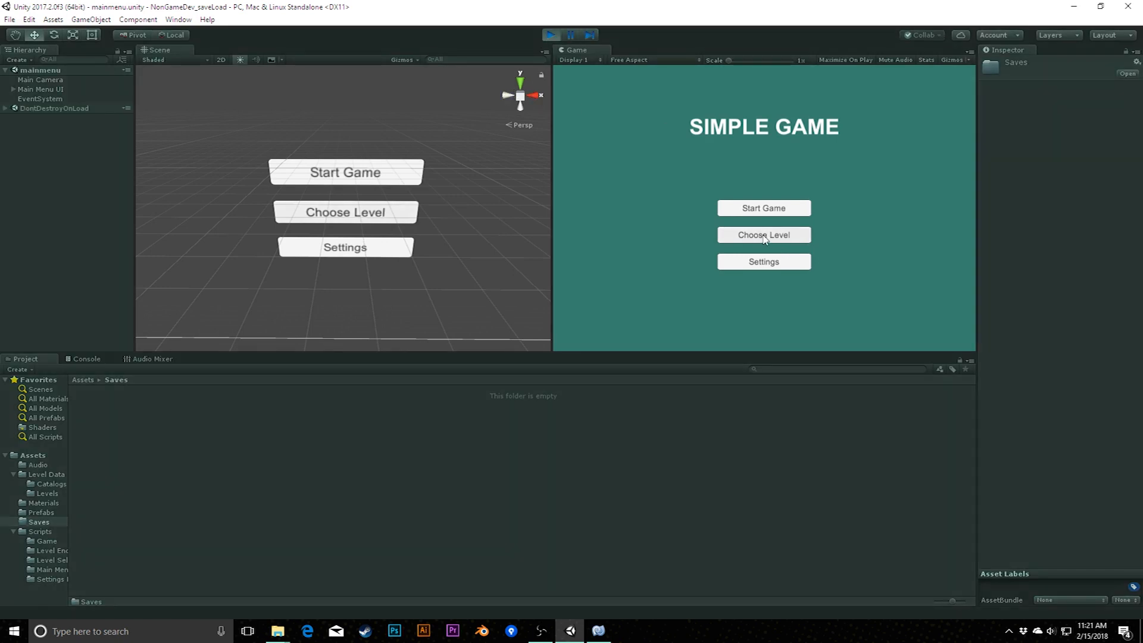
left_click(762, 234)
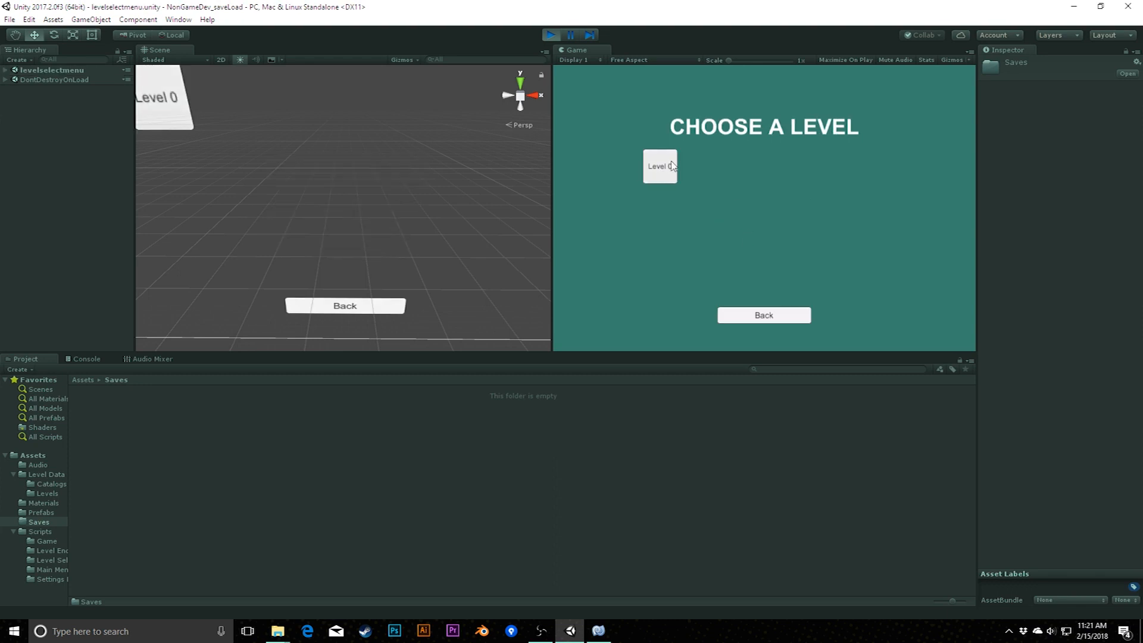
mouse_move(758, 294)
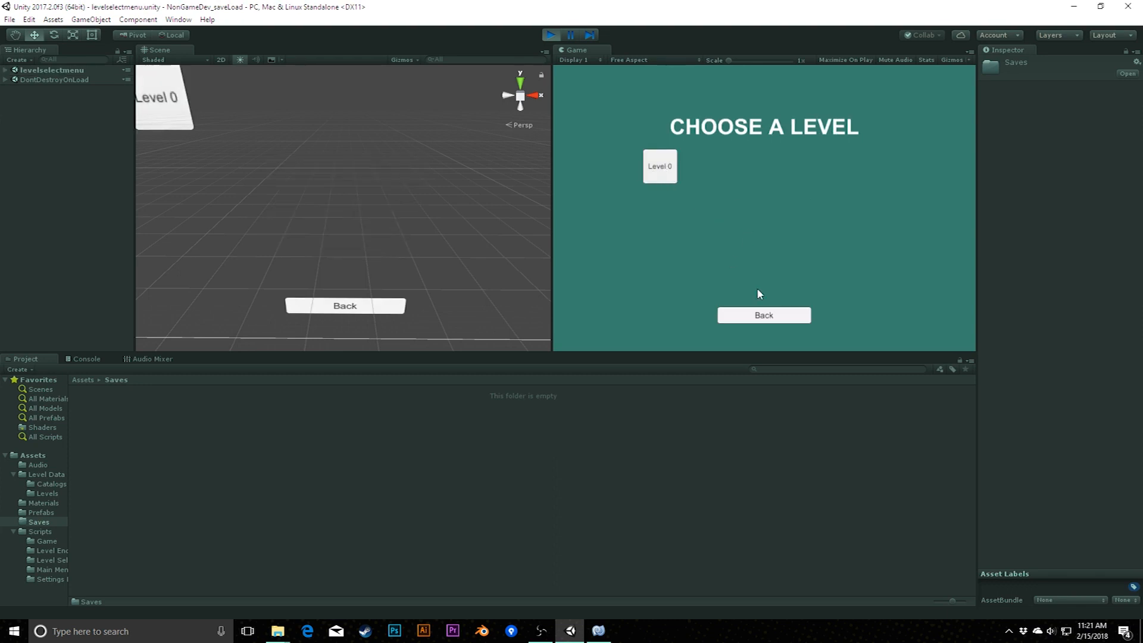
left_click(659, 166)
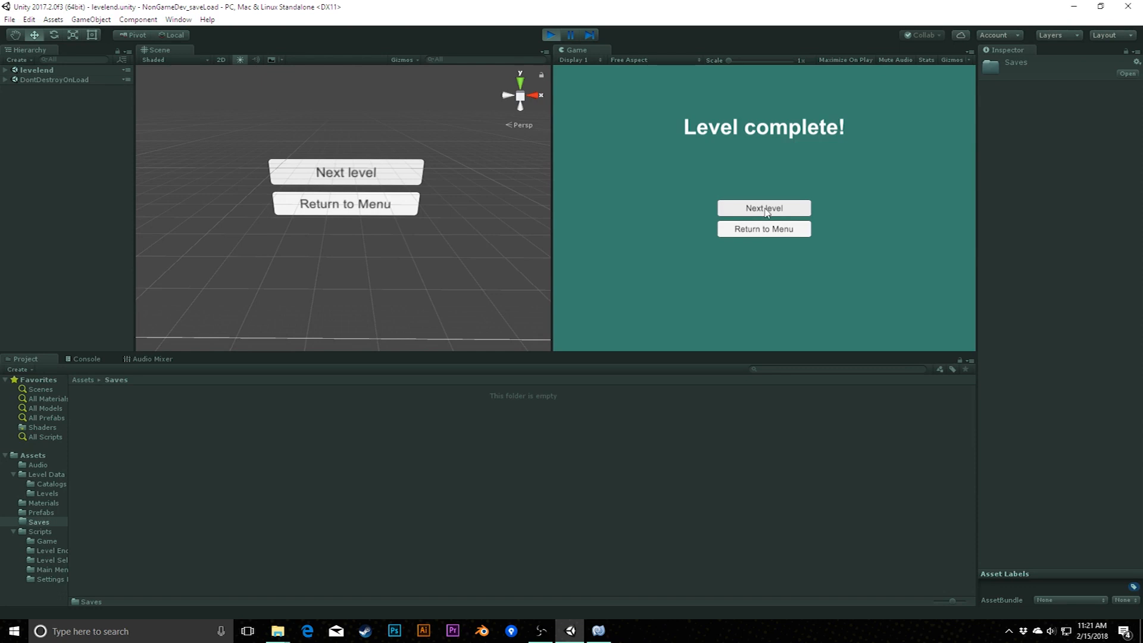
mouse_move(113, 422)
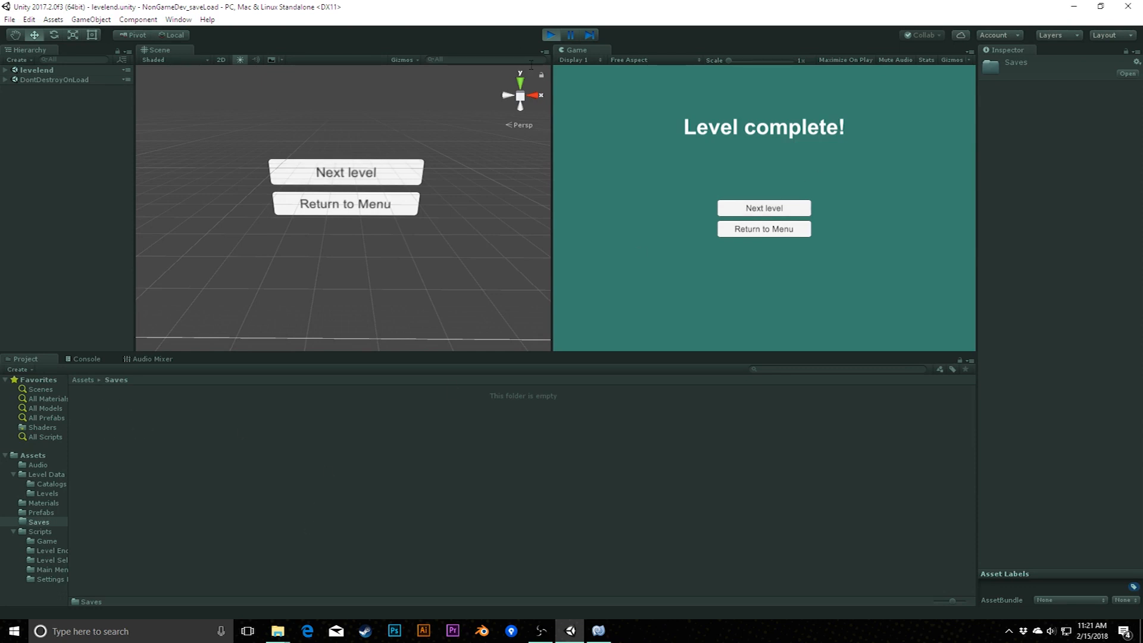
mouse_move(207, 431)
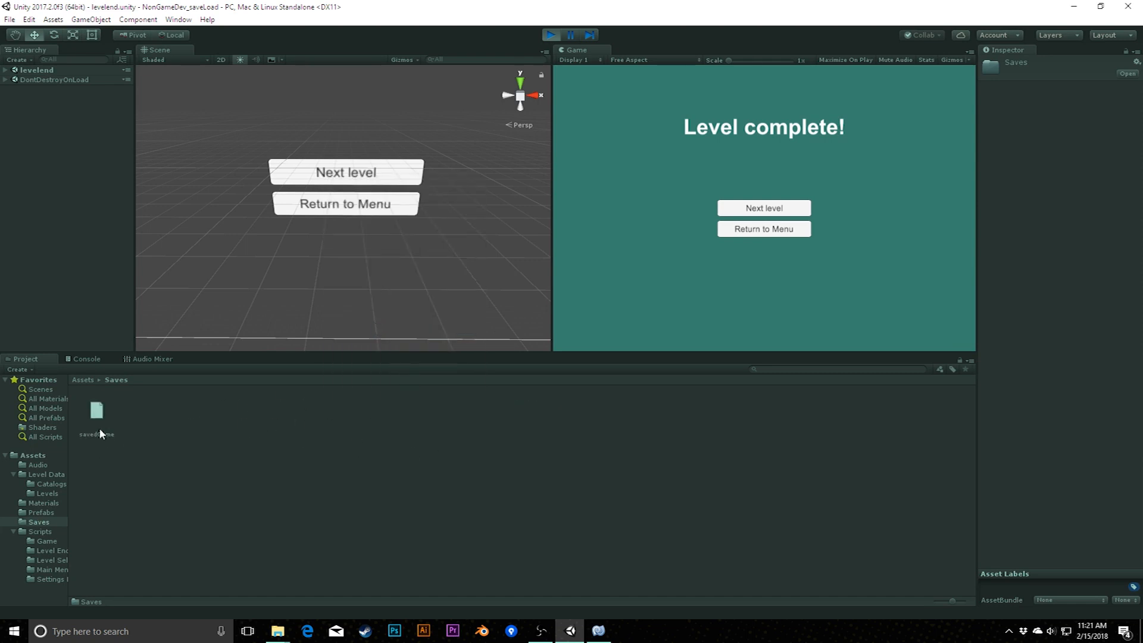
left_click(95, 409)
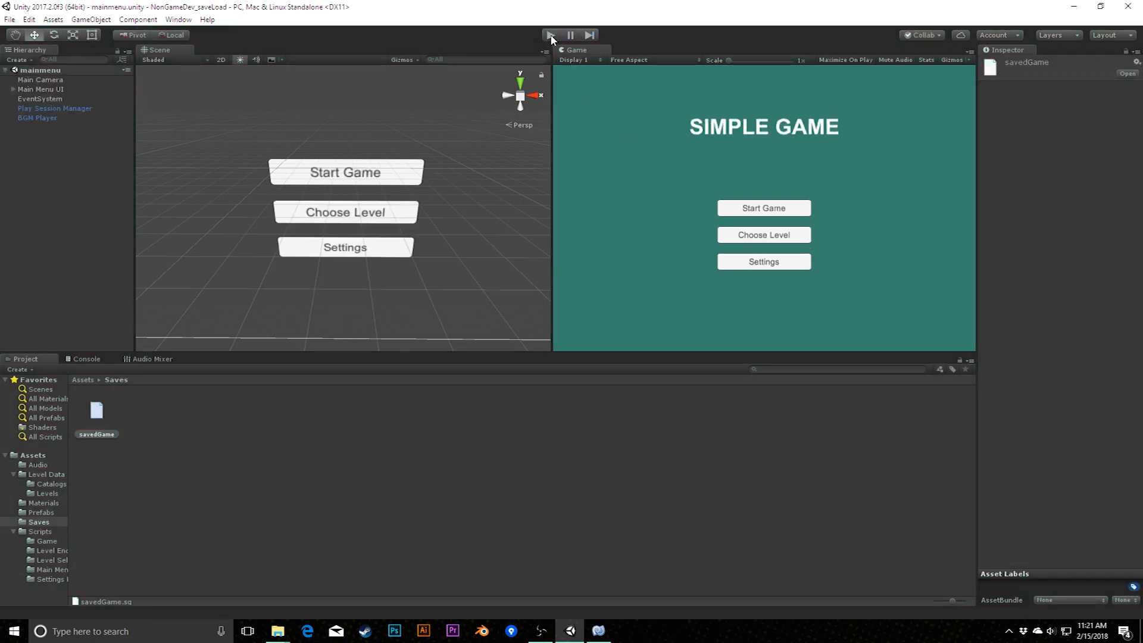
- Enter Play mode and open Choose Level to confirm Level 1 is listed
left_click(549, 36)
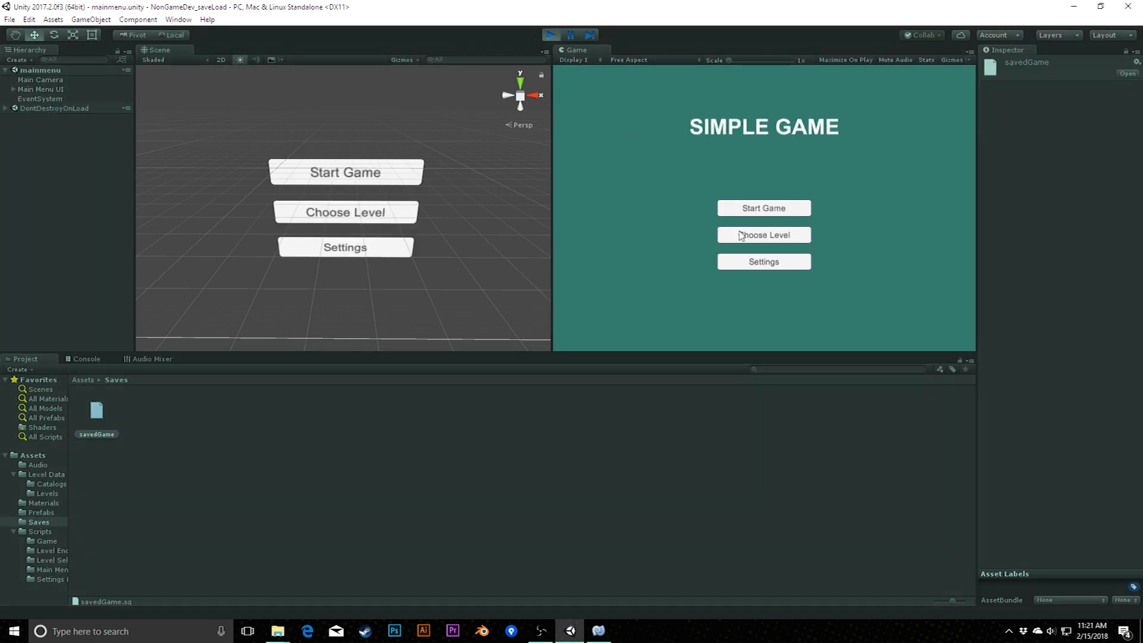
left_click(762, 234)
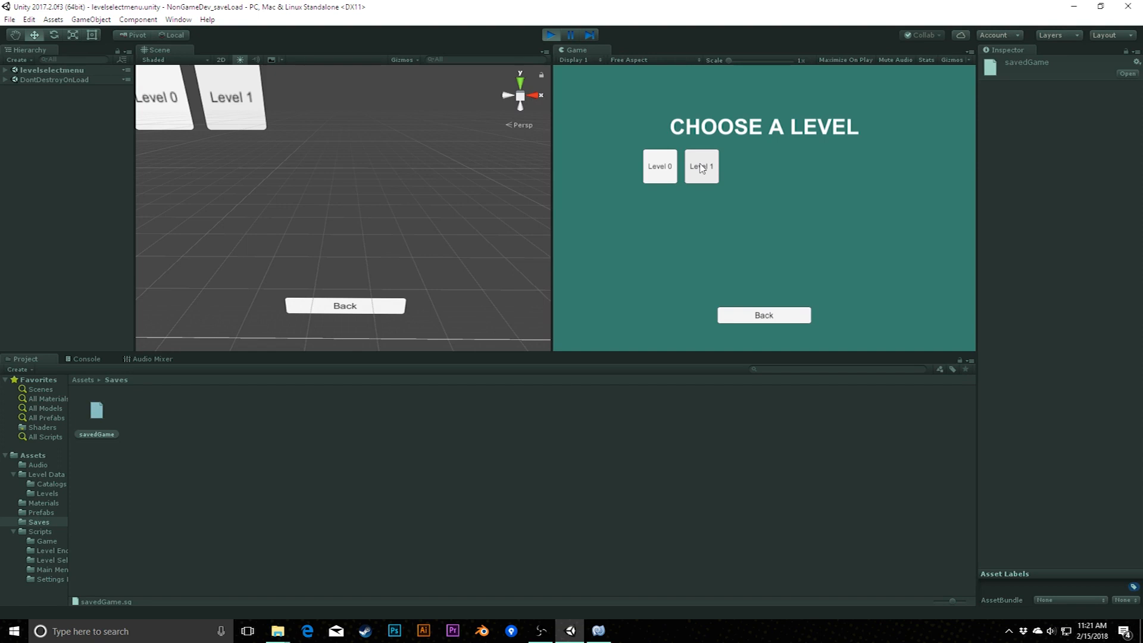
mouse_move(96, 410)
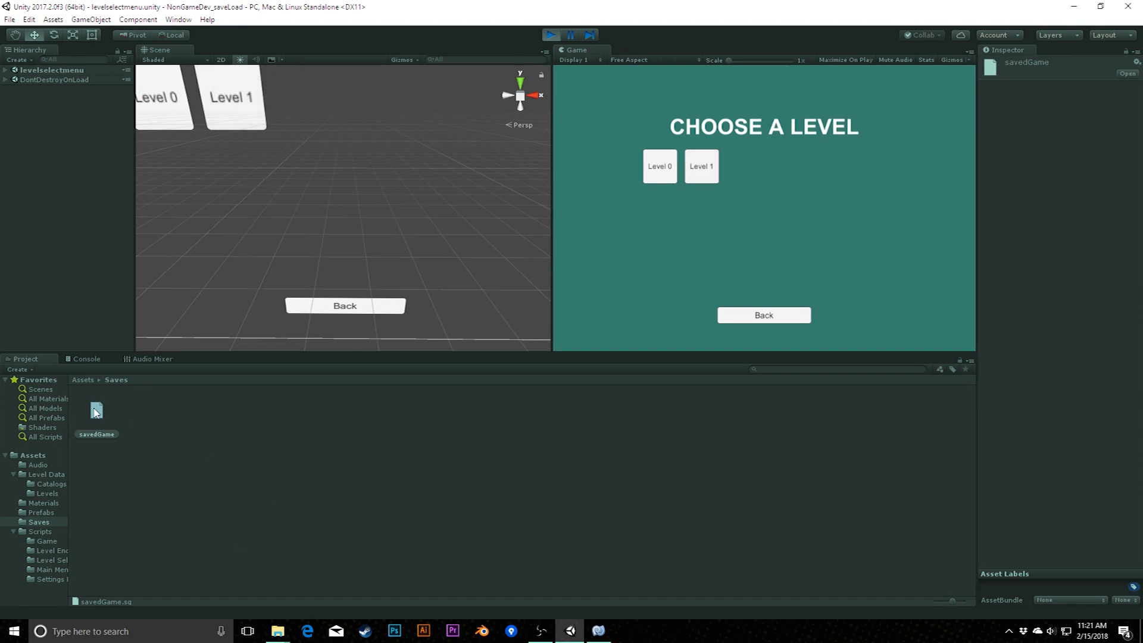